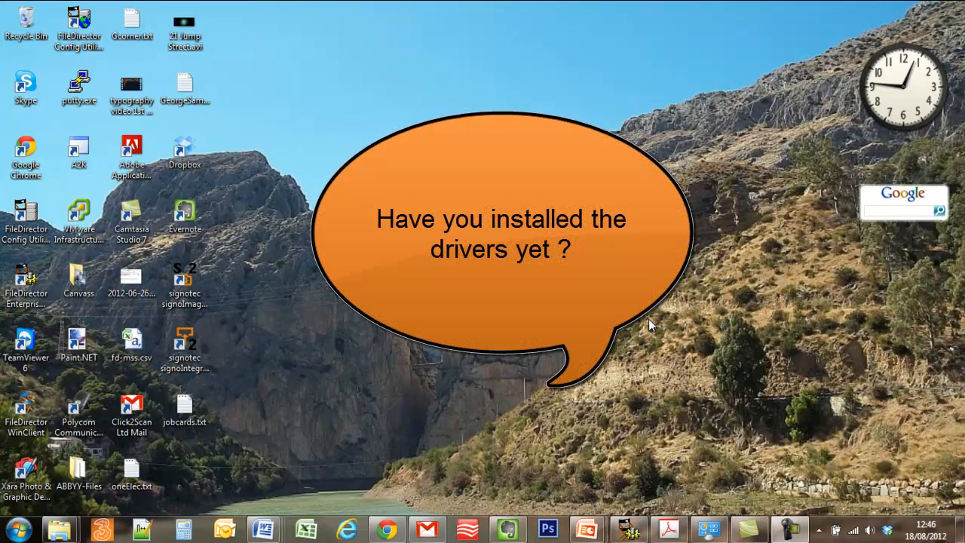
{"action": "mouse_move", "coordinate": [455, 445]}
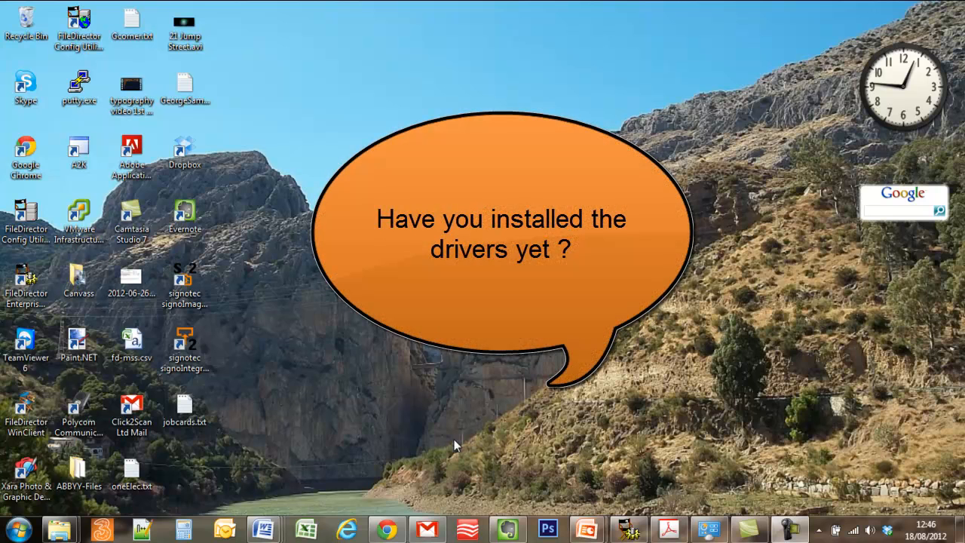
Step: Search Control Panel for "scanners" to list the Devices and Printers options
{"action": "left_click", "coordinate": [386, 527]}
{"action": "type", "text": "scanners"}
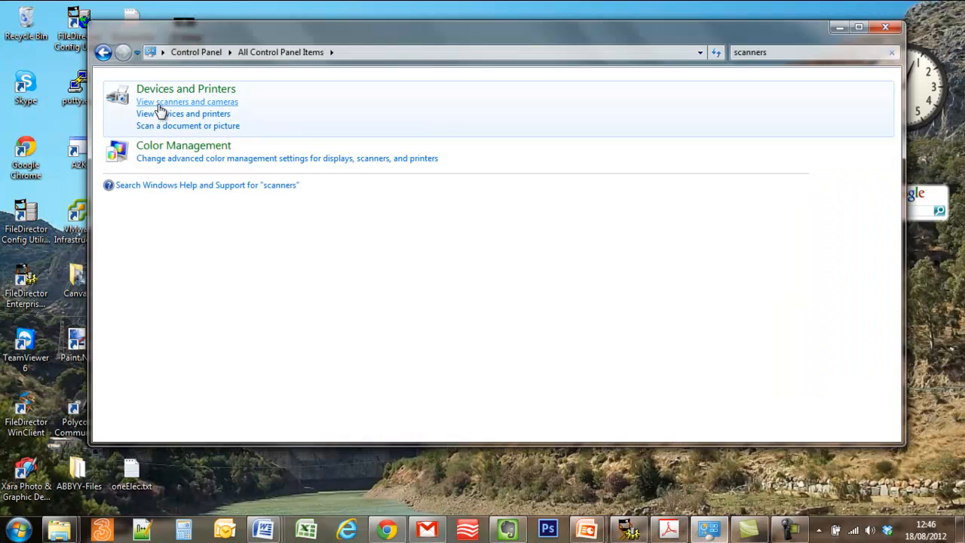
Step: Check the Canon P-215 USB scanner's properties show Status: Device Ready, then cancel out
{"action": "left_click", "coordinate": [187, 103]}
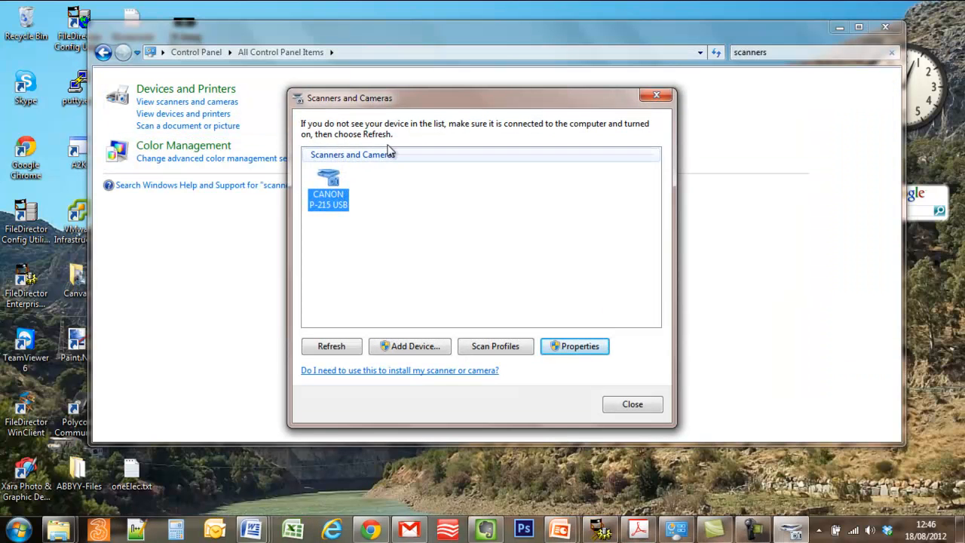
{"action": "mouse_move", "coordinate": [341, 224]}
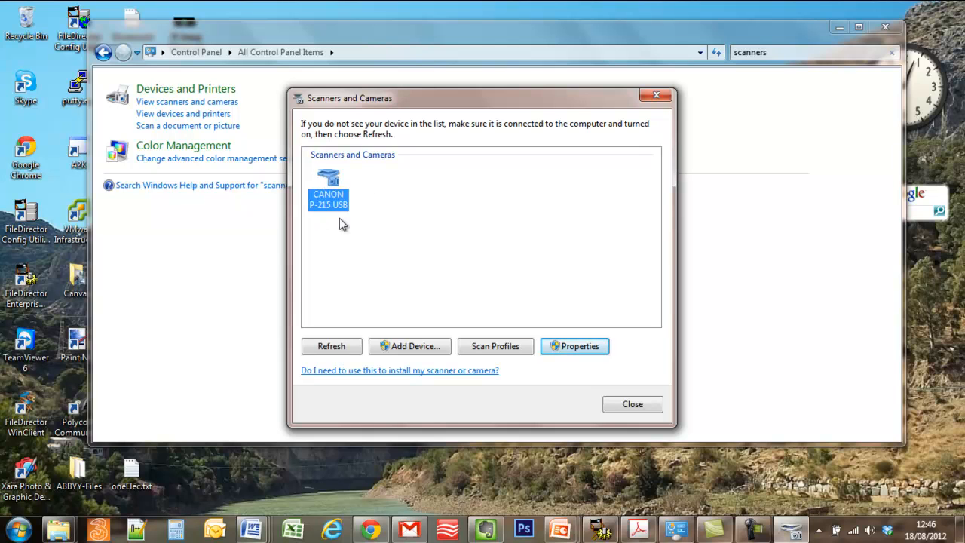
{"action": "mouse_move", "coordinate": [350, 223]}
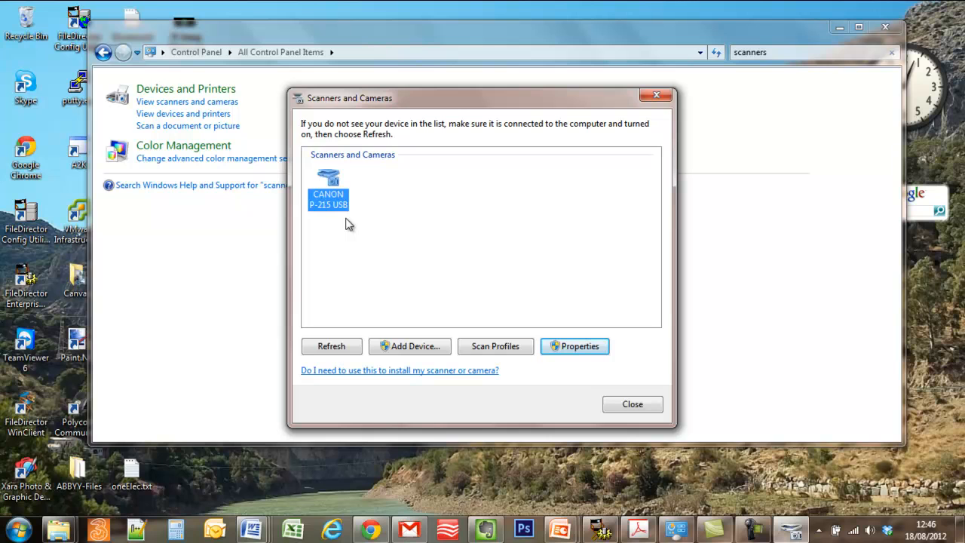
{"action": "mouse_move", "coordinate": [575, 345]}
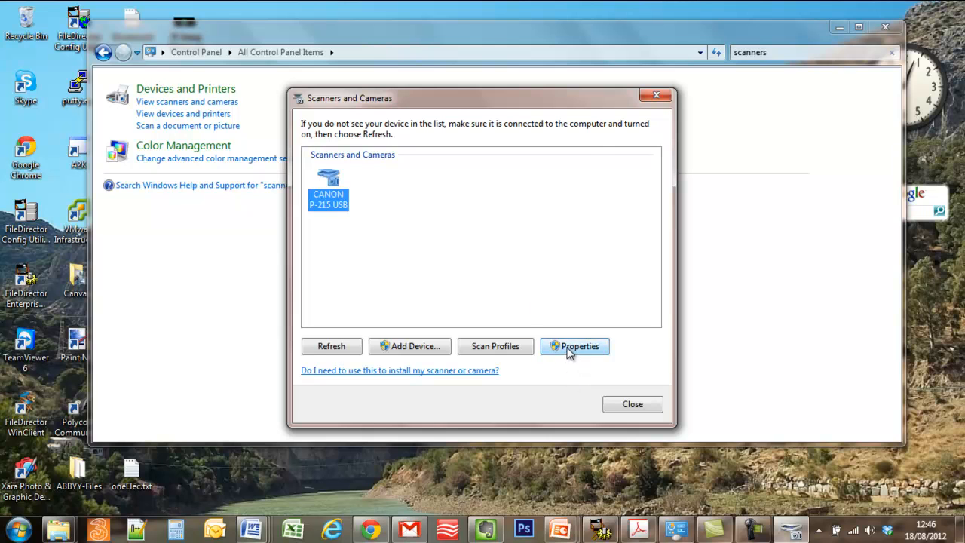
{"action": "left_click", "coordinate": [574, 345]}
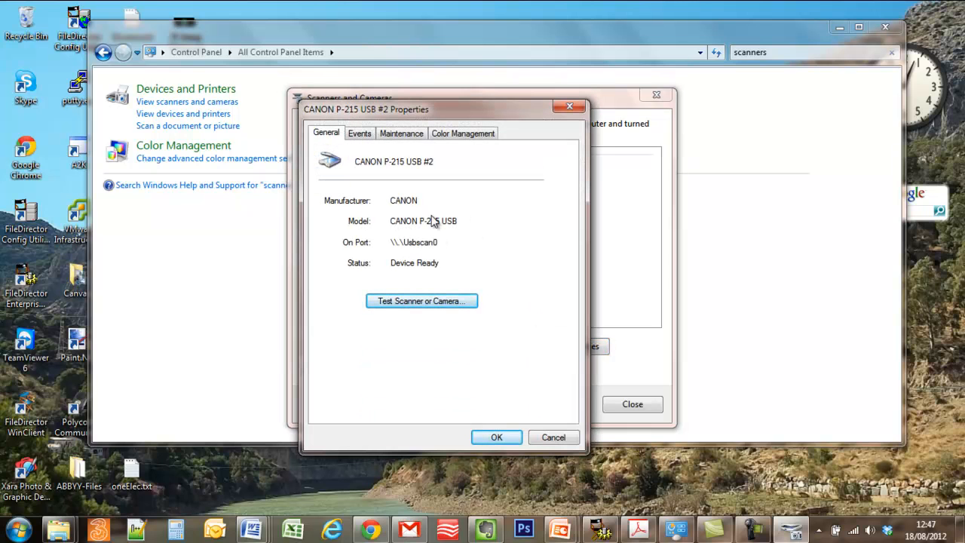
{"action": "mouse_move", "coordinate": [555, 438]}
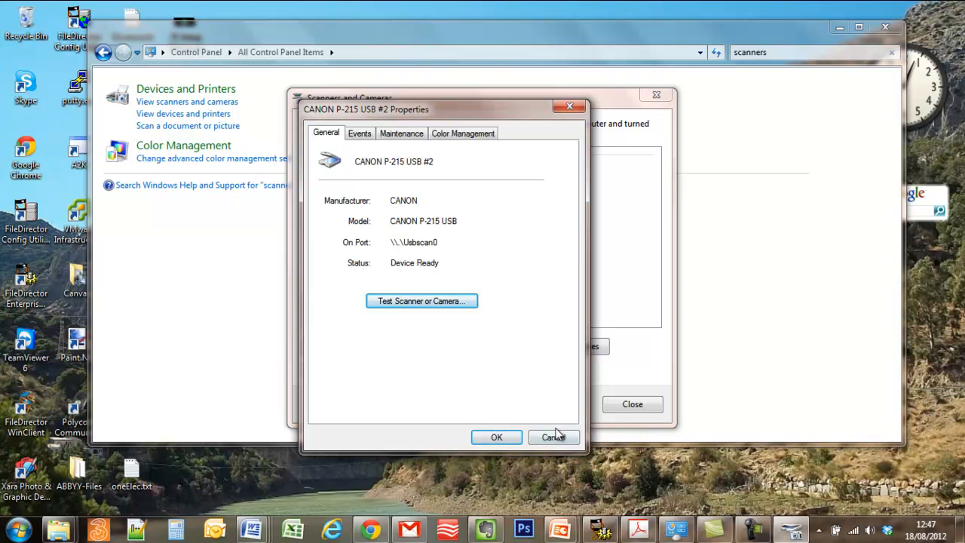
{"action": "left_click", "coordinate": [552, 438]}
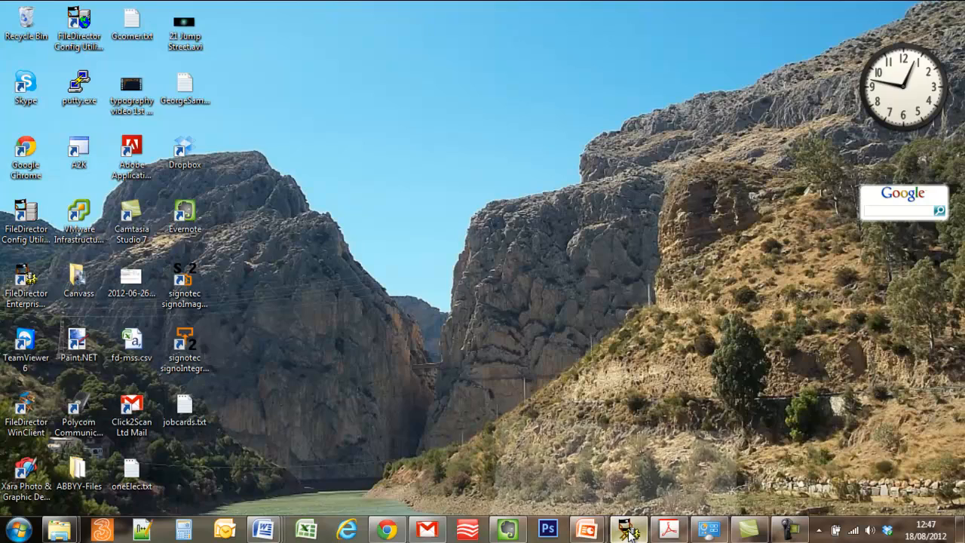
Step: Launch Enterprise Manager and list the Archived cabinet's scan profiles, Barcode and Import
{"action": "left_click", "coordinate": [627, 528]}
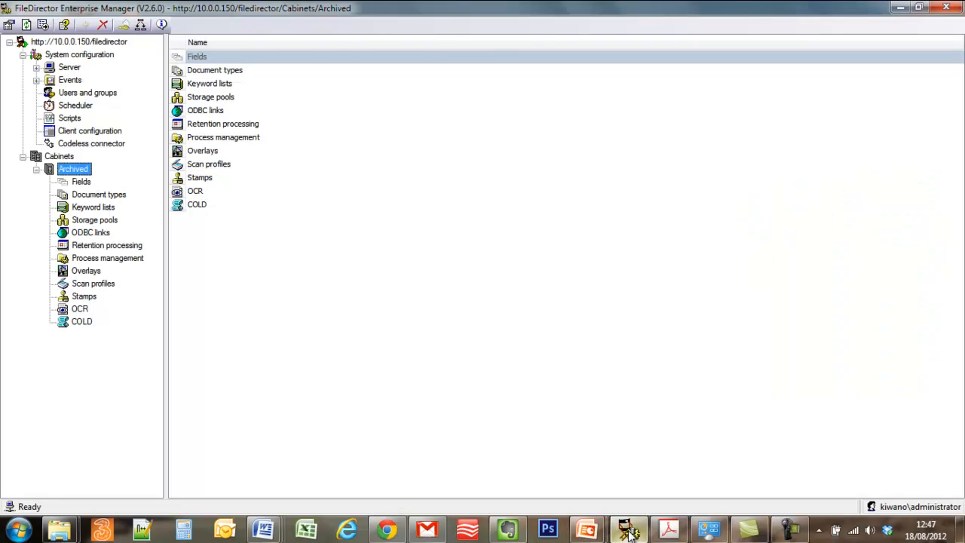
{"action": "mouse_move", "coordinate": [93, 115]}
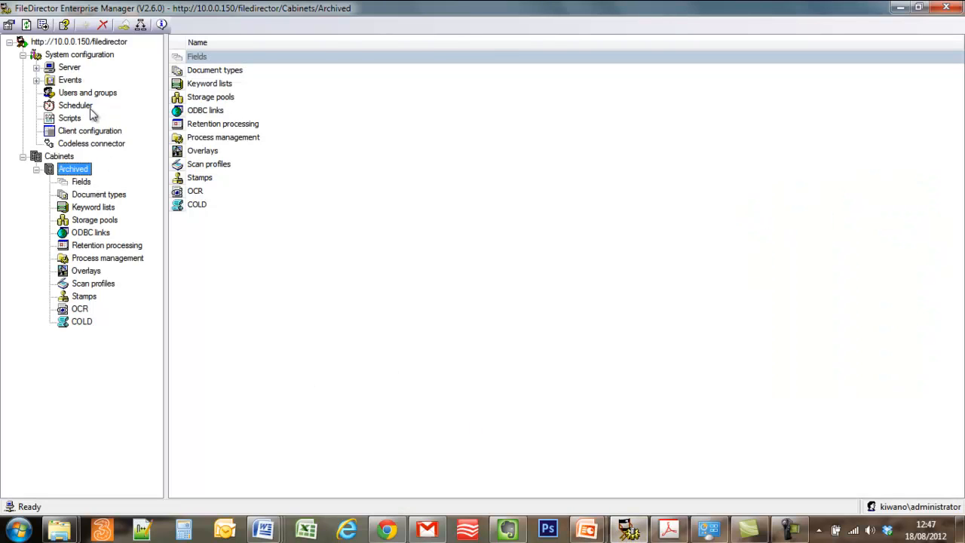
{"action": "mouse_move", "coordinate": [62, 147]}
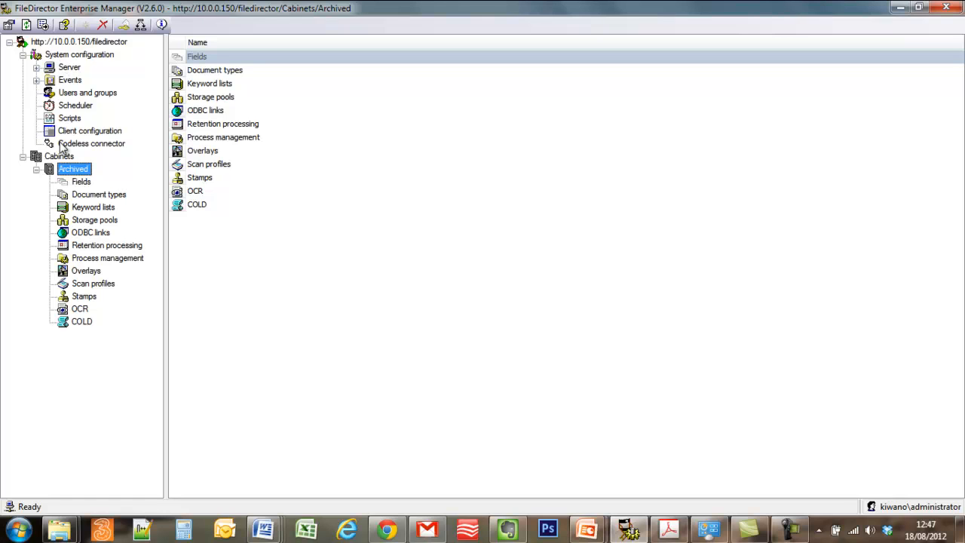
{"action": "left_click", "coordinate": [24, 54]}
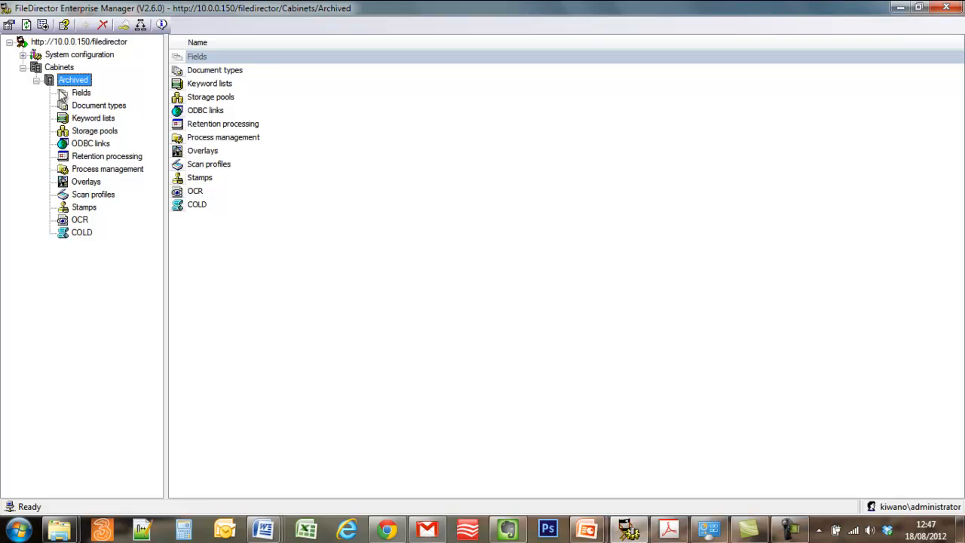
{"action": "mouse_move", "coordinate": [94, 200]}
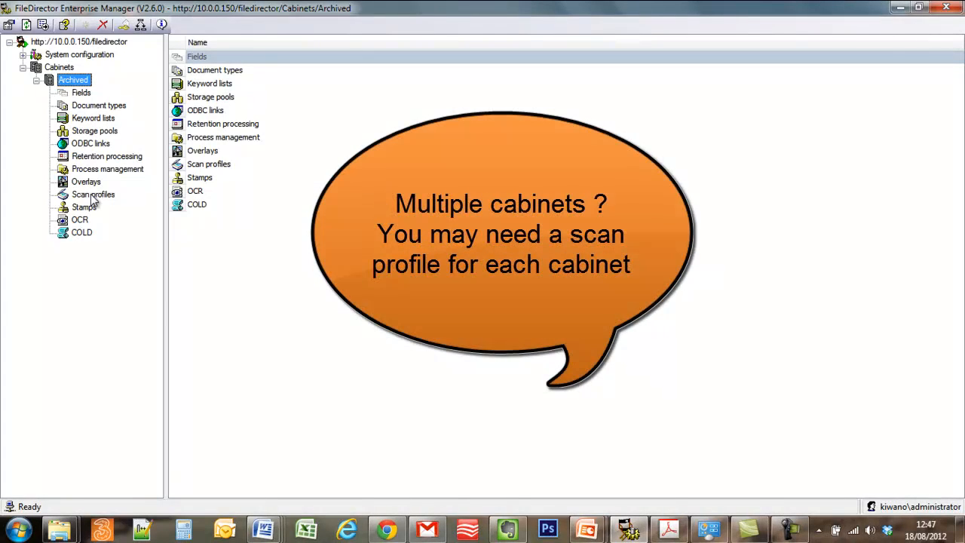
{"action": "left_click", "coordinate": [94, 195]}
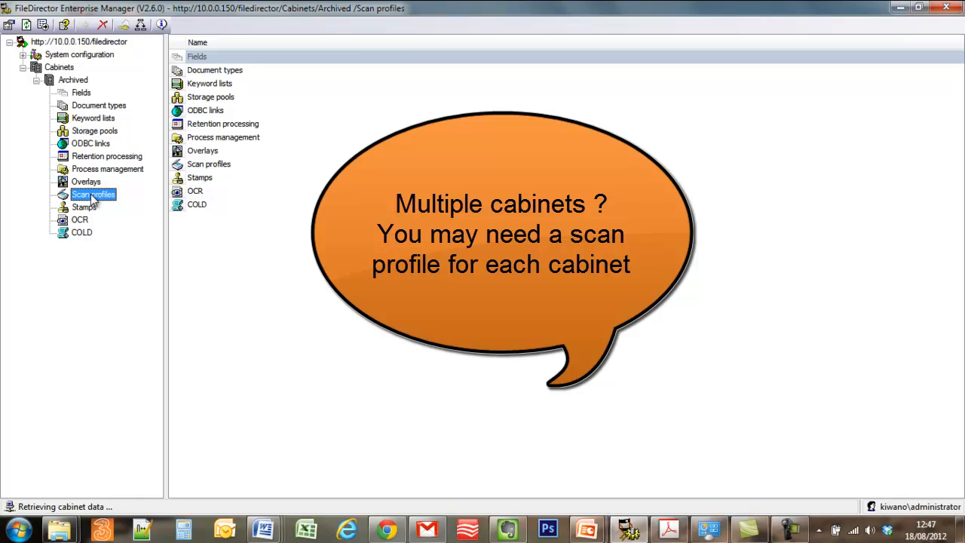
{"action": "left_click", "coordinate": [93, 194]}
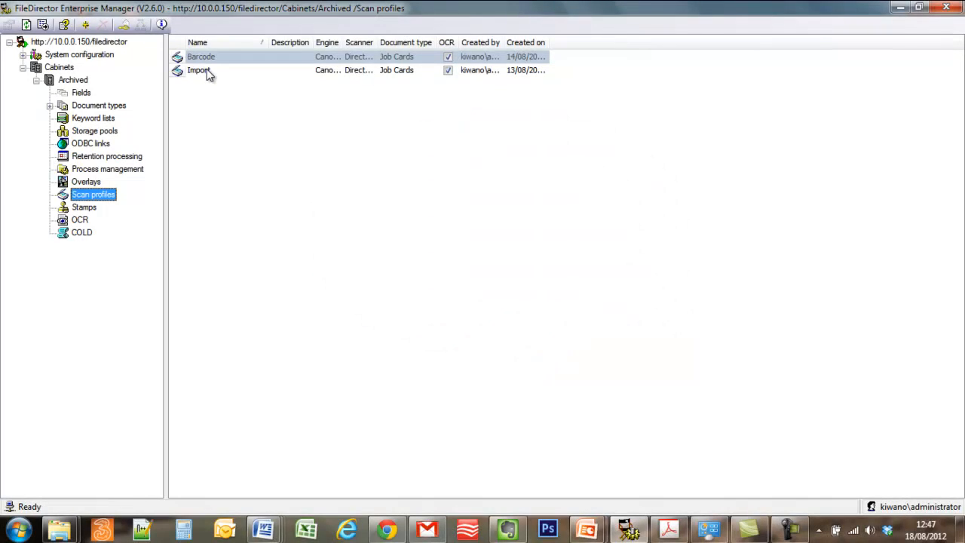
{"action": "mouse_move", "coordinate": [214, 76]}
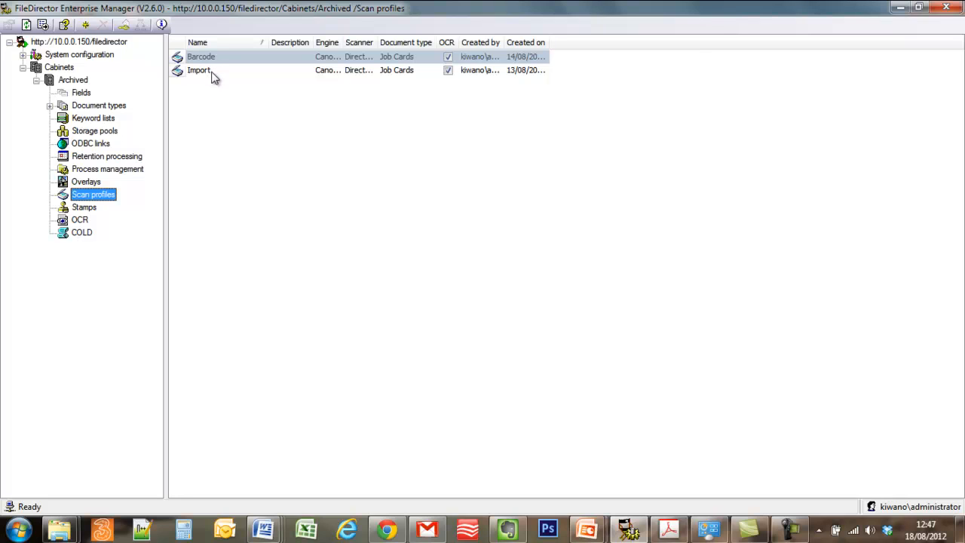
{"action": "mouse_move", "coordinate": [103, 199]}
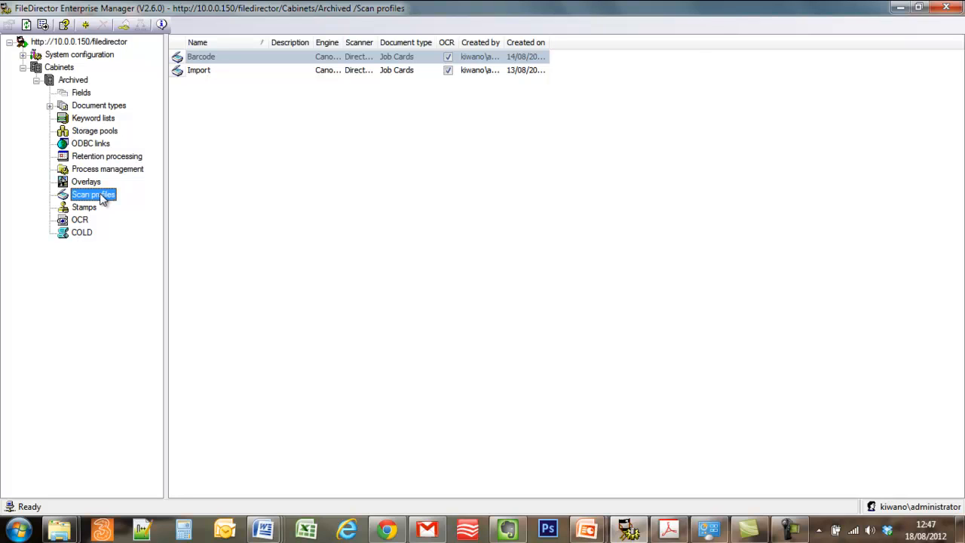
Step: Create a new scan profile named P-215 with description Canon P-215
{"action": "right_click", "coordinate": [93, 195]}
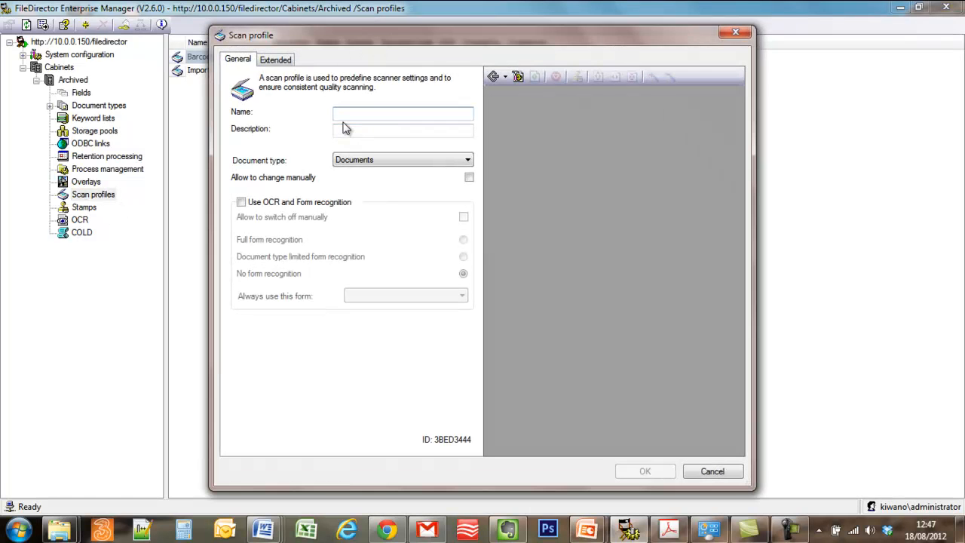
{"action": "type", "text": "P-215"}
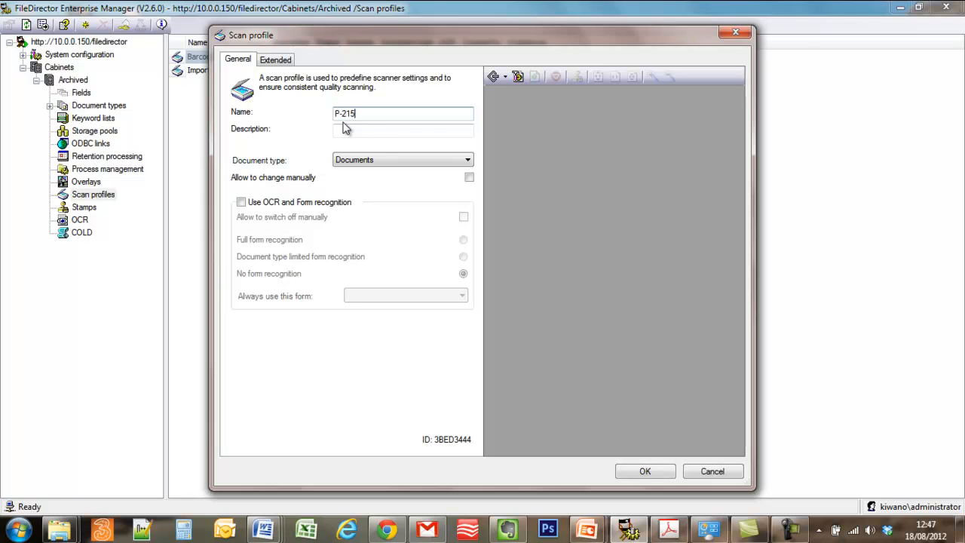
{"action": "left_click", "coordinate": [403, 130]}
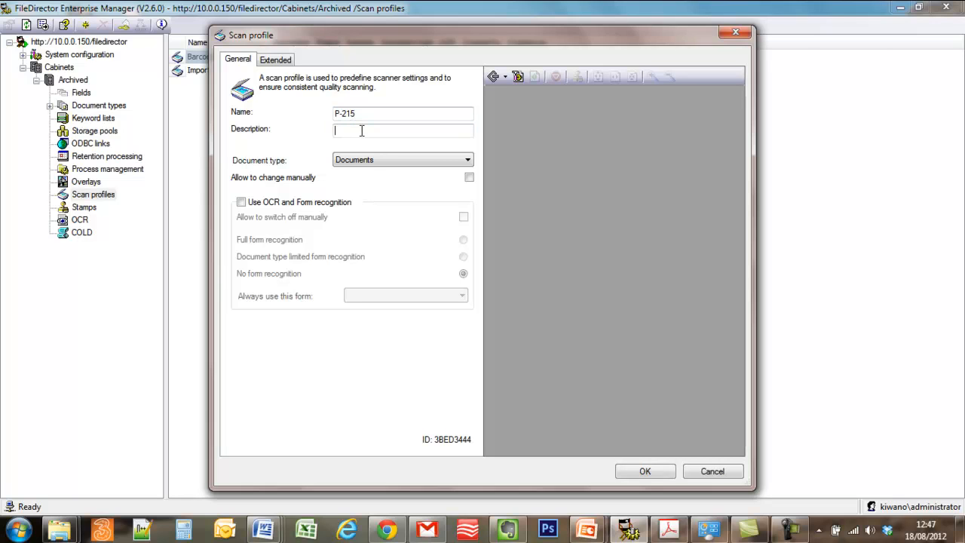
{"action": "type", "text": "Canon P-21"}
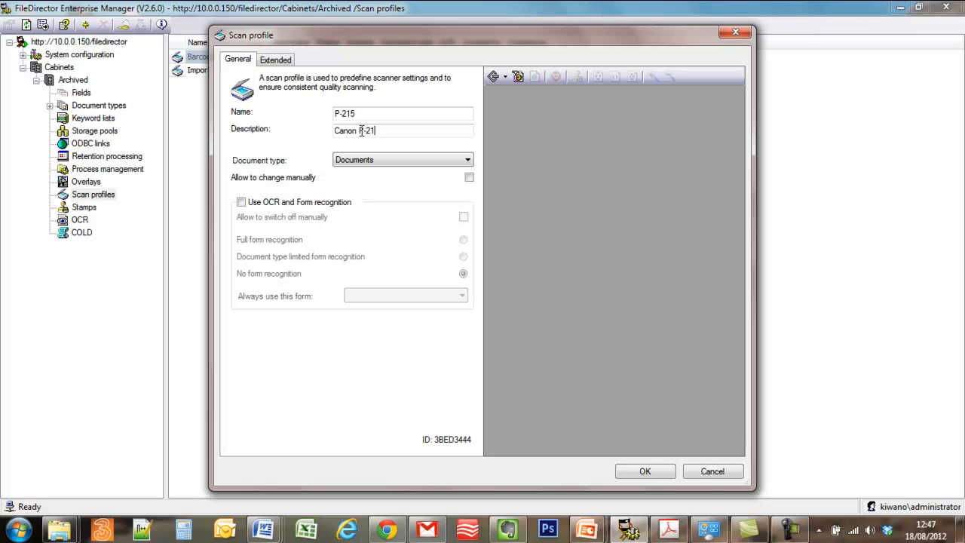
{"action": "type", "text": "5"}
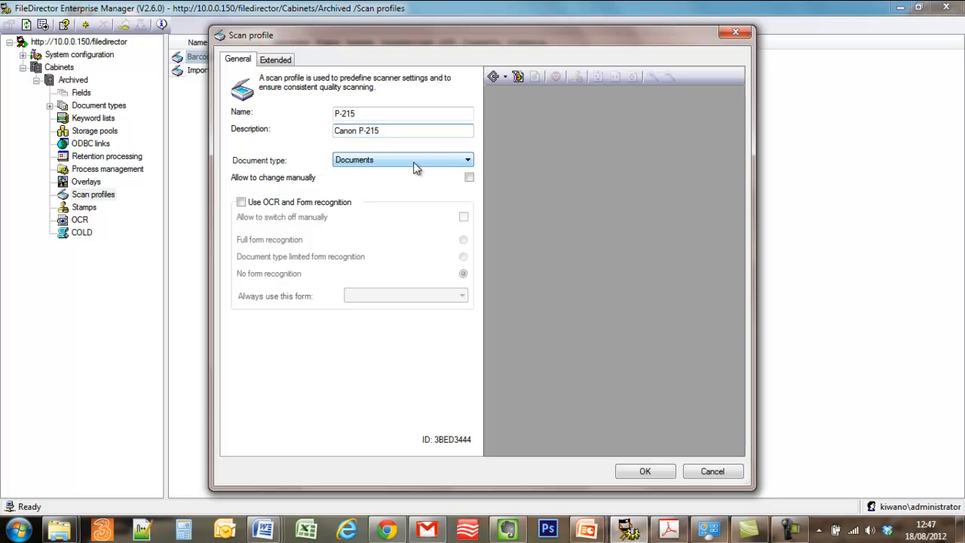
Step: Set the profile's document type to Job Cards and allow manual changes
{"action": "left_click", "coordinate": [467, 160]}
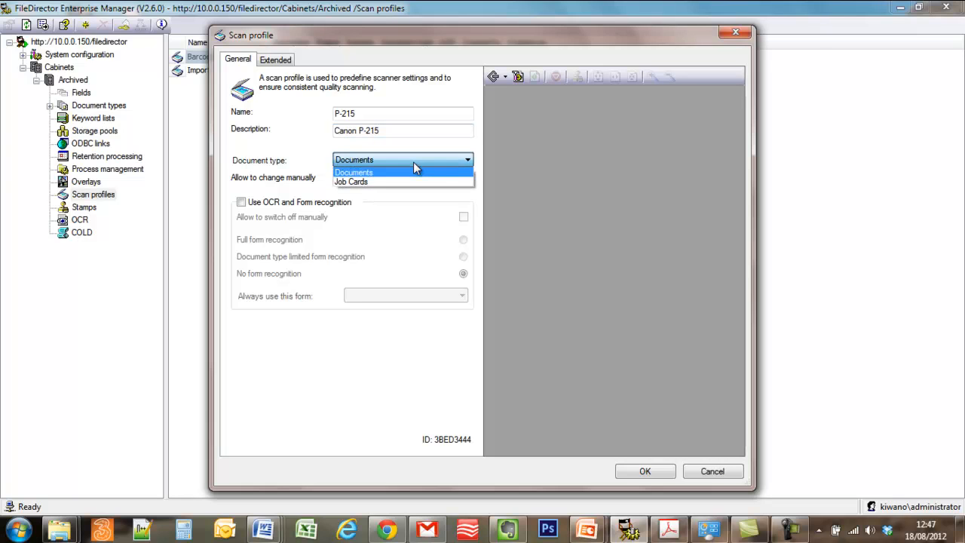
{"action": "left_click", "coordinate": [350, 181]}
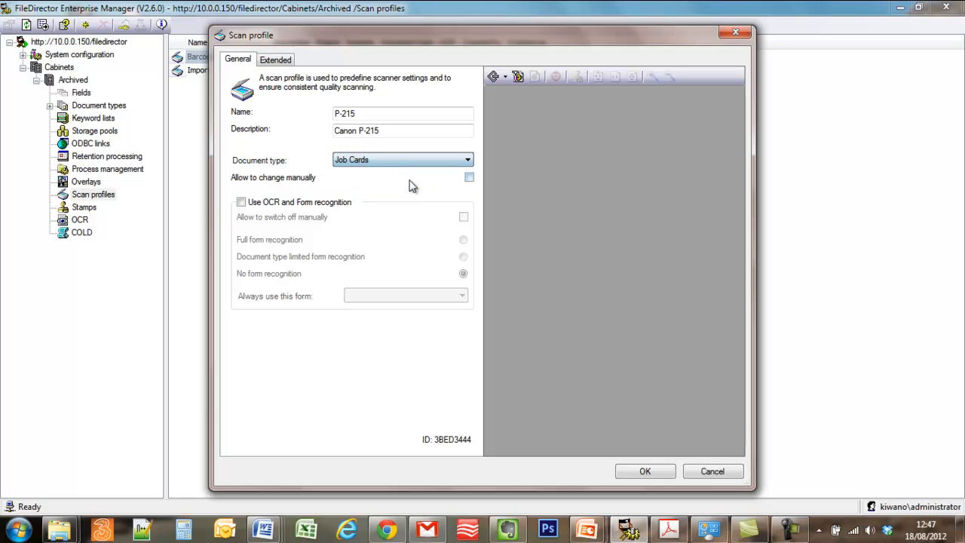
{"action": "left_click", "coordinate": [468, 160]}
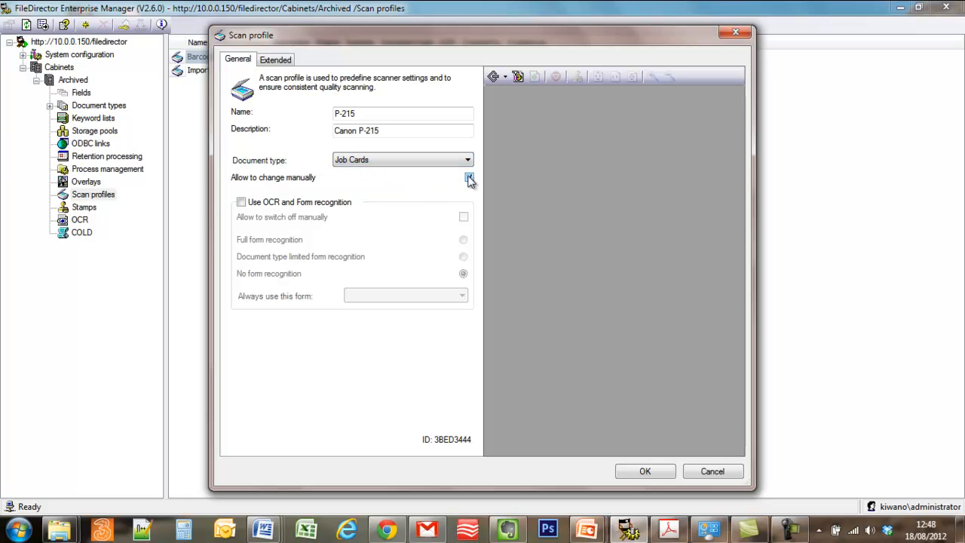
{"action": "left_click", "coordinate": [469, 177]}
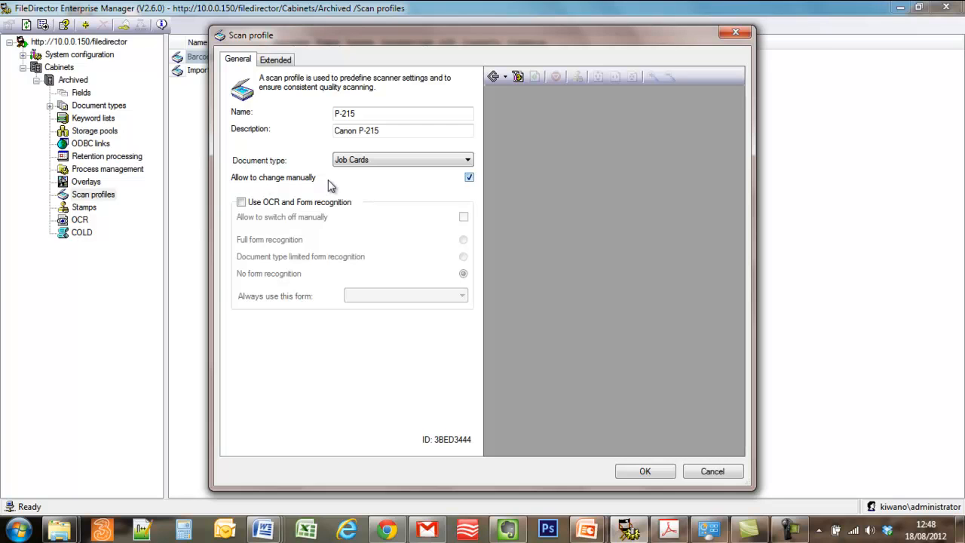
{"action": "mouse_move", "coordinate": [449, 175]}
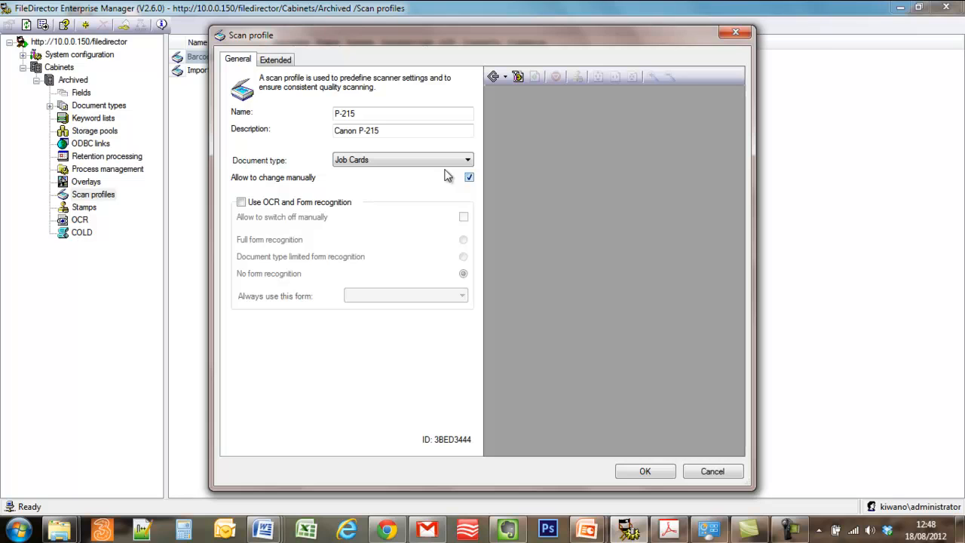
{"action": "mouse_move", "coordinate": [377, 324]}
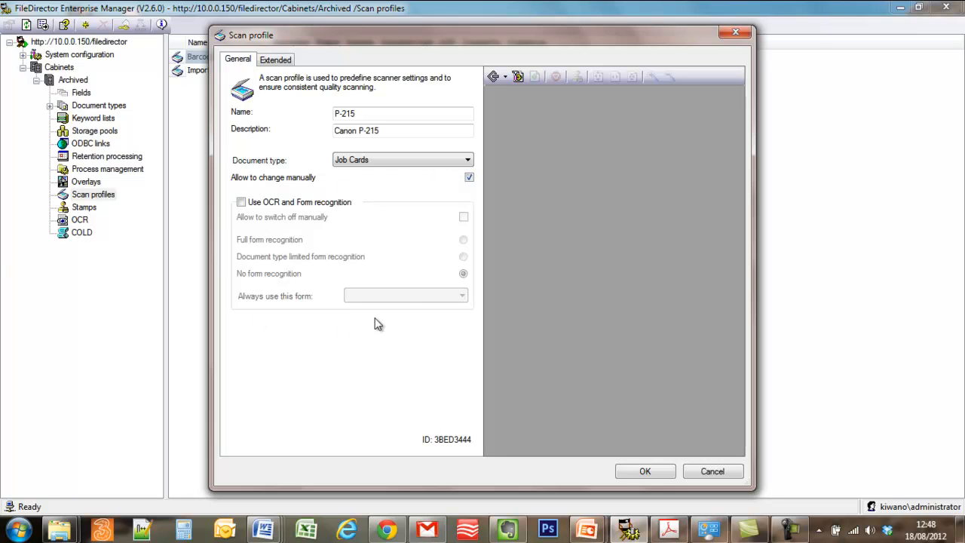
{"action": "mouse_move", "coordinate": [448, 259]}
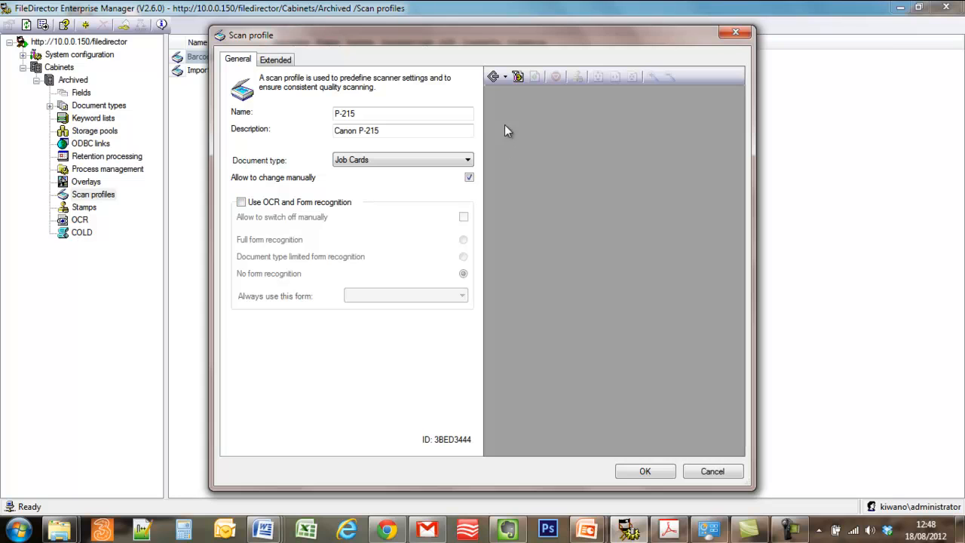
Step: Show the scanner interface choices: Direct SCSI/USB Link, ISIS and TWAIN
{"action": "left_click", "coordinate": [503, 75]}
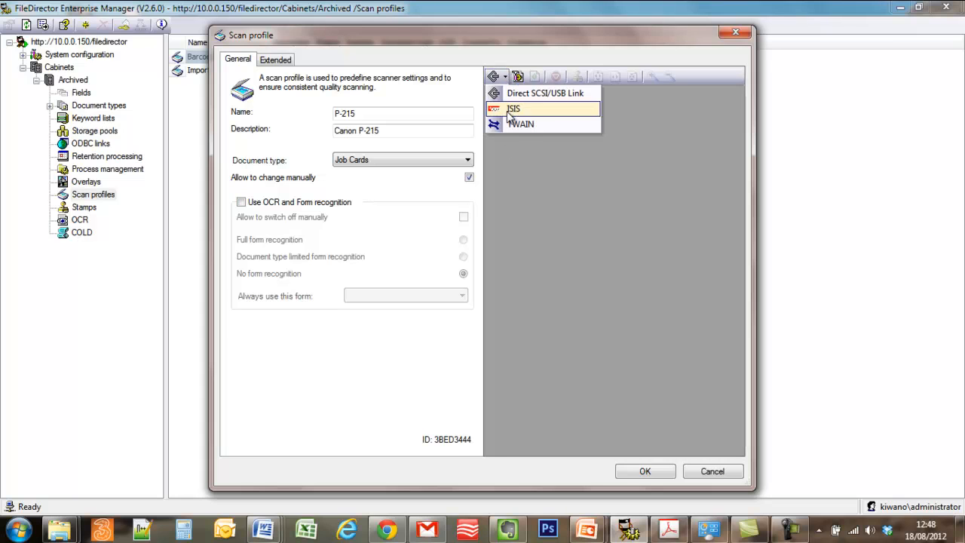
{"action": "mouse_move", "coordinate": [507, 118]}
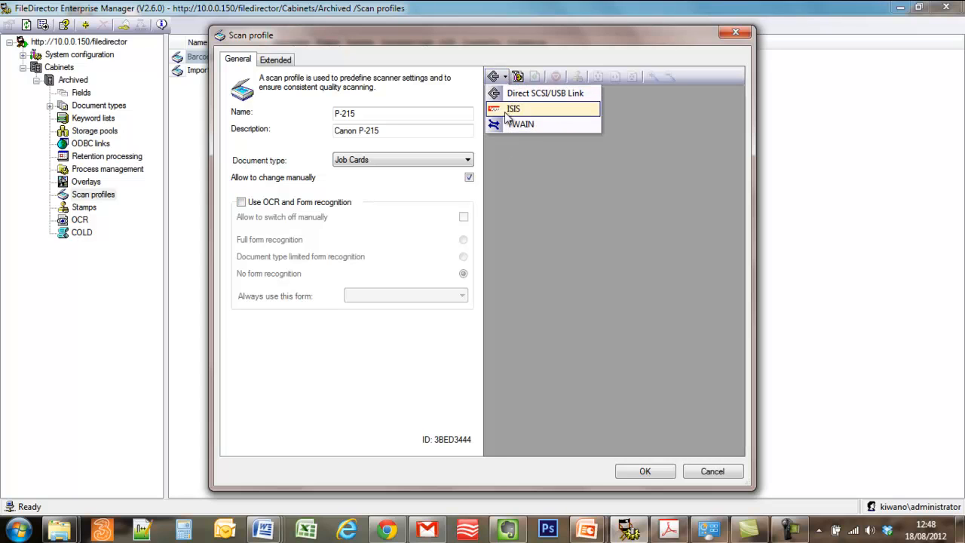
{"action": "mouse_move", "coordinate": [544, 93]}
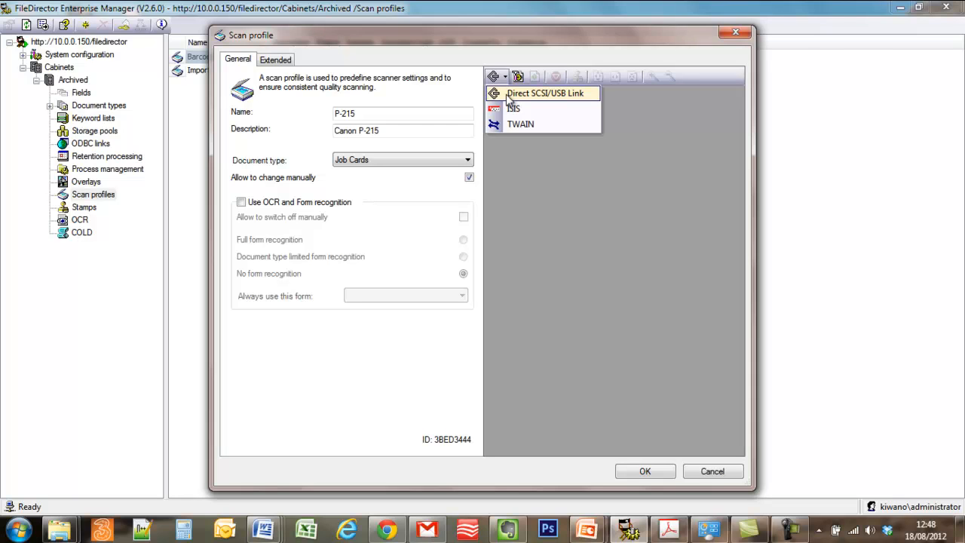
{"action": "mouse_move", "coordinate": [518, 98]}
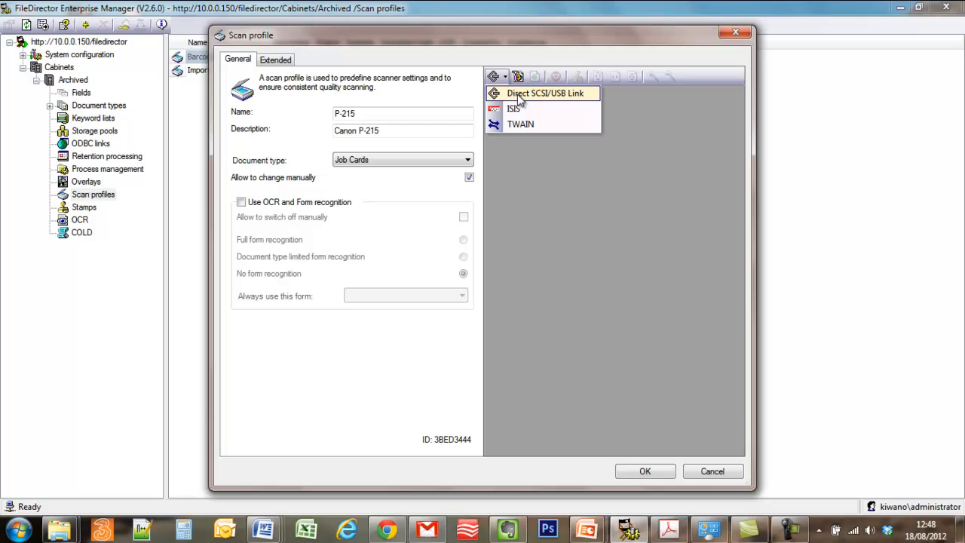
{"action": "mouse_move", "coordinate": [515, 111]}
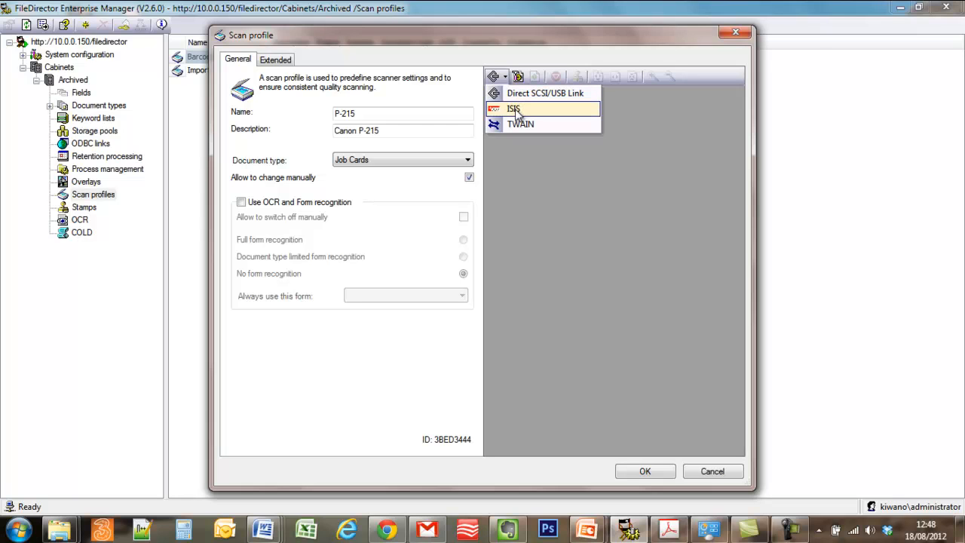
{"action": "mouse_move", "coordinate": [519, 121]}
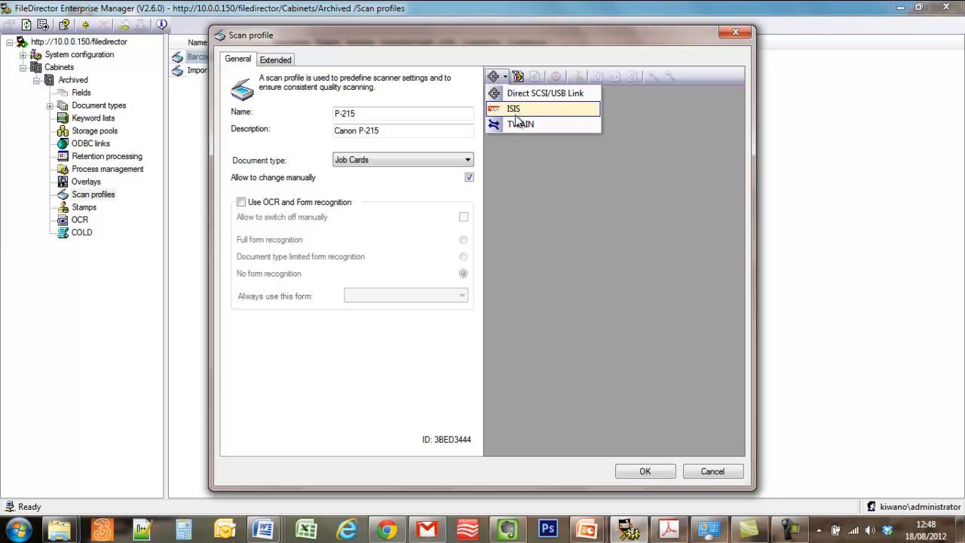
{"action": "mouse_move", "coordinate": [520, 124]}
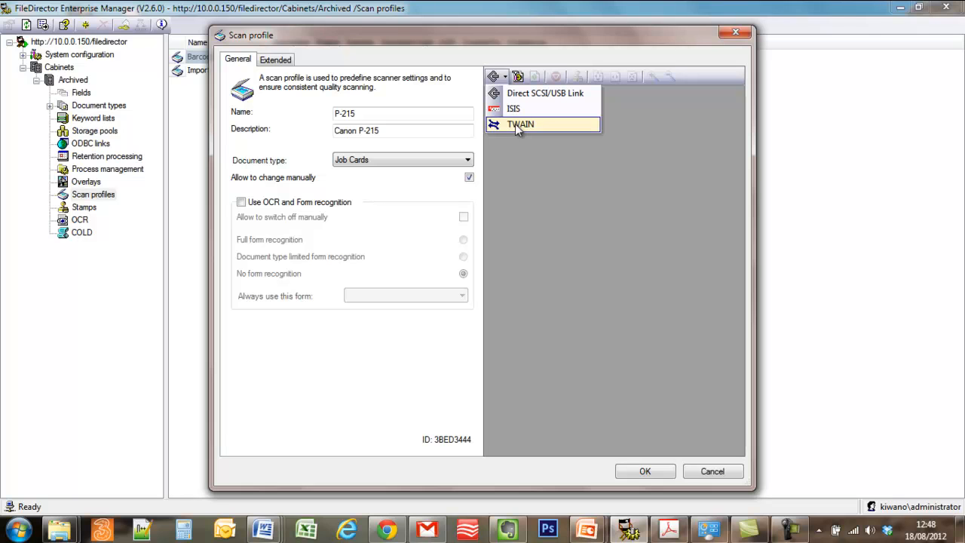
Step: Choose TWAIN as the P-215 profile's scanner interface, bringing up the source list
{"action": "left_click", "coordinate": [519, 123]}
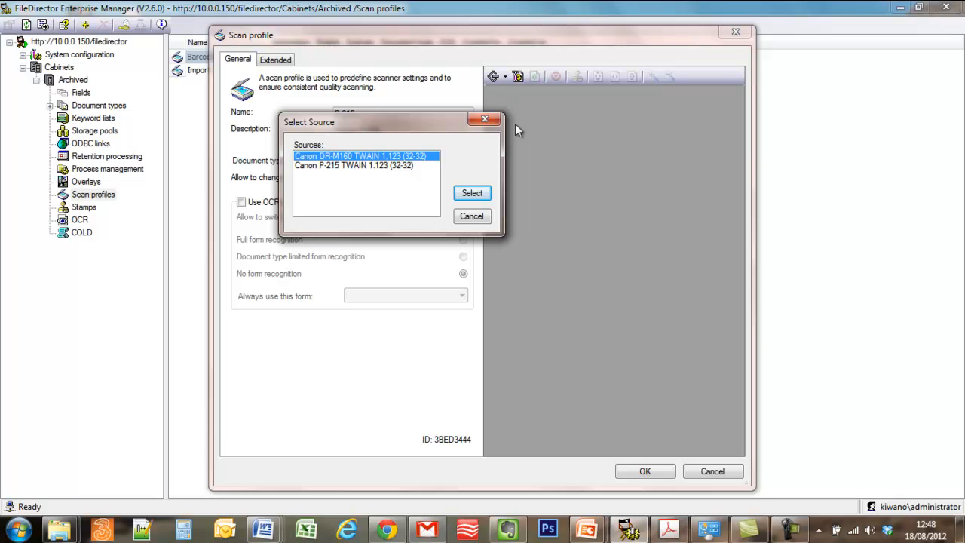
{"action": "mouse_move", "coordinate": [413, 179]}
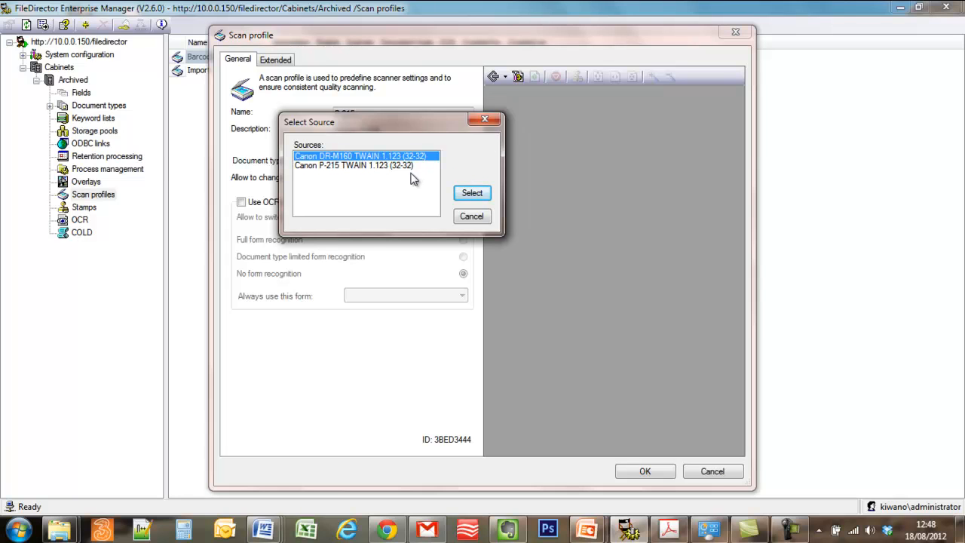
{"action": "mouse_move", "coordinate": [394, 178]}
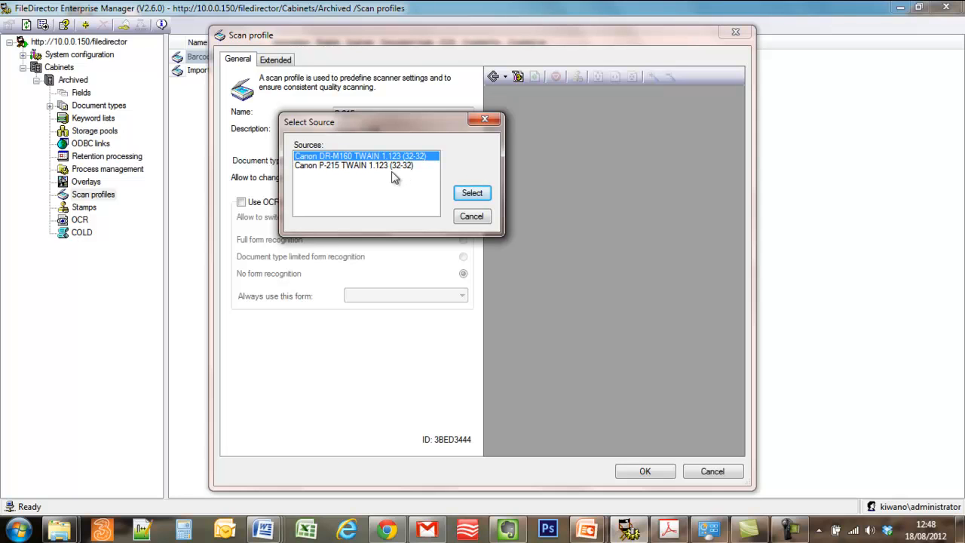
Step: Select Canon P-215 TWAIN as the source and bring up its TWAIN setup
{"action": "left_click", "coordinate": [353, 165]}
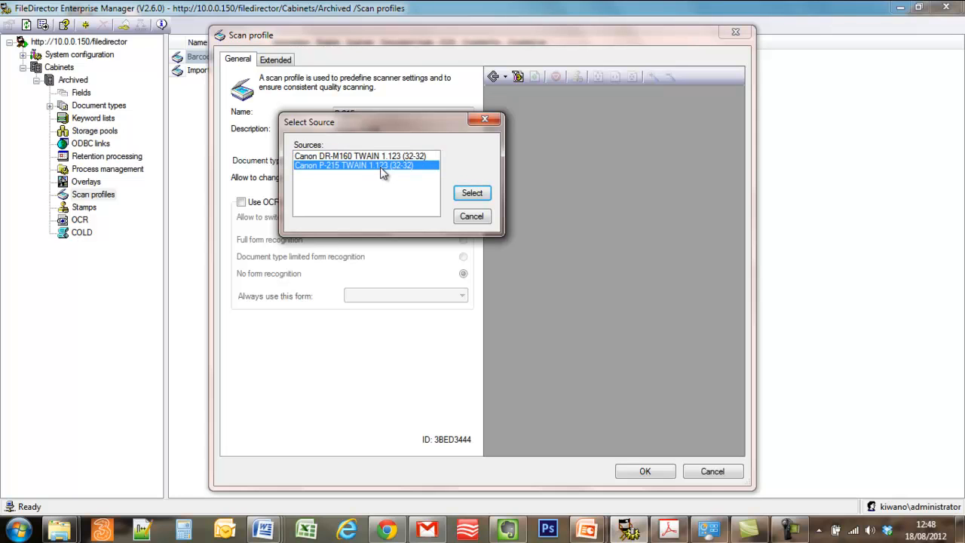
{"action": "left_click", "coordinate": [471, 193]}
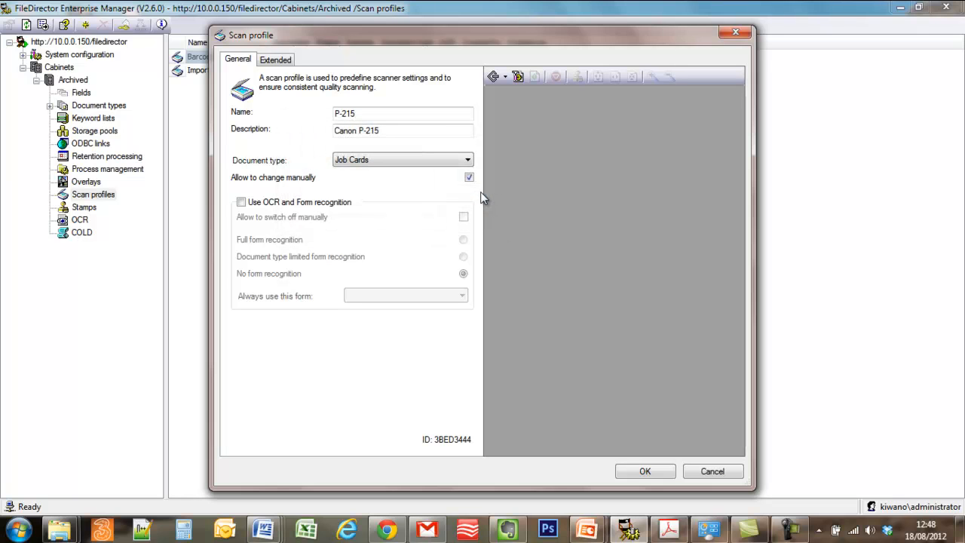
{"action": "left_click", "coordinate": [534, 76]}
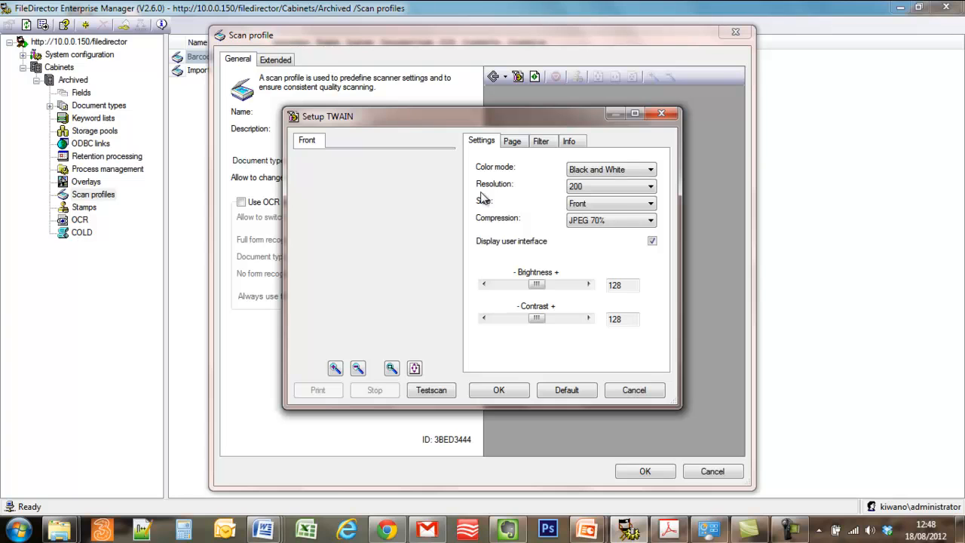
{"action": "mouse_move", "coordinate": [535, 196]}
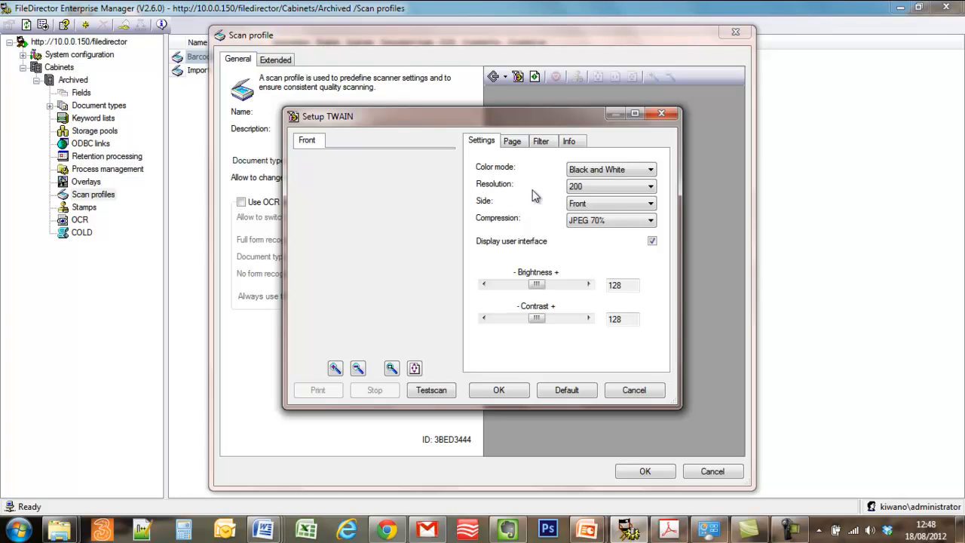
{"action": "mouse_move", "coordinate": [573, 184]}
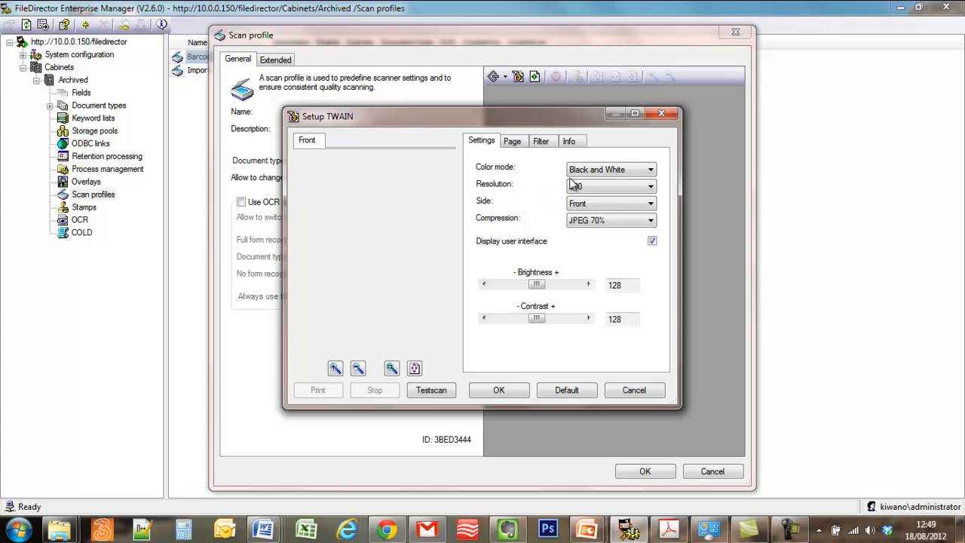
Step: Set TWAIN scanning to black and white, 300 resolution, front/back, JPEG 100%, with user interface displayed
{"action": "left_click", "coordinate": [611, 187]}
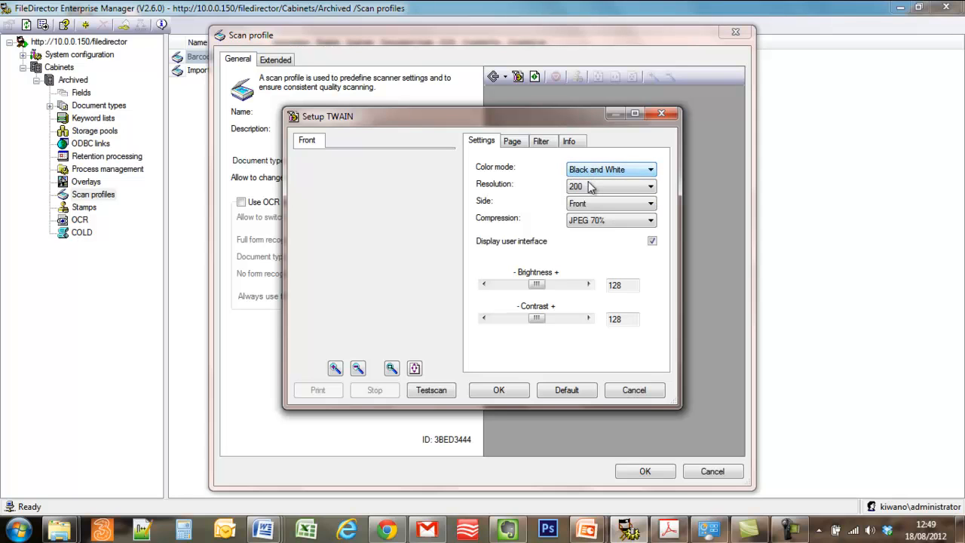
{"action": "left_click", "coordinate": [650, 187]}
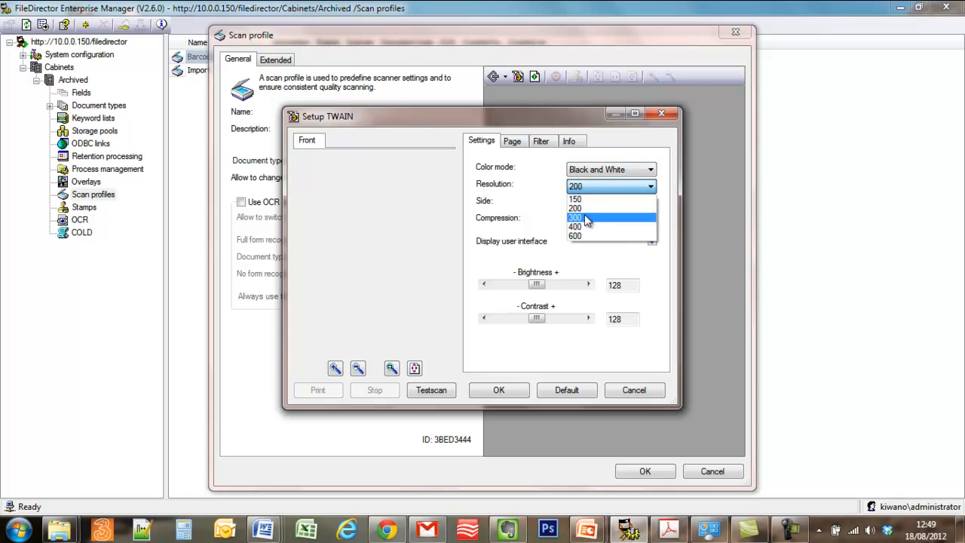
{"action": "left_click", "coordinate": [575, 217]}
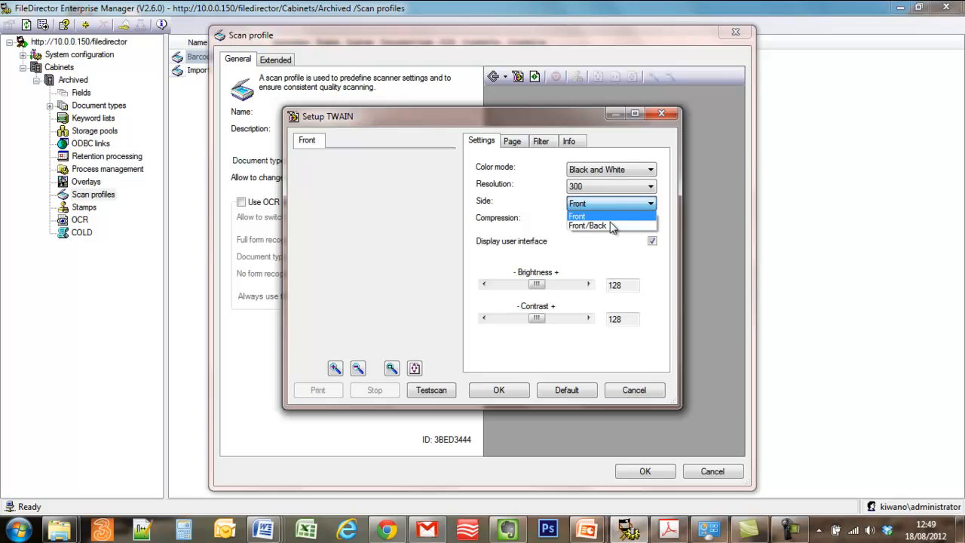
{"action": "left_click", "coordinate": [588, 226]}
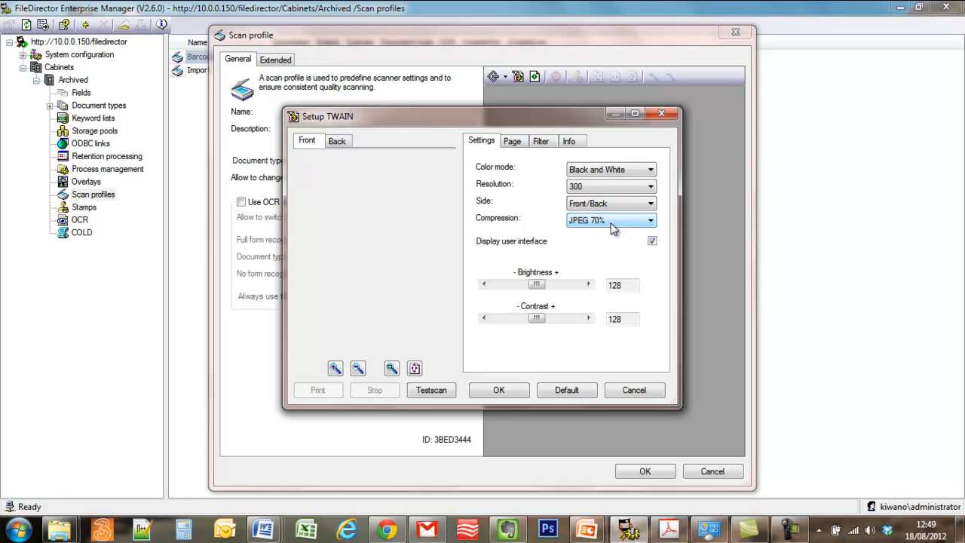
{"action": "left_click", "coordinate": [650, 220]}
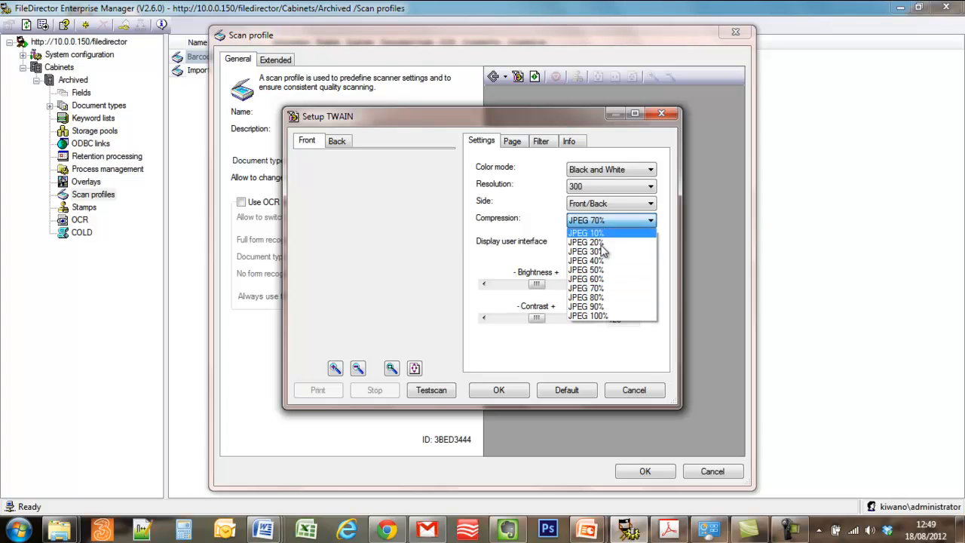
{"action": "mouse_move", "coordinate": [592, 316]}
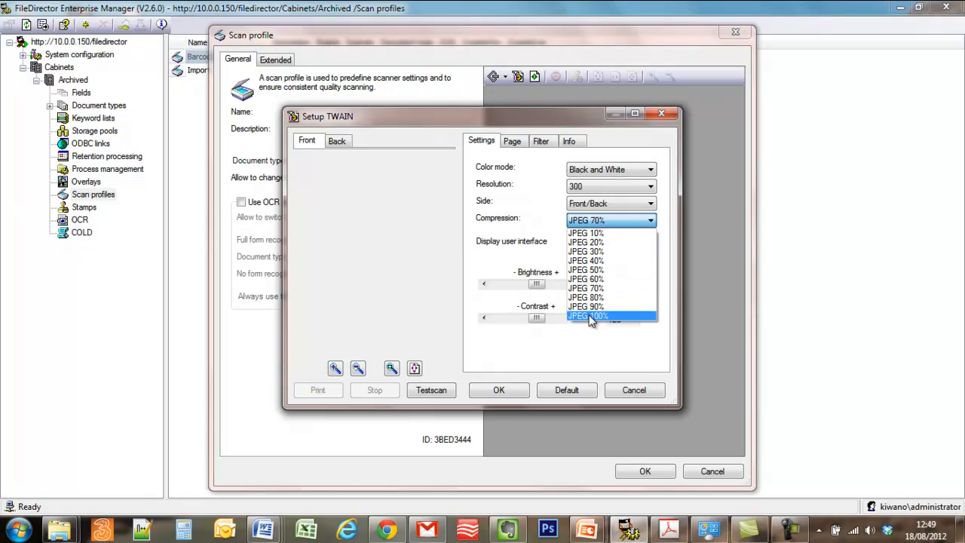
{"action": "left_click", "coordinate": [588, 316]}
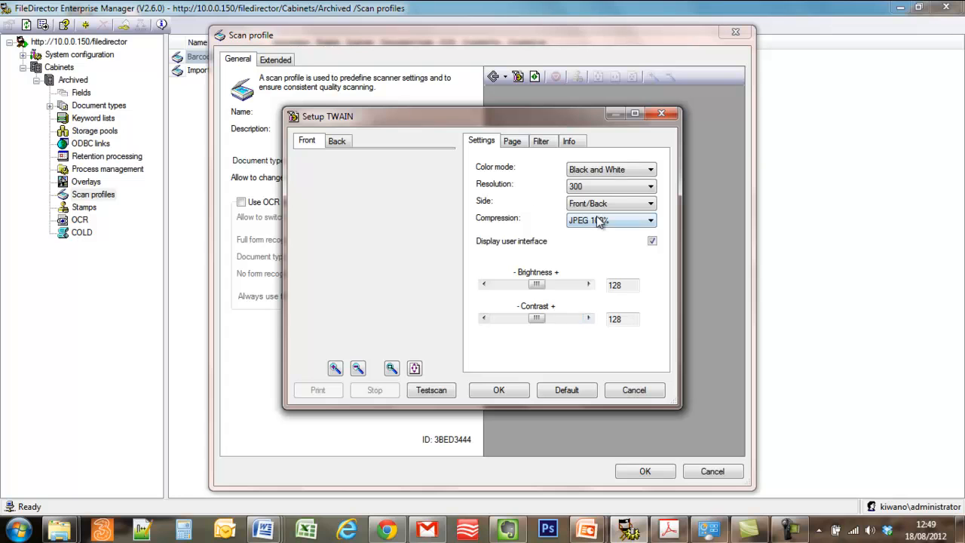
{"action": "left_click", "coordinate": [650, 220]}
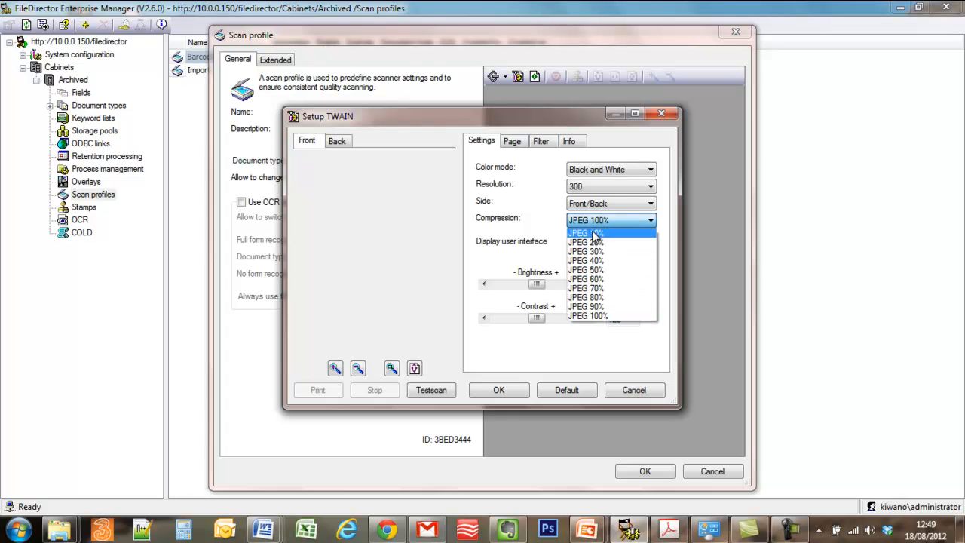
{"action": "left_click", "coordinate": [588, 316]}
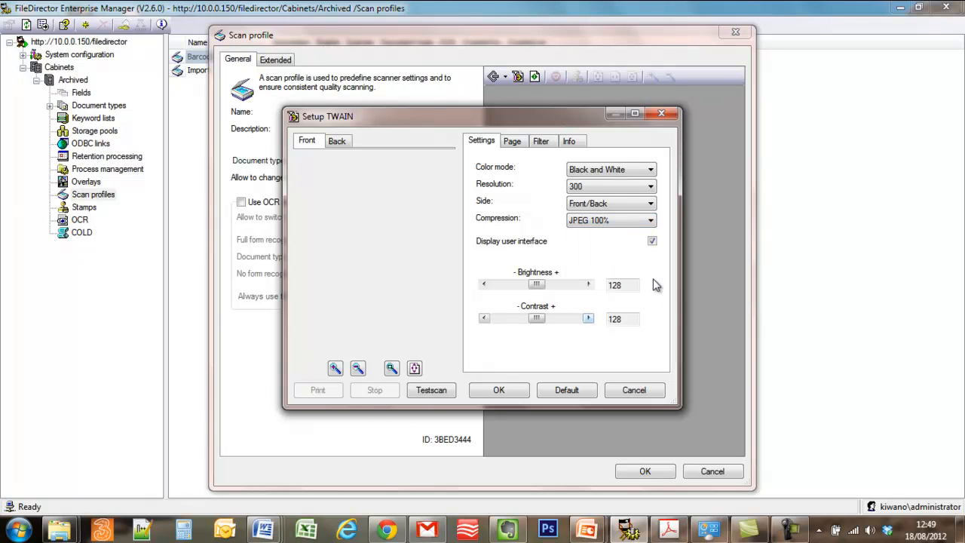
{"action": "left_click", "coordinate": [652, 241]}
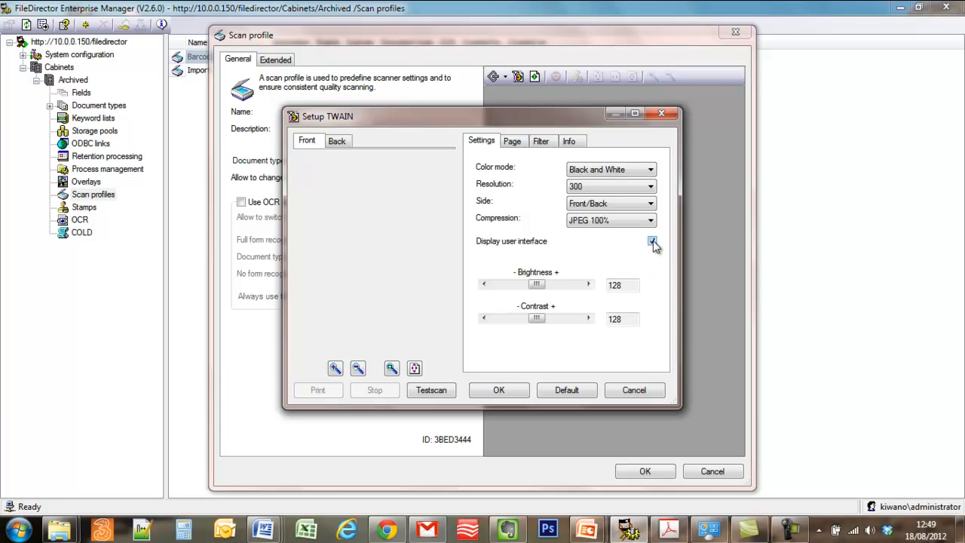
{"action": "mouse_move", "coordinate": [654, 244]}
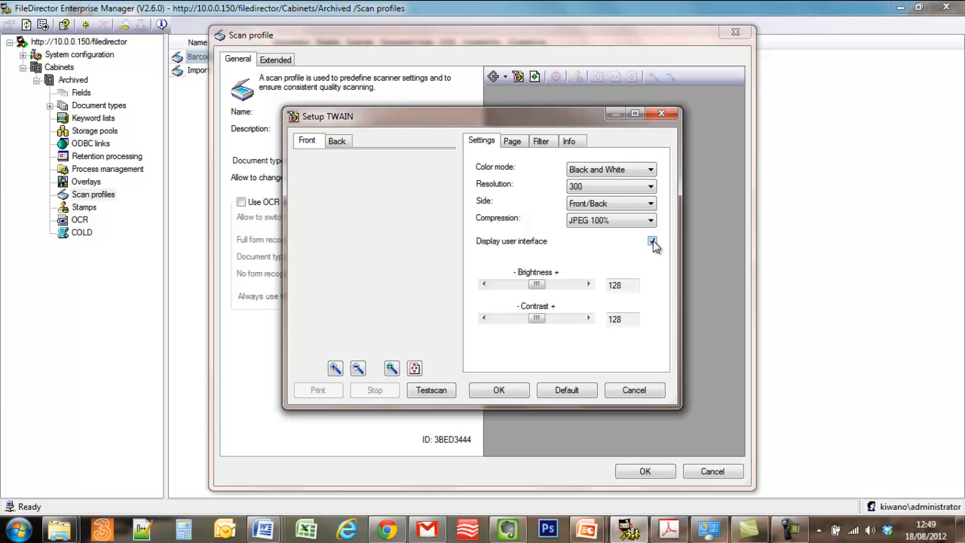
{"action": "mouse_move", "coordinate": [653, 244]}
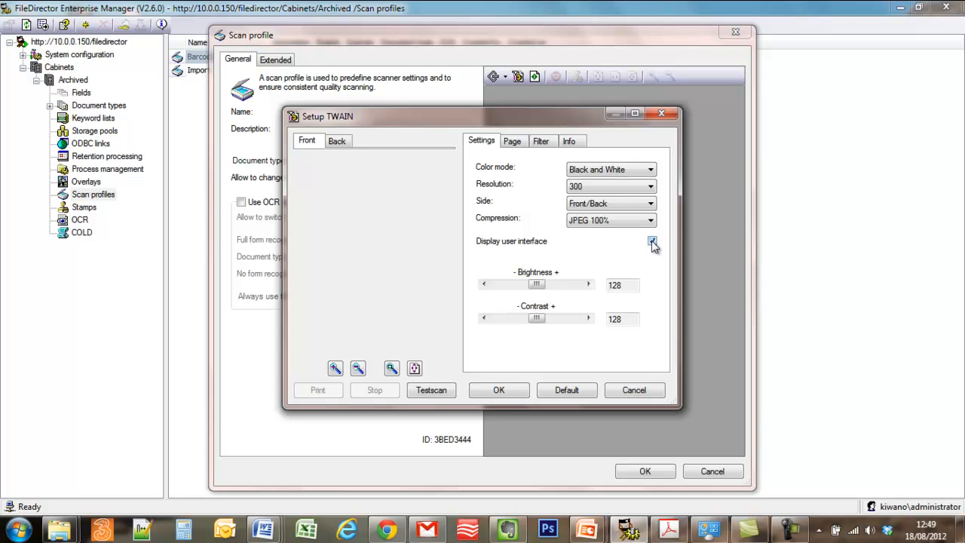
{"action": "left_click", "coordinate": [652, 242]}
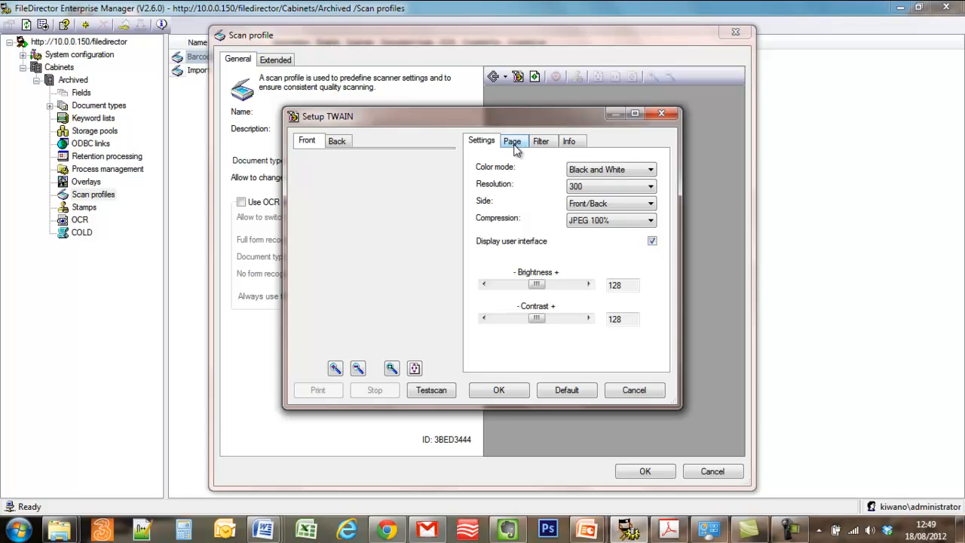
Step: Enable automatic page suppression with the blackness threshold lowered to 1%
{"action": "left_click", "coordinate": [511, 141]}
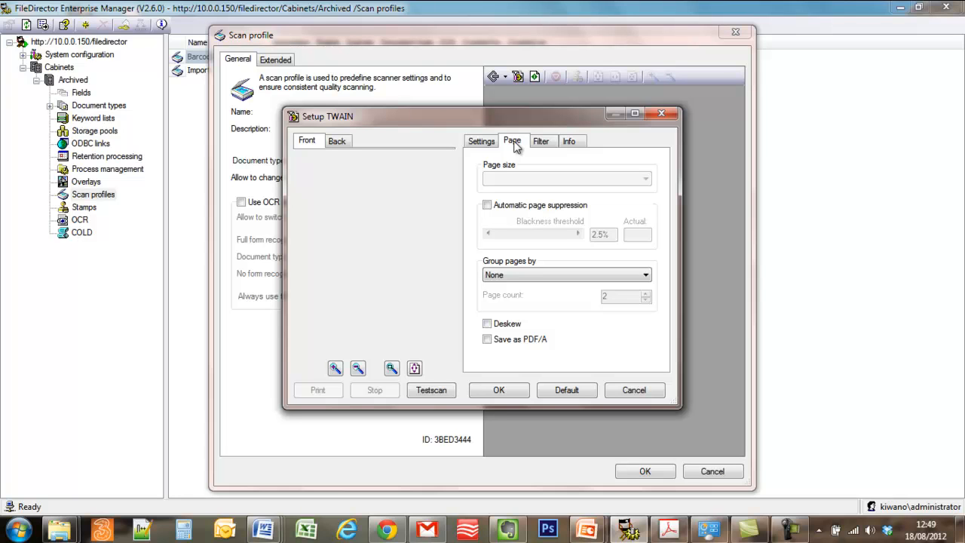
{"action": "mouse_move", "coordinate": [512, 181]}
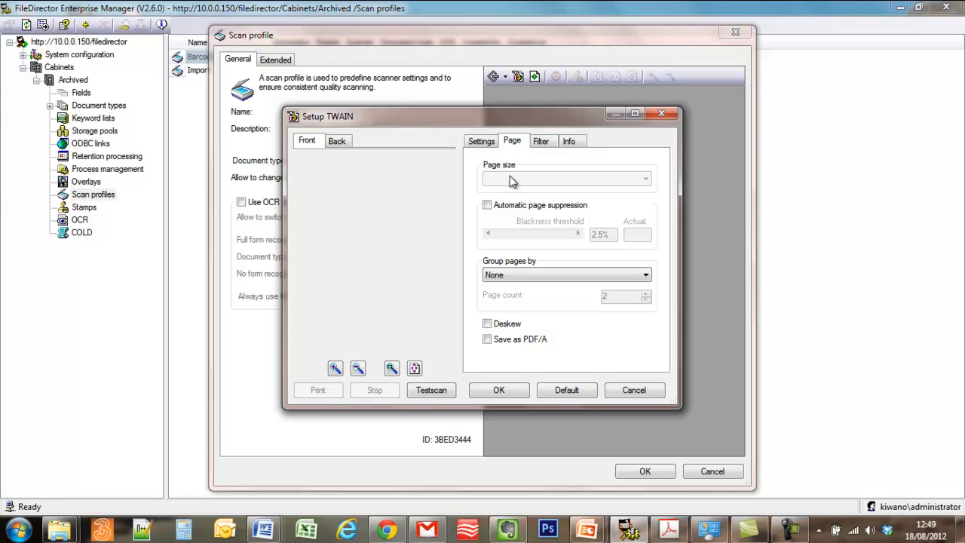
{"action": "left_click", "coordinate": [487, 205]}
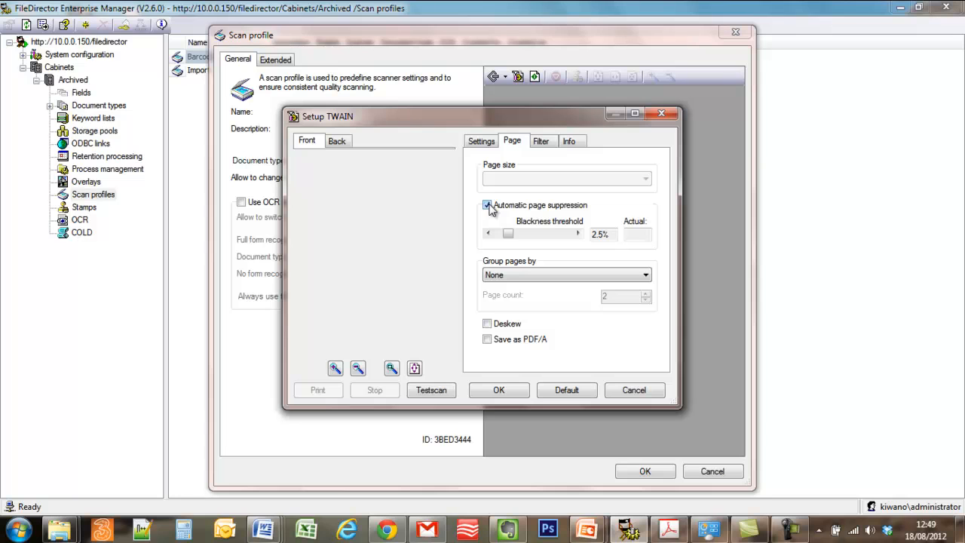
{"action": "left_click", "coordinate": [489, 232]}
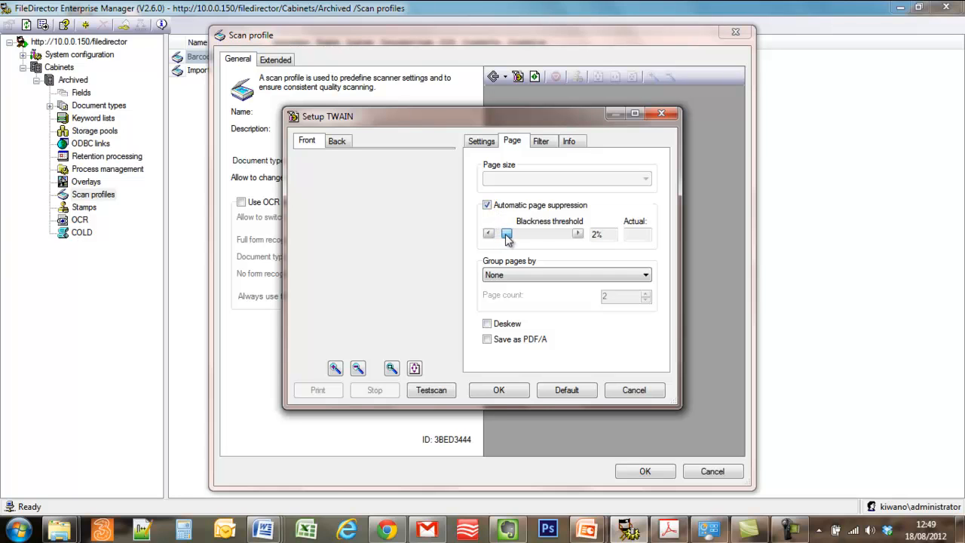
{"action": "left_click", "coordinate": [489, 232]}
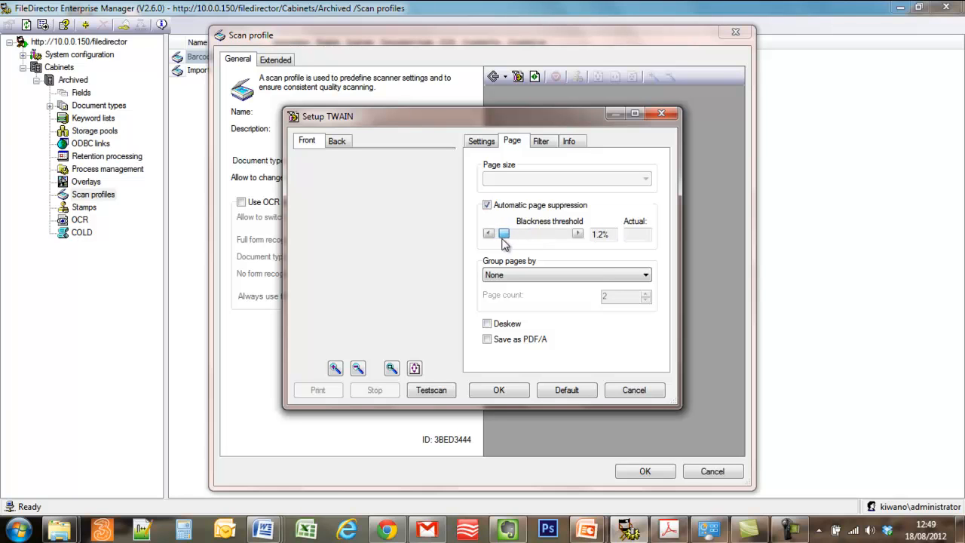
{"action": "left_click", "coordinate": [489, 234]}
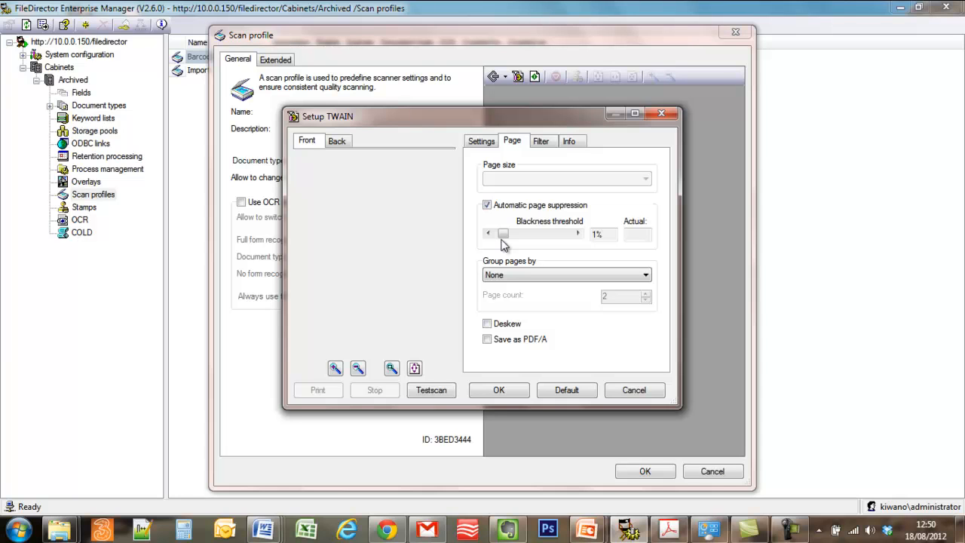
Step: Enable deskewing of scanned pages
{"action": "left_click", "coordinate": [487, 323]}
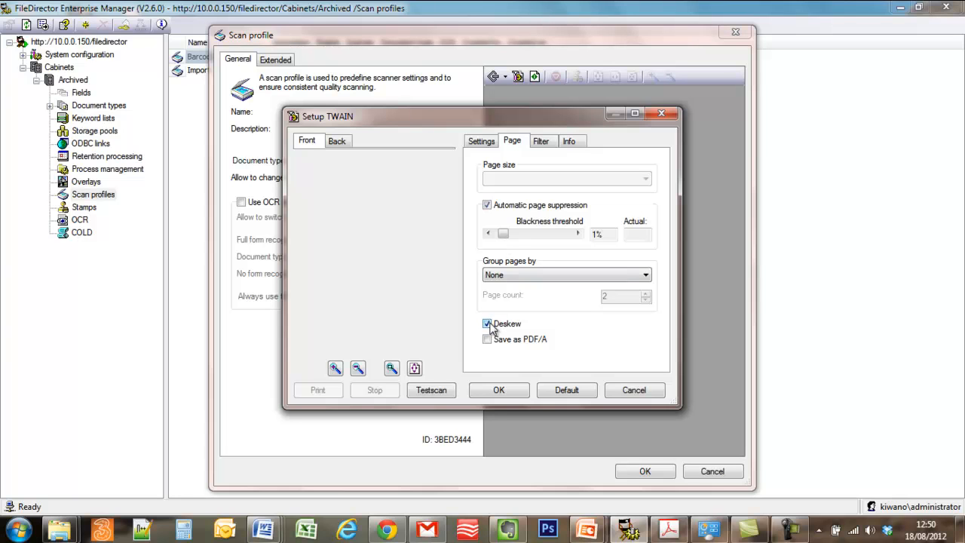
{"action": "left_click", "coordinate": [487, 322]}
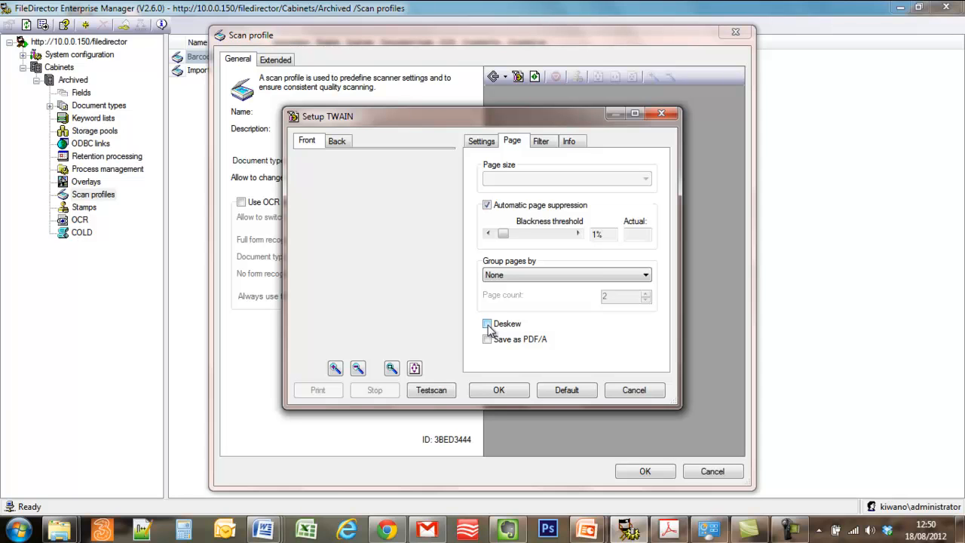
{"action": "left_click", "coordinate": [488, 323]}
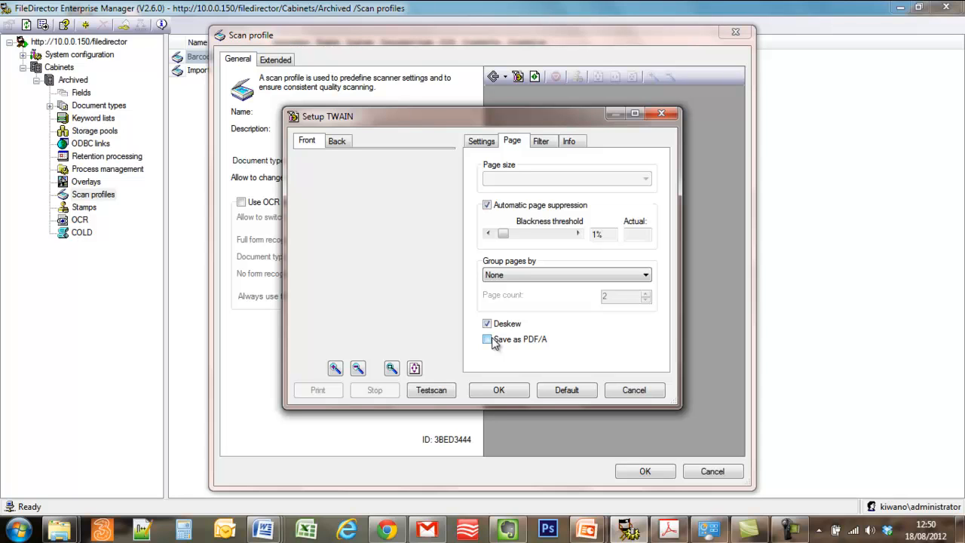
{"action": "left_click", "coordinate": [540, 142]}
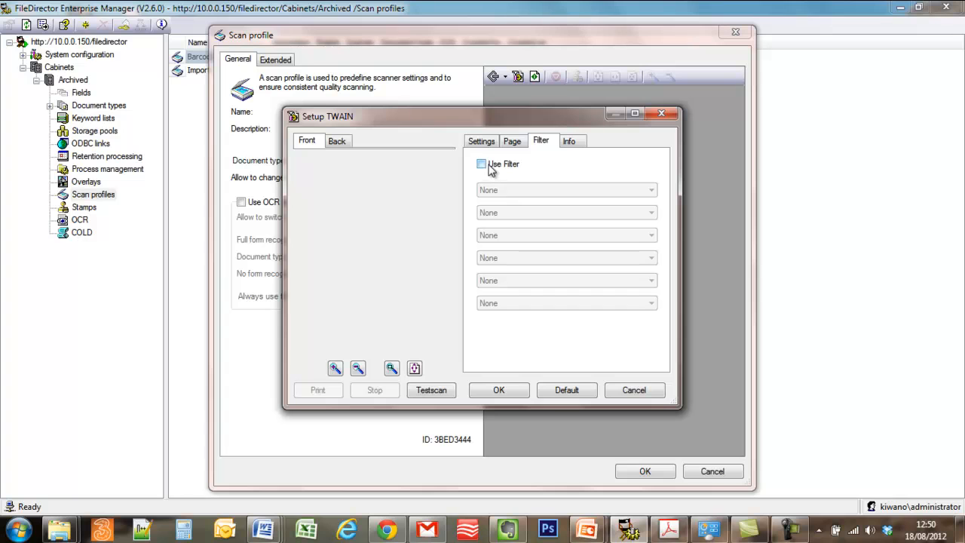
Step: Leave Use Filter off, review the Canon P-215 driver info (1.123, TWAIN 2.0), and confirm the TWAIN setup
{"action": "left_click", "coordinate": [482, 163]}
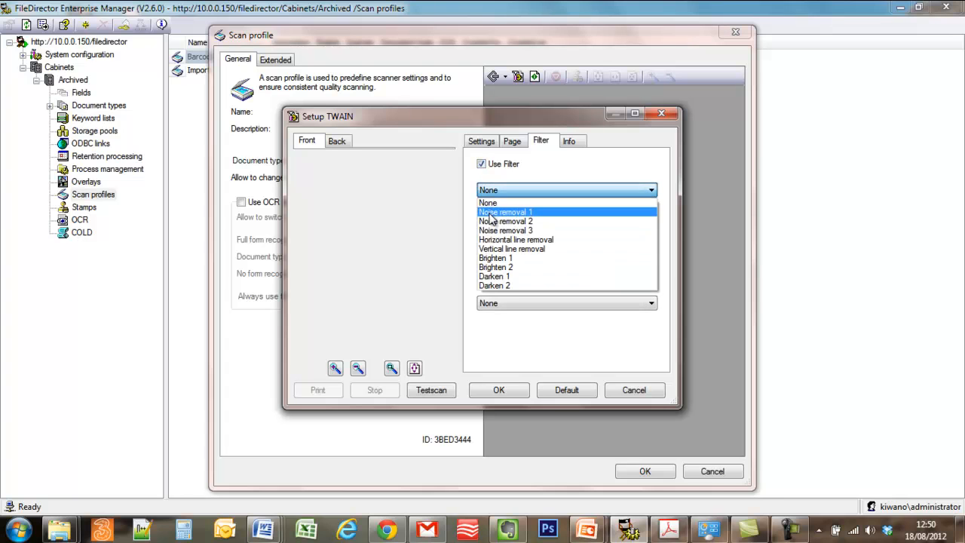
{"action": "mouse_move", "coordinate": [513, 249]}
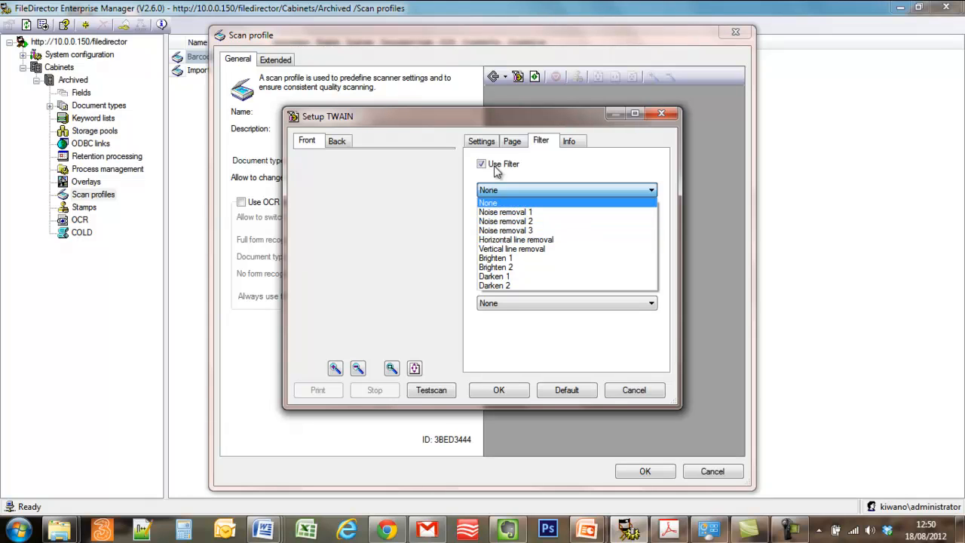
{"action": "left_click", "coordinate": [481, 163]}
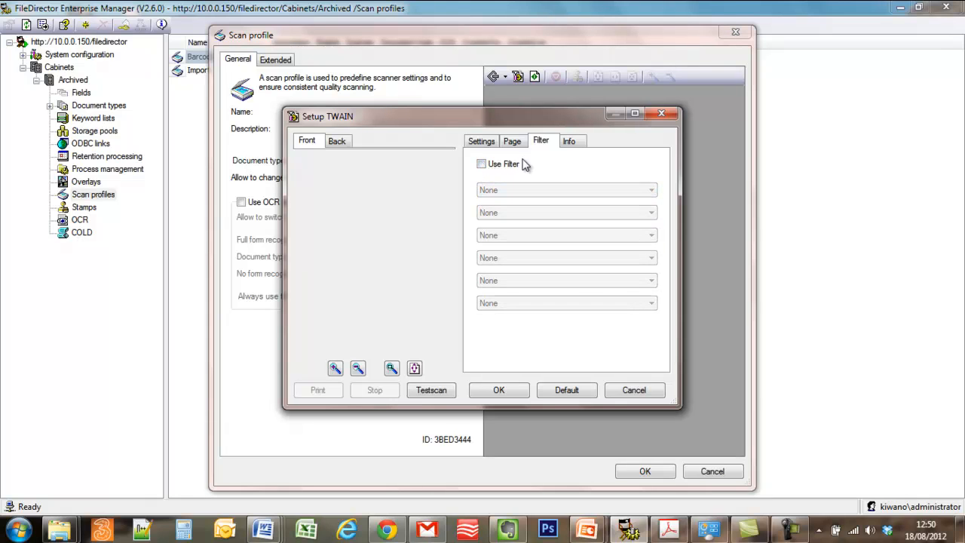
{"action": "left_click", "coordinate": [569, 142]}
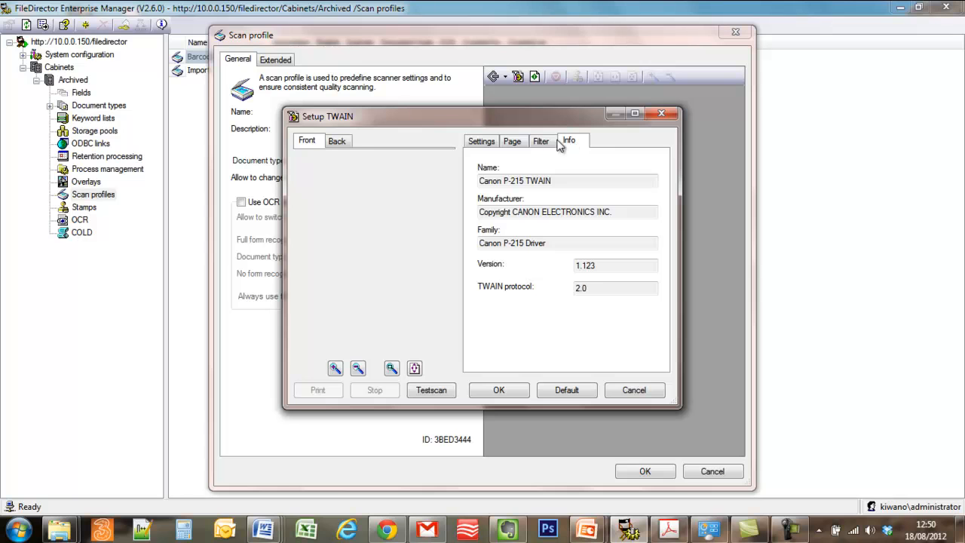
{"action": "left_click", "coordinate": [481, 141]}
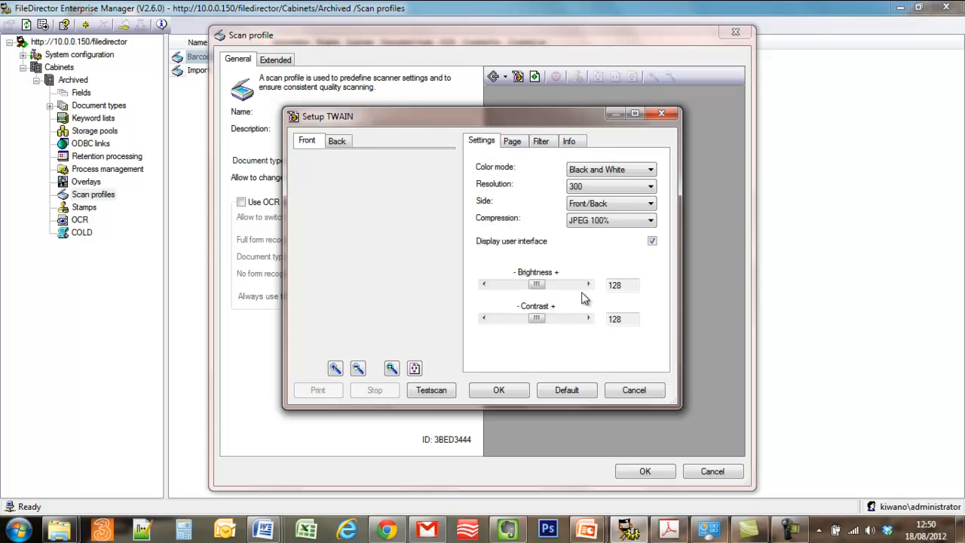
{"action": "left_click", "coordinate": [498, 389]}
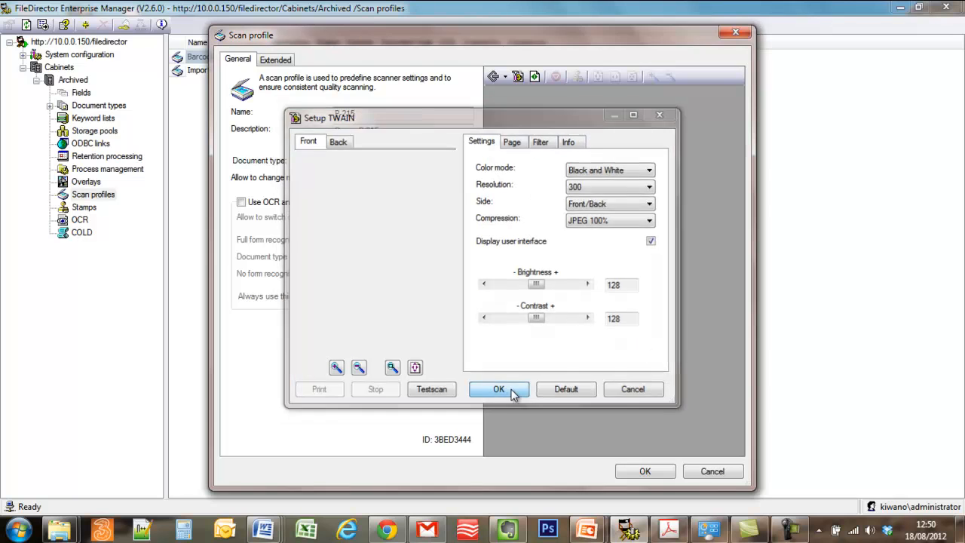
Step: Confirm the Scan profile dialog so P-215 appears as a TWAIN, Job Cards profile, and select it
{"action": "left_click", "coordinate": [498, 389]}
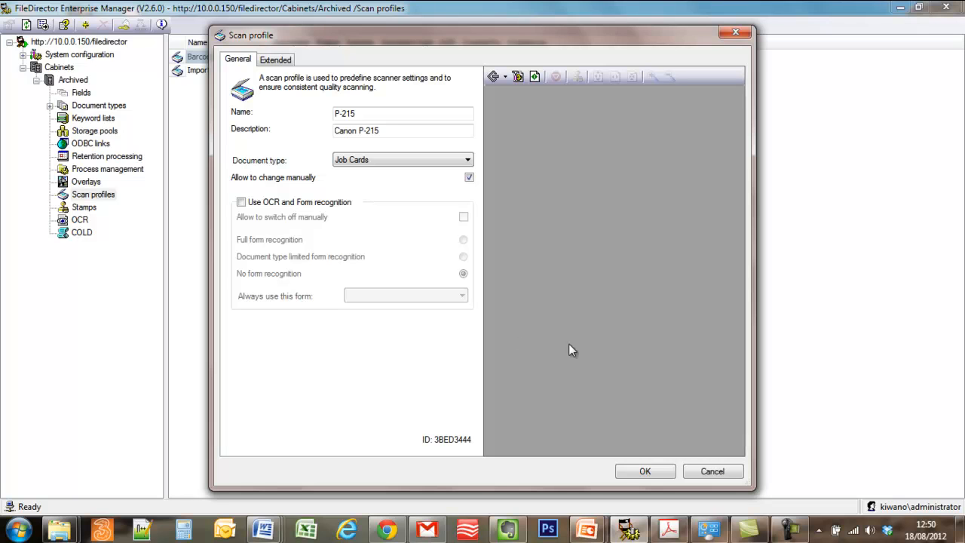
{"action": "left_click", "coordinate": [646, 471]}
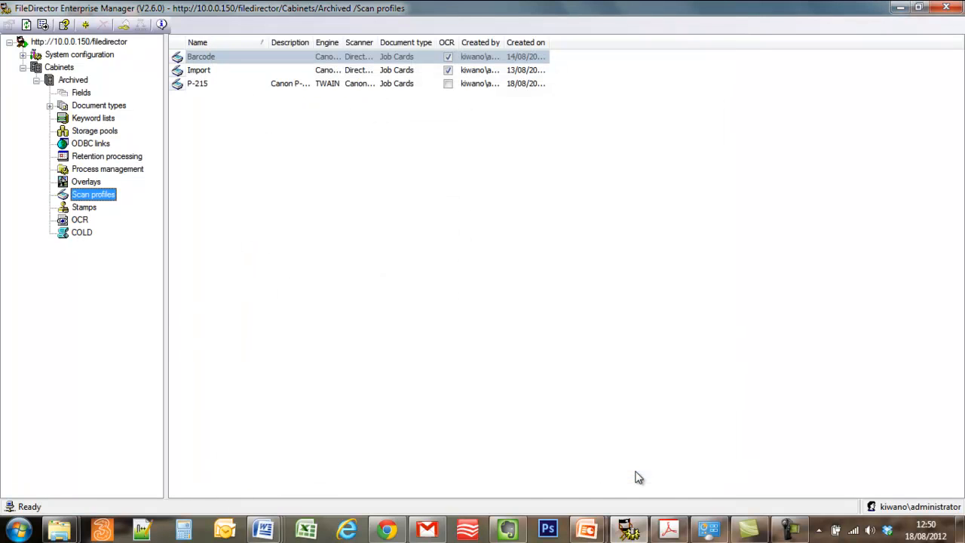
{"action": "left_click", "coordinate": [196, 82]}
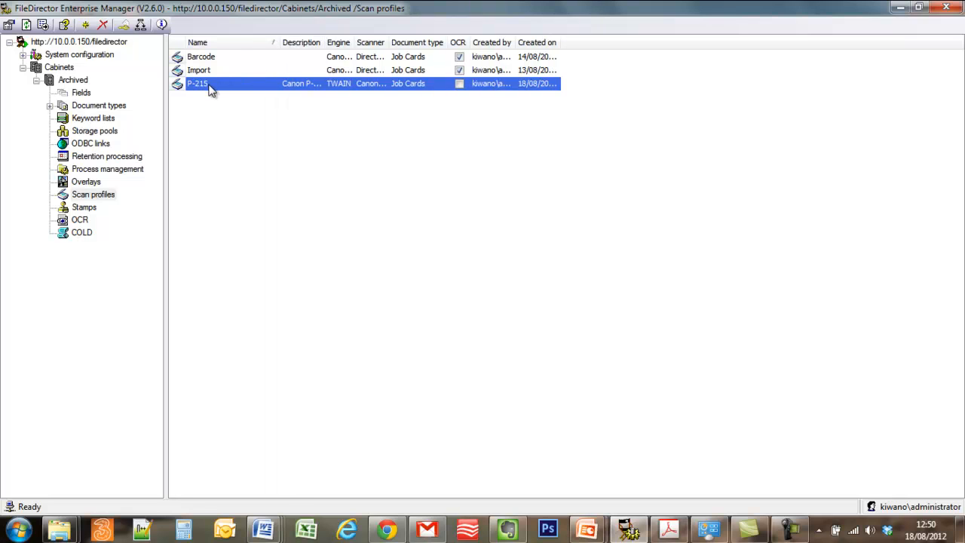
{"action": "right_click", "coordinate": [198, 83]}
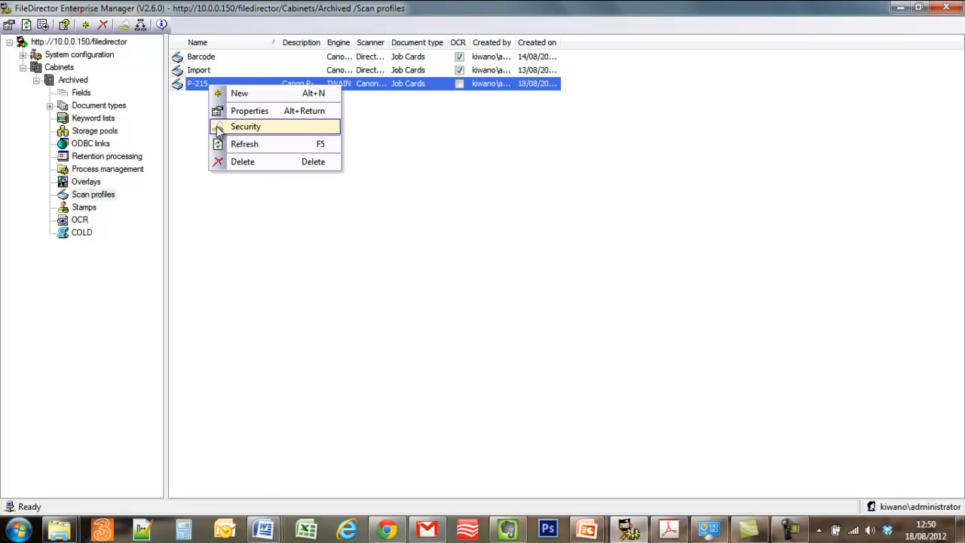
{"action": "left_click", "coordinate": [246, 127]}
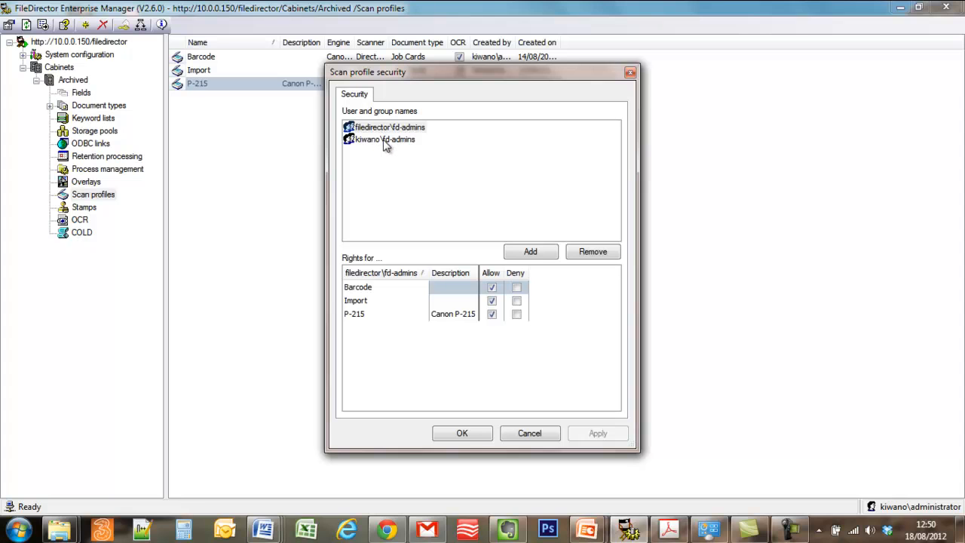
{"action": "left_click", "coordinate": [531, 251]}
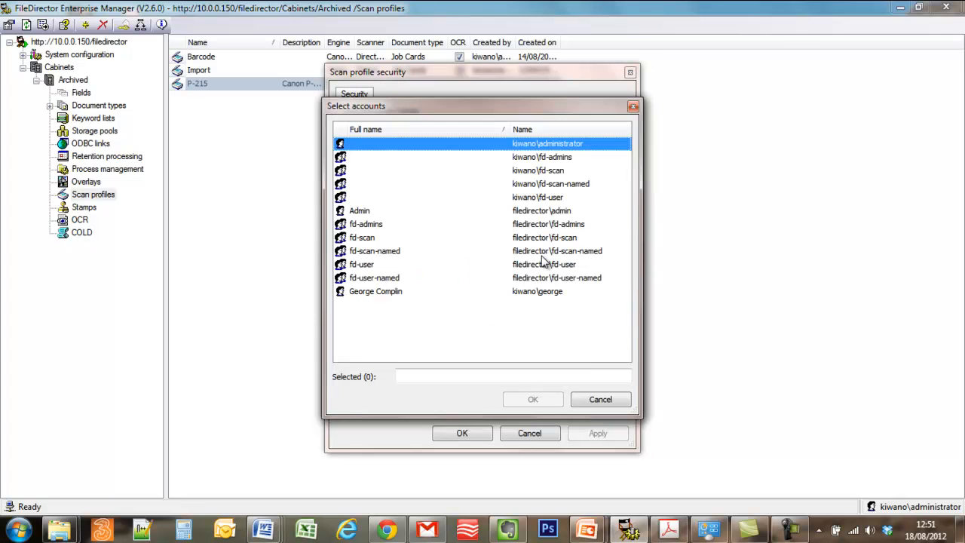
{"action": "left_click", "coordinate": [532, 398]}
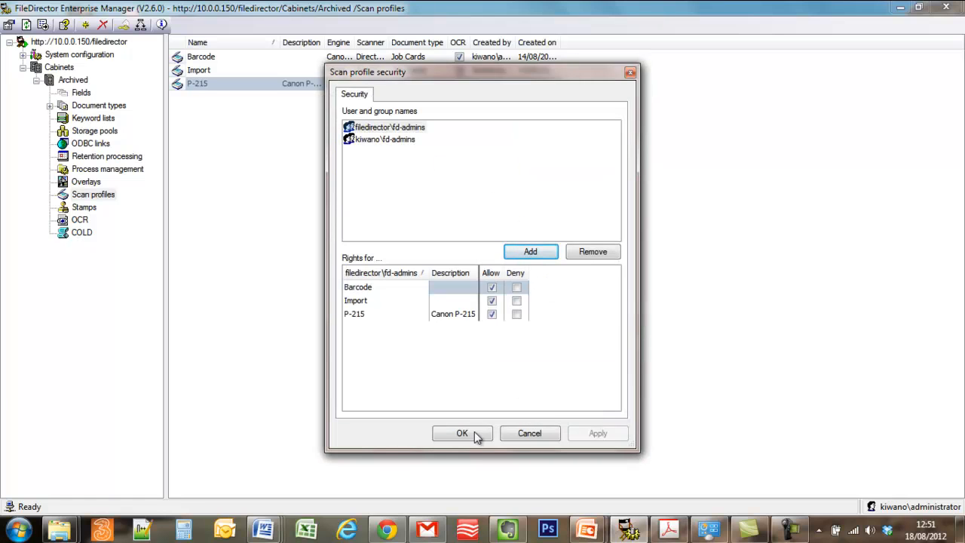
{"action": "left_click", "coordinate": [462, 433]}
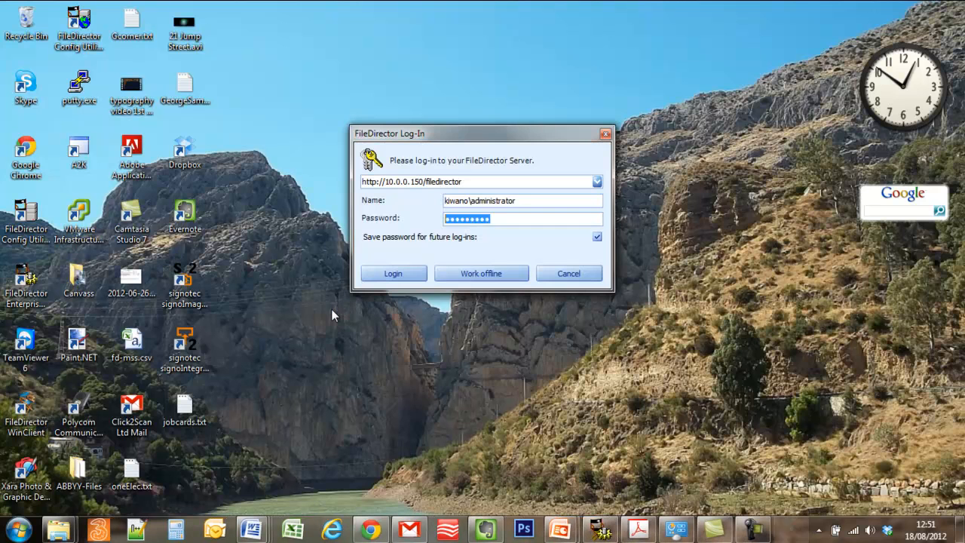
Step: Log in to the FileDirector server, landing on the Archived cabinet's Documents search panel
{"action": "left_click", "coordinate": [392, 273]}
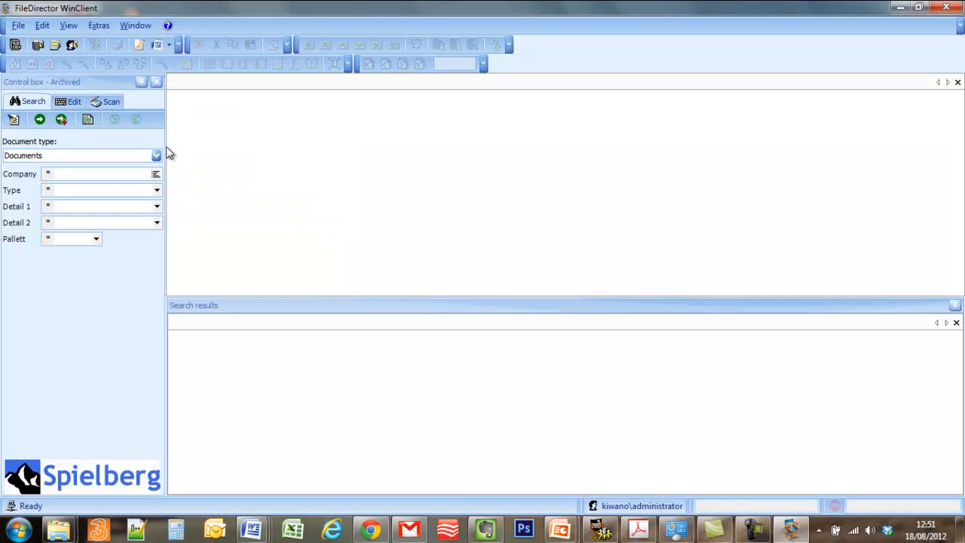
Step: Choose the P-215 scan profile and switch the document type from Job Cards to Documents
{"action": "left_click", "coordinate": [111, 101]}
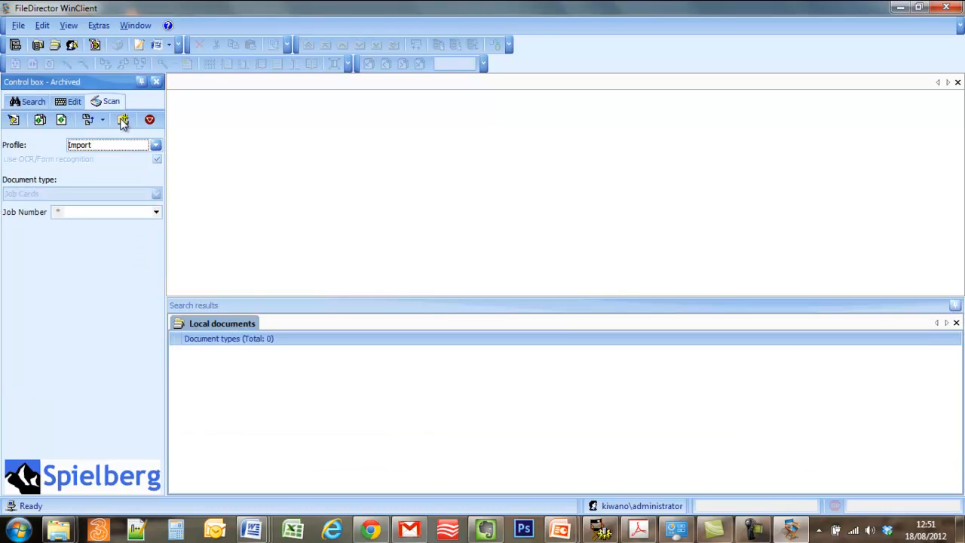
{"action": "left_click", "coordinate": [157, 145]}
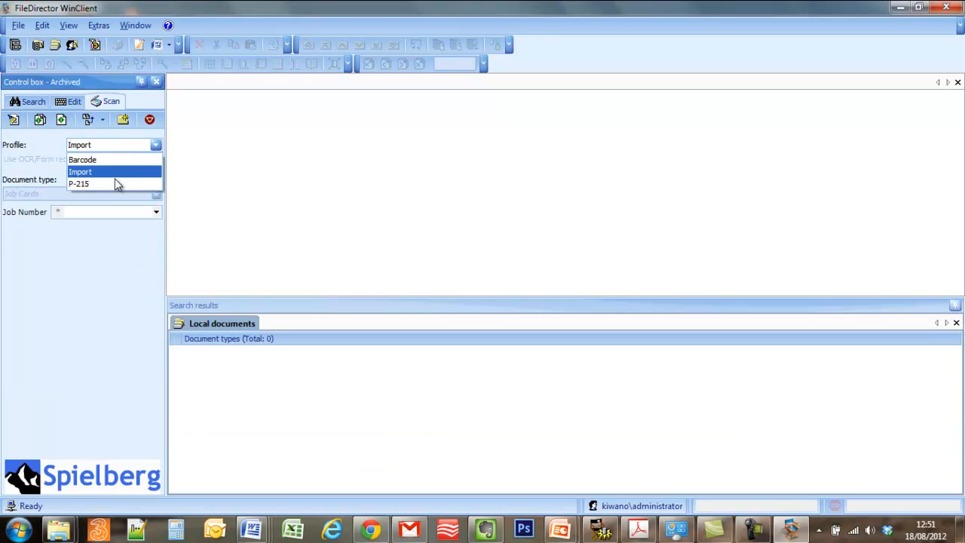
{"action": "left_click", "coordinate": [78, 185]}
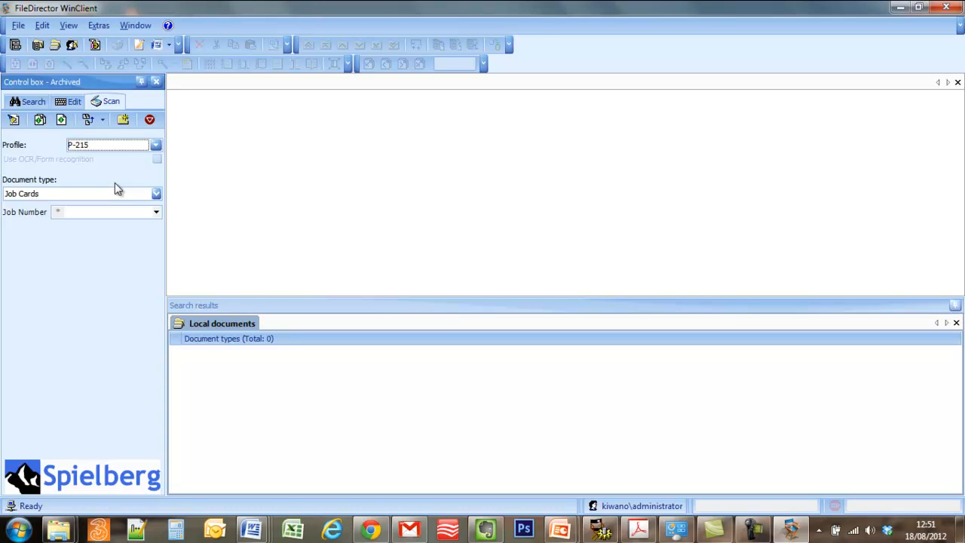
{"action": "mouse_move", "coordinate": [160, 167]}
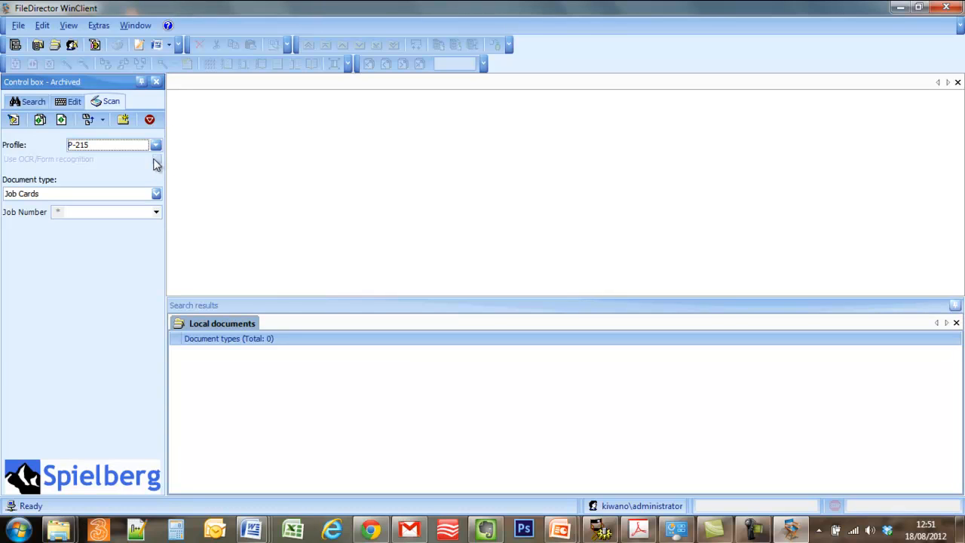
{"action": "left_click", "coordinate": [157, 194]}
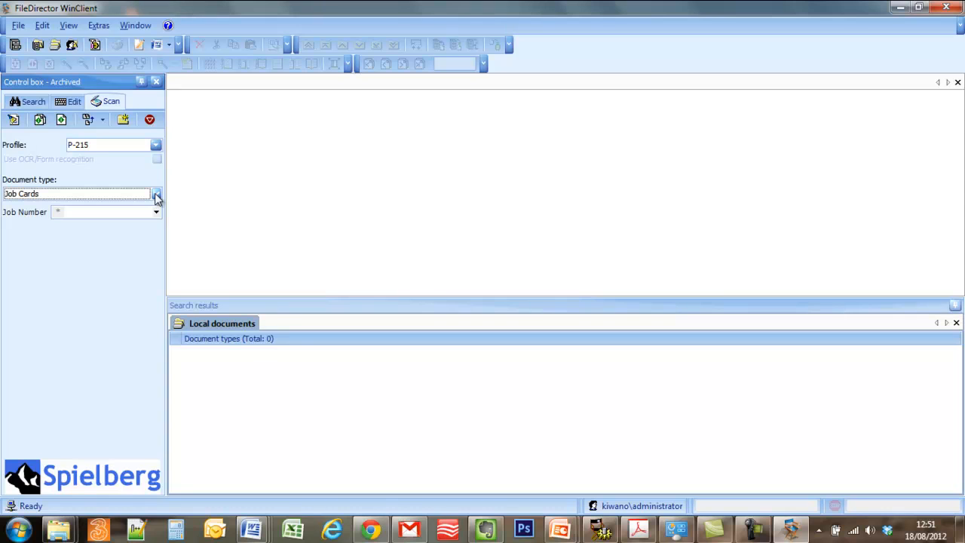
{"action": "left_click", "coordinate": [157, 193]}
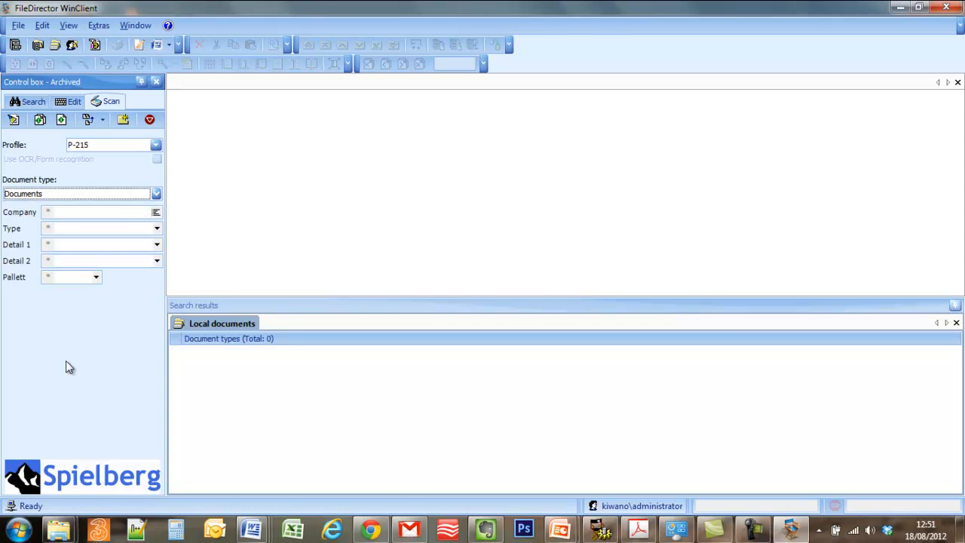
{"action": "mouse_move", "coordinate": [127, 359]}
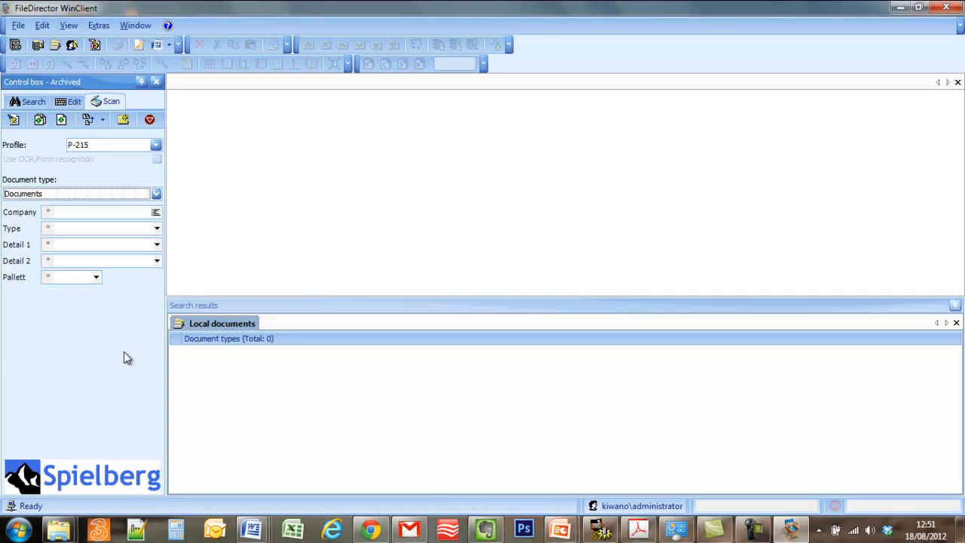
{"action": "mouse_move", "coordinate": [49, 143]}
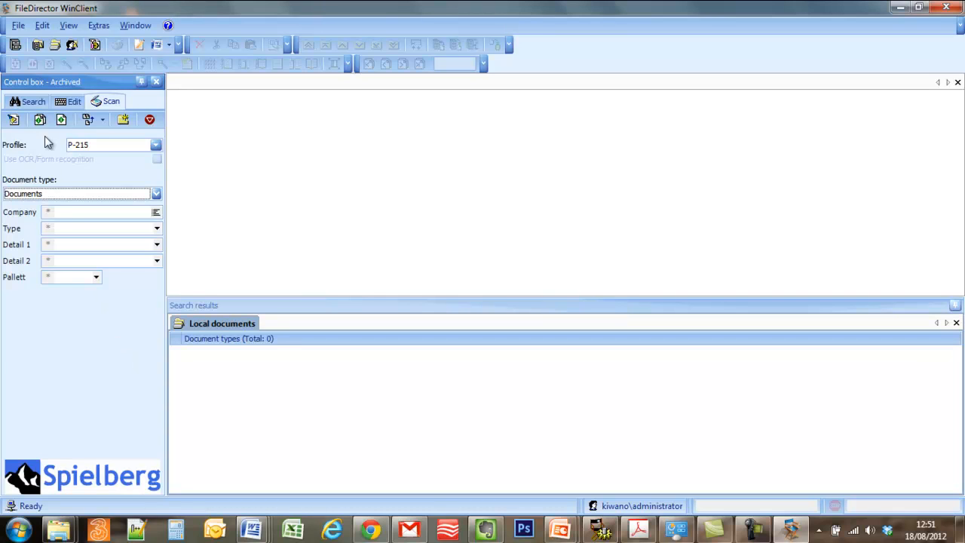
{"action": "mouse_move", "coordinate": [53, 124]}
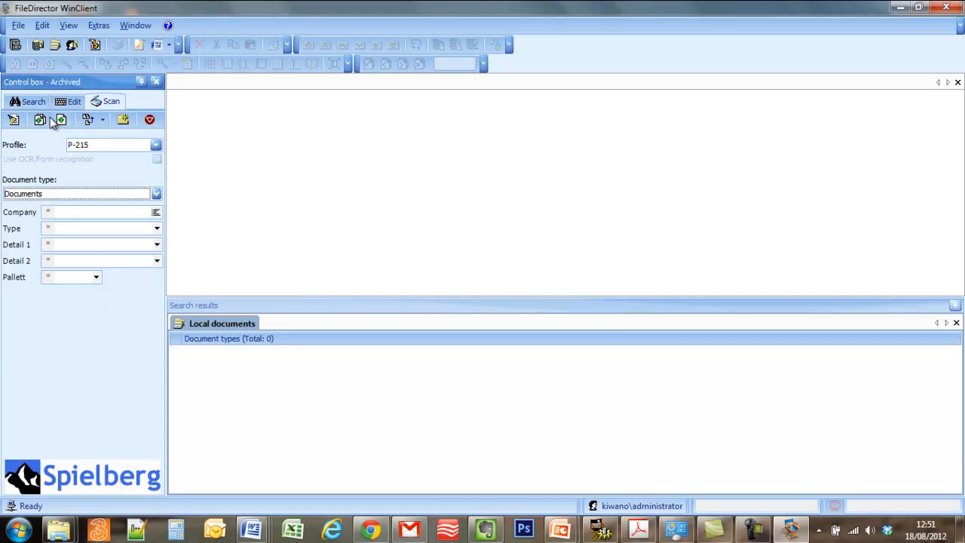
{"action": "mouse_move", "coordinate": [13, 121]}
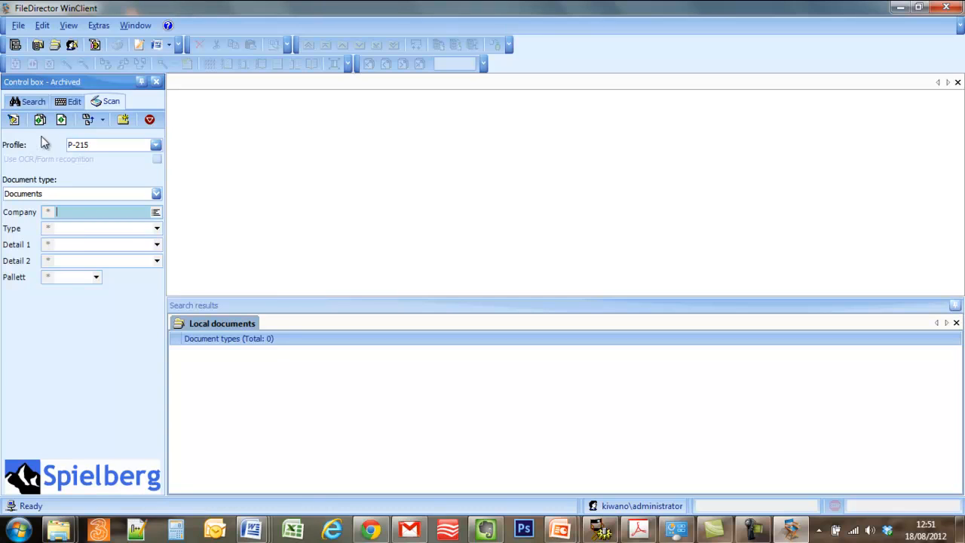
{"action": "mouse_move", "coordinate": [39, 121]}
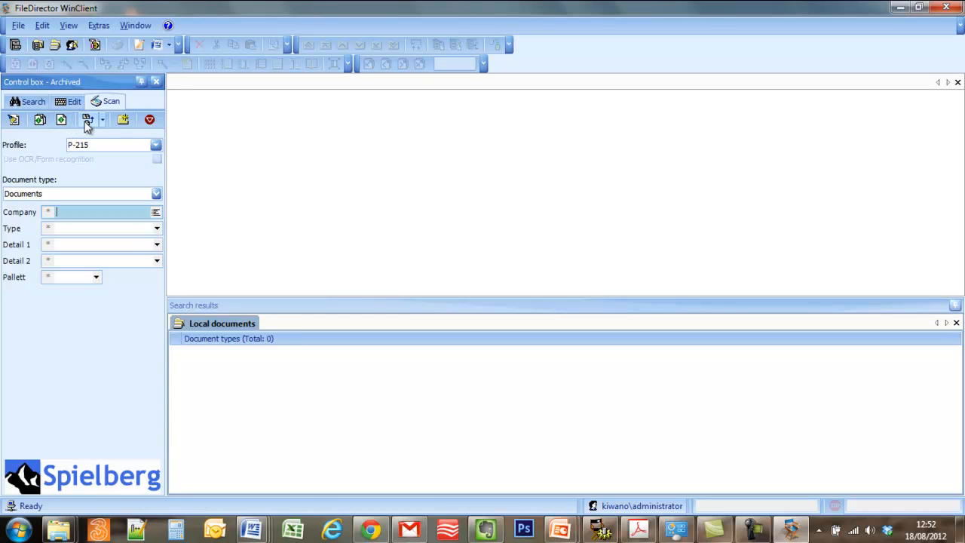
{"action": "left_click", "coordinate": [102, 121]}
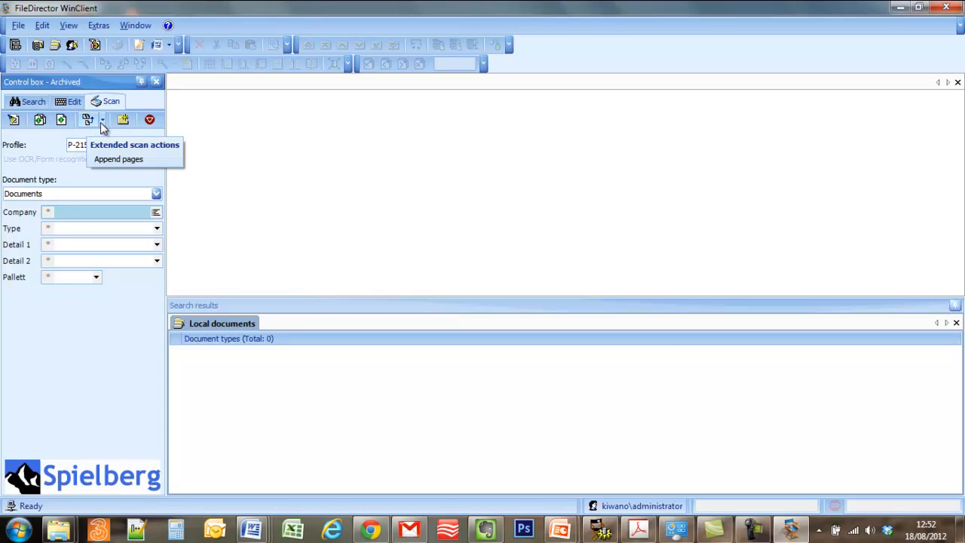
{"action": "left_click", "coordinate": [102, 120]}
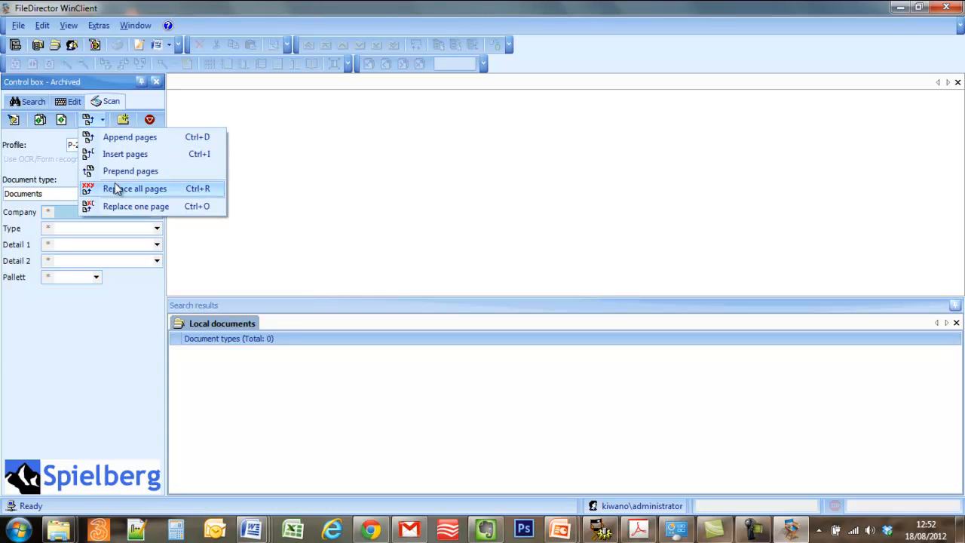
{"action": "mouse_move", "coordinate": [130, 172]}
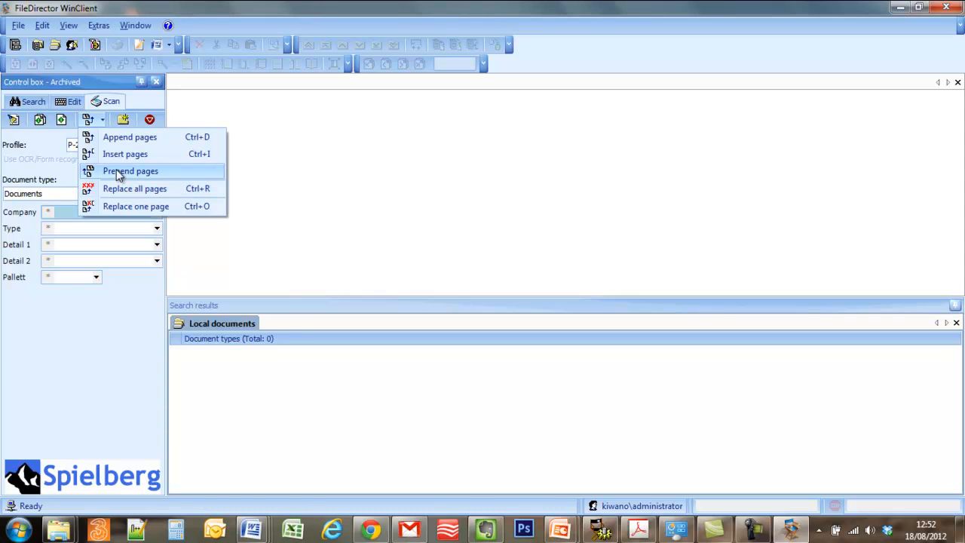
{"action": "mouse_move", "coordinate": [124, 154]}
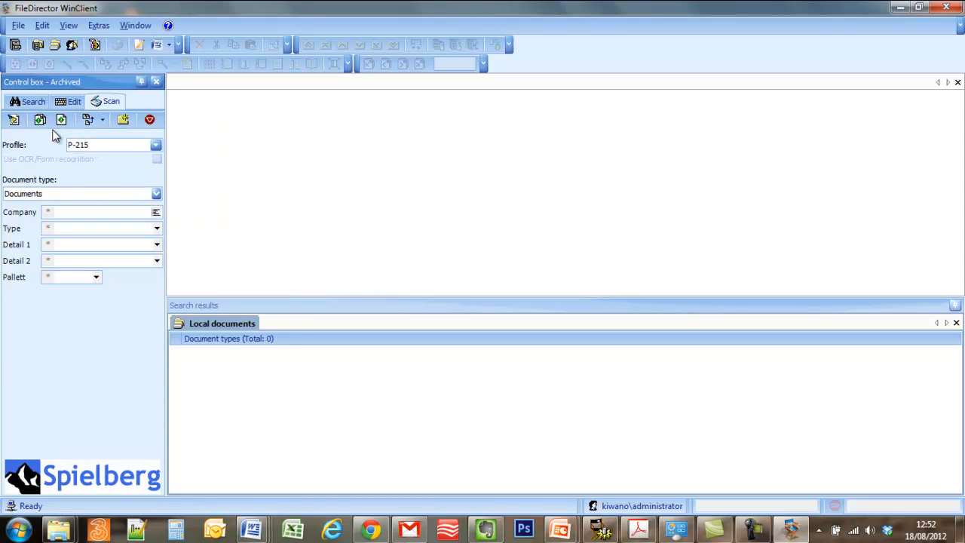
{"action": "mouse_move", "coordinate": [48, 135]}
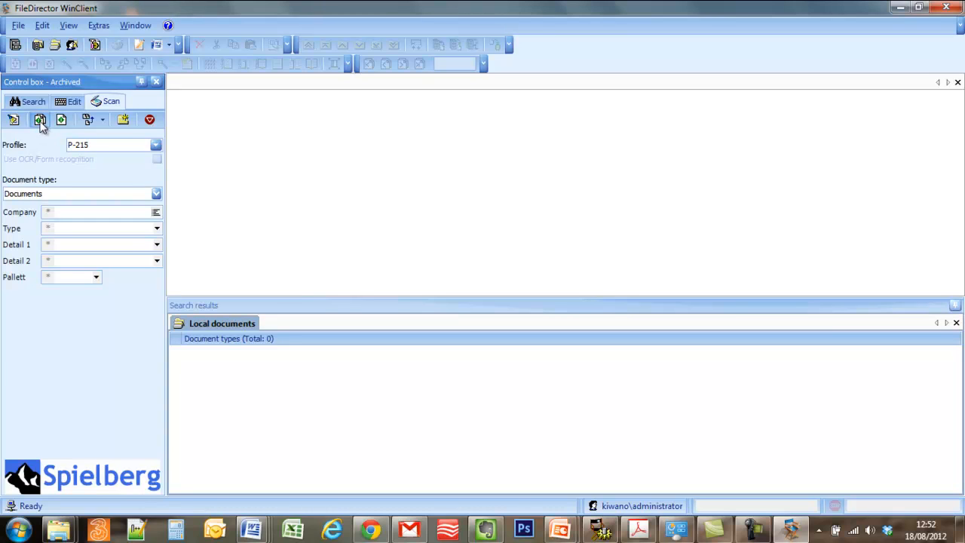
Step: Start a scan and in the Canon P-215 dialog keep original page size, skip blank pages, then view brightness/contrast
{"action": "left_click", "coordinate": [39, 119]}
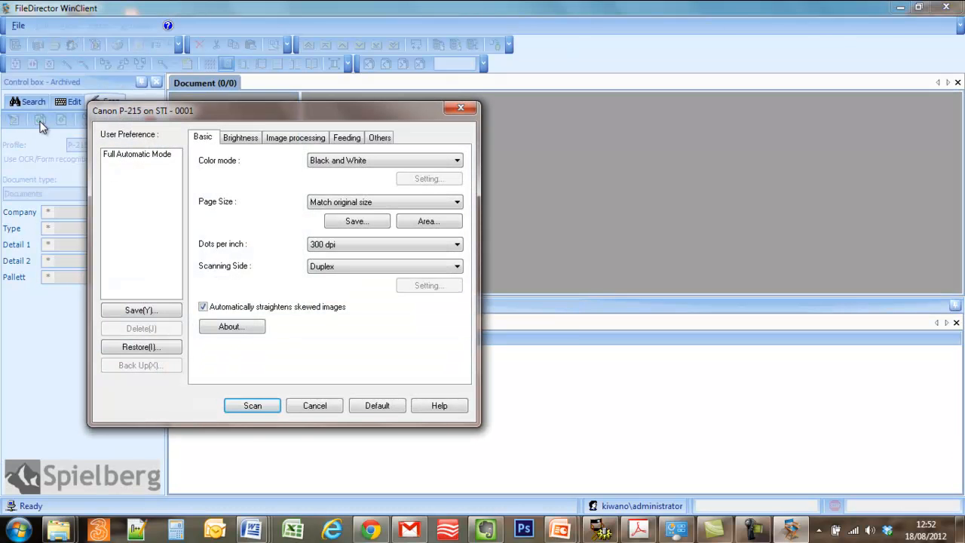
{"action": "mouse_move", "coordinate": [436, 341]}
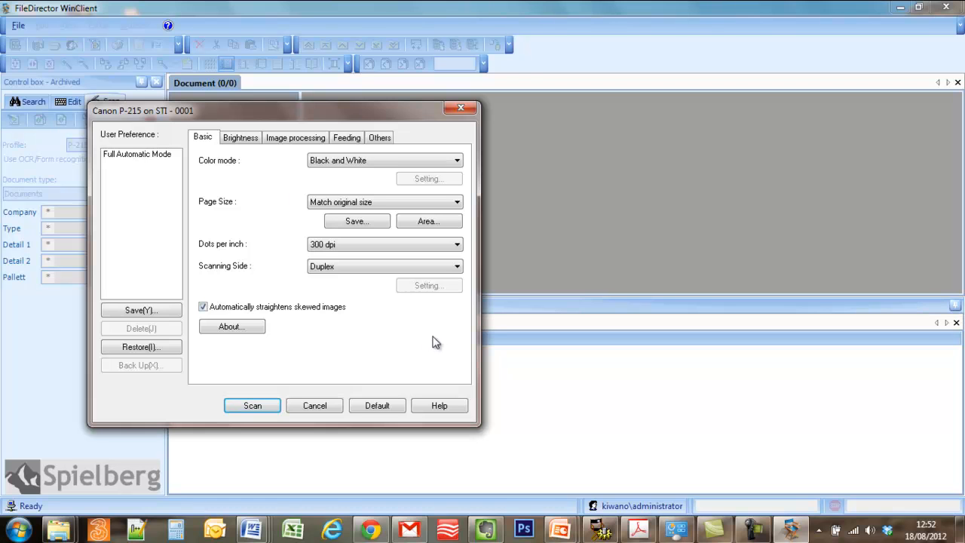
{"action": "mouse_move", "coordinate": [600, 527]}
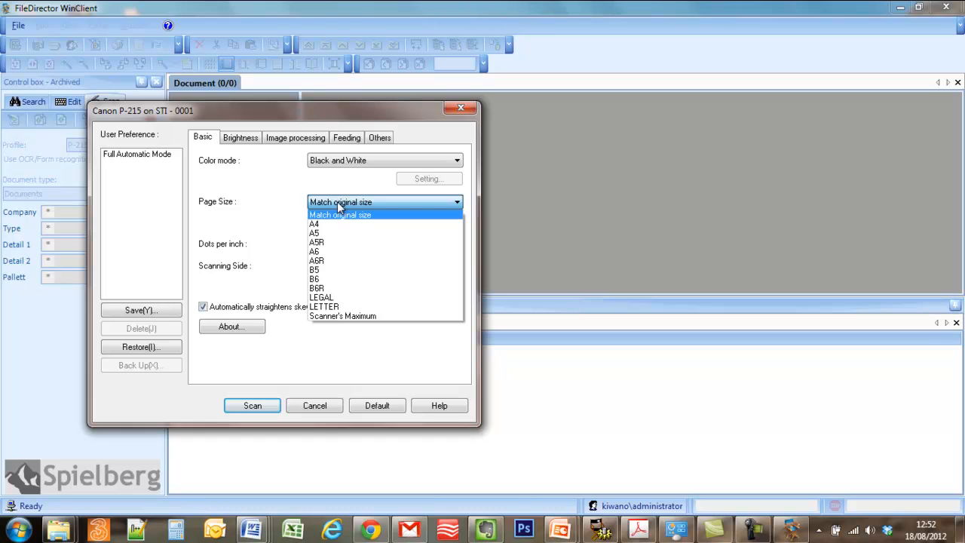
{"action": "left_click", "coordinate": [341, 214]}
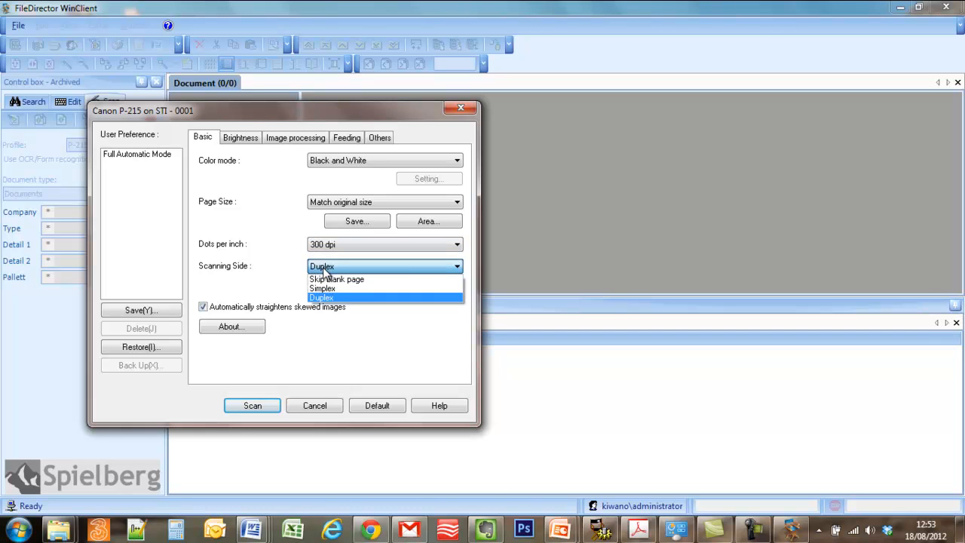
{"action": "mouse_move", "coordinate": [323, 288]}
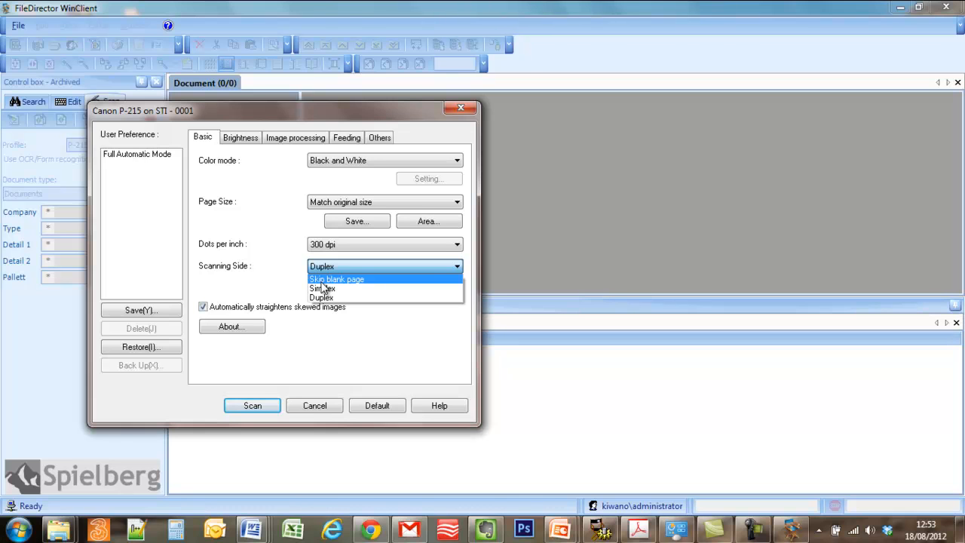
{"action": "left_click", "coordinate": [336, 279]}
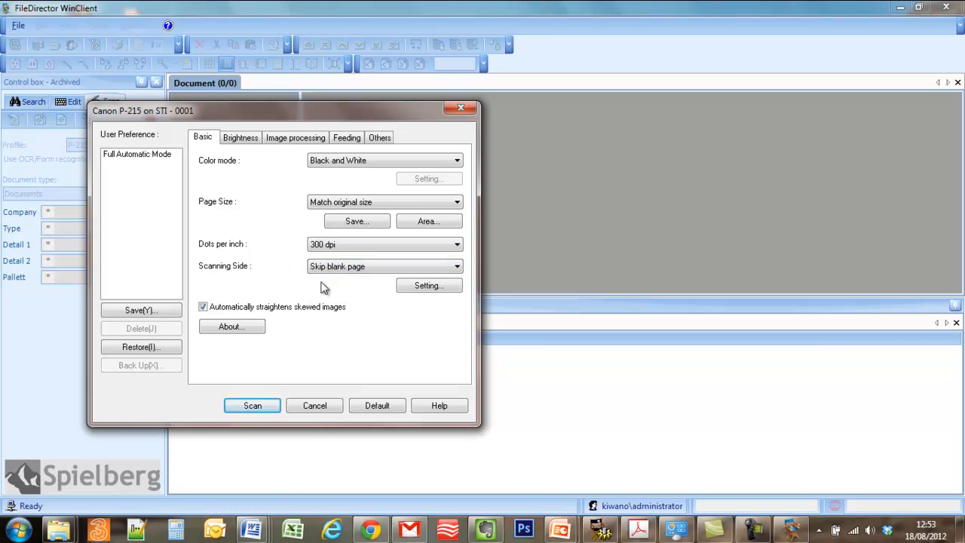
{"action": "mouse_move", "coordinate": [204, 308]}
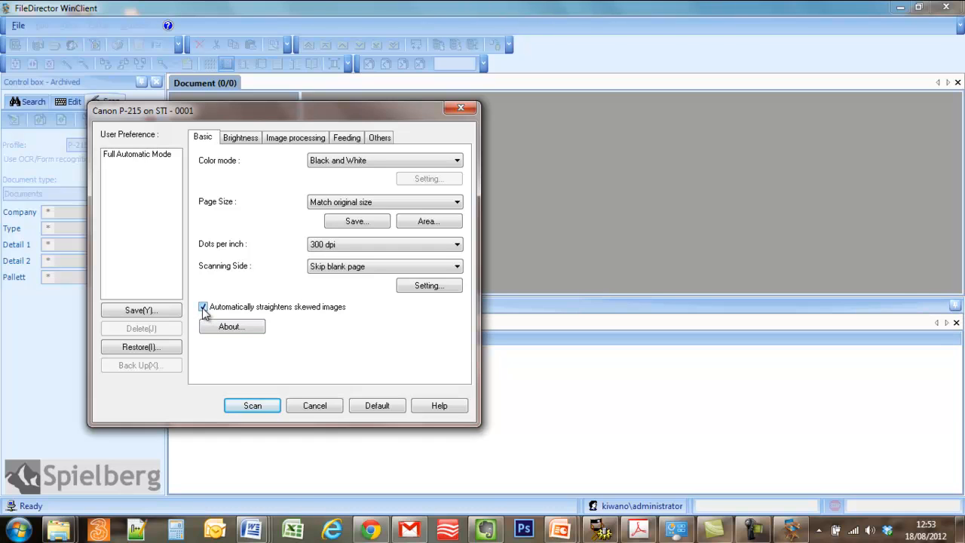
{"action": "left_click", "coordinate": [239, 137]}
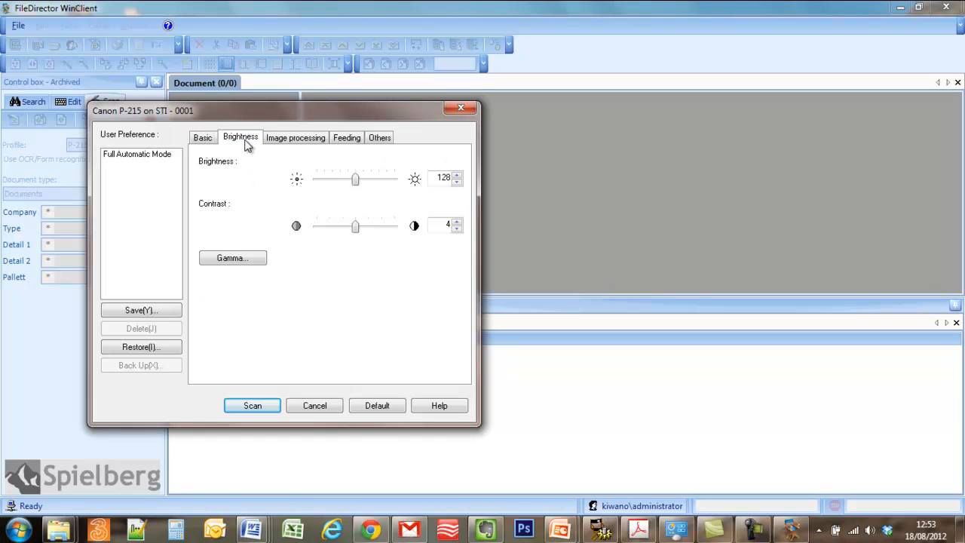
{"action": "mouse_move", "coordinate": [338, 243]}
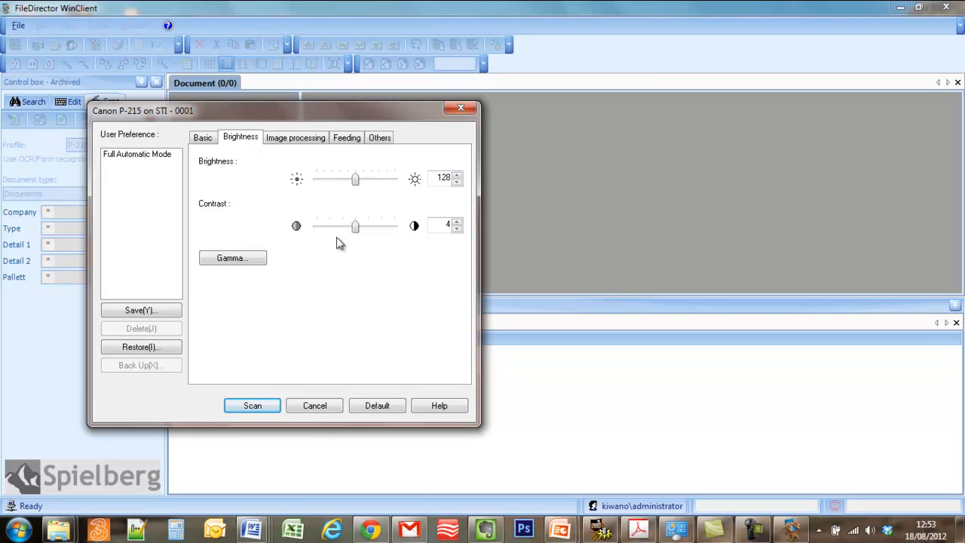
{"action": "mouse_move", "coordinate": [345, 240]}
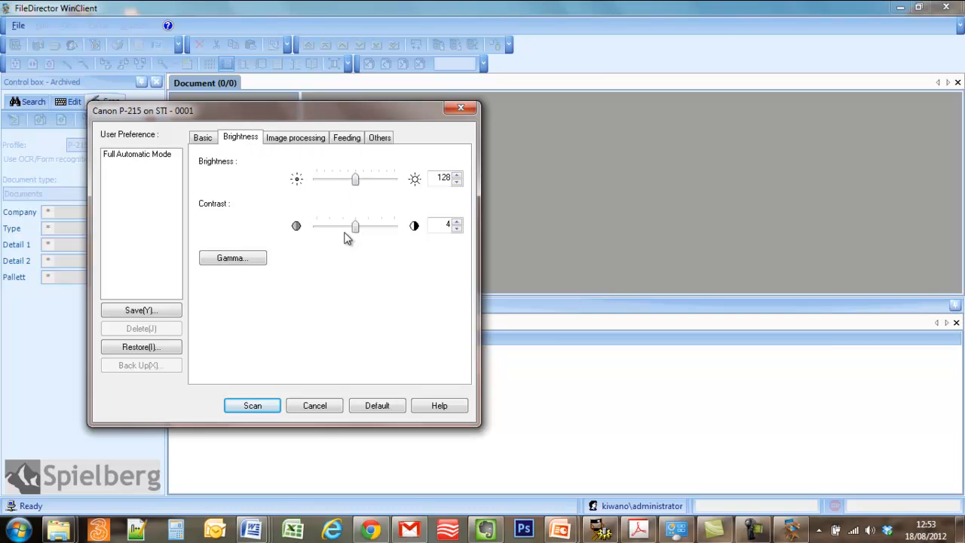
Step: Review image processing and feeding settings, enabling double-feed detection by length, then move to Others
{"action": "left_click", "coordinate": [295, 137]}
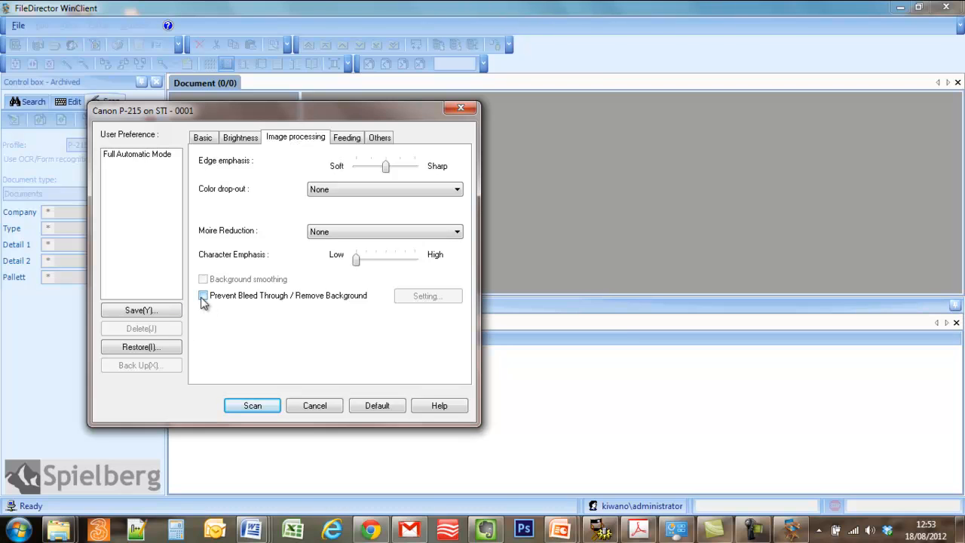
{"action": "left_click", "coordinate": [347, 137]}
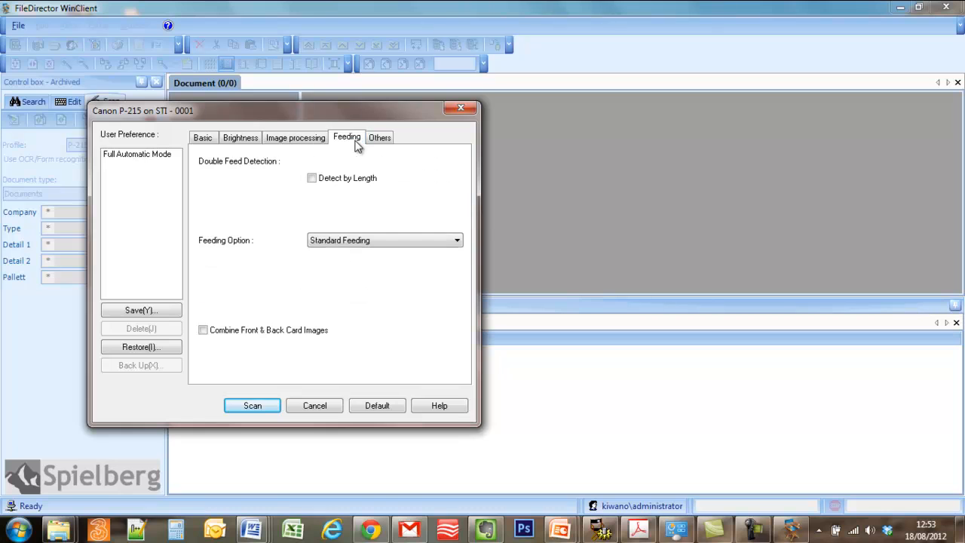
{"action": "mouse_move", "coordinate": [338, 211]}
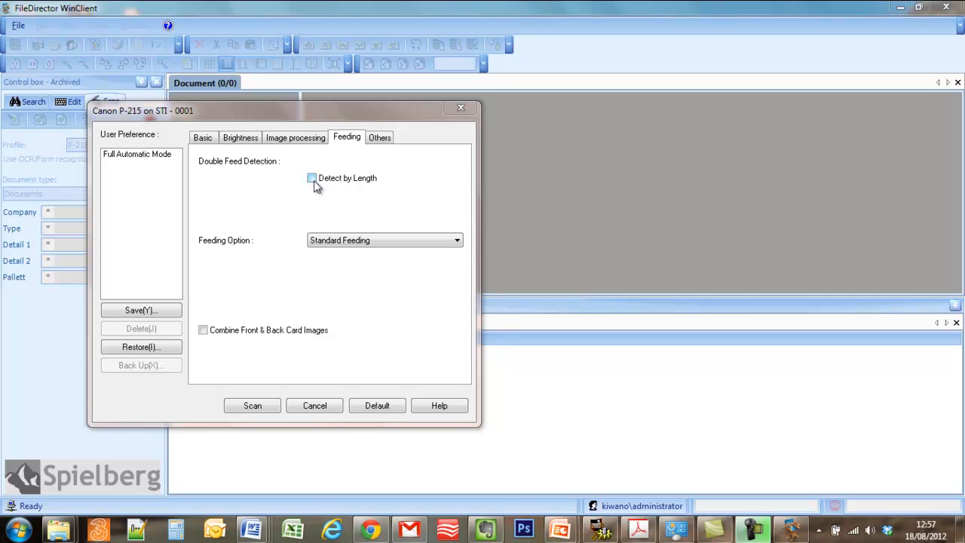
{"action": "left_click", "coordinate": [310, 178]}
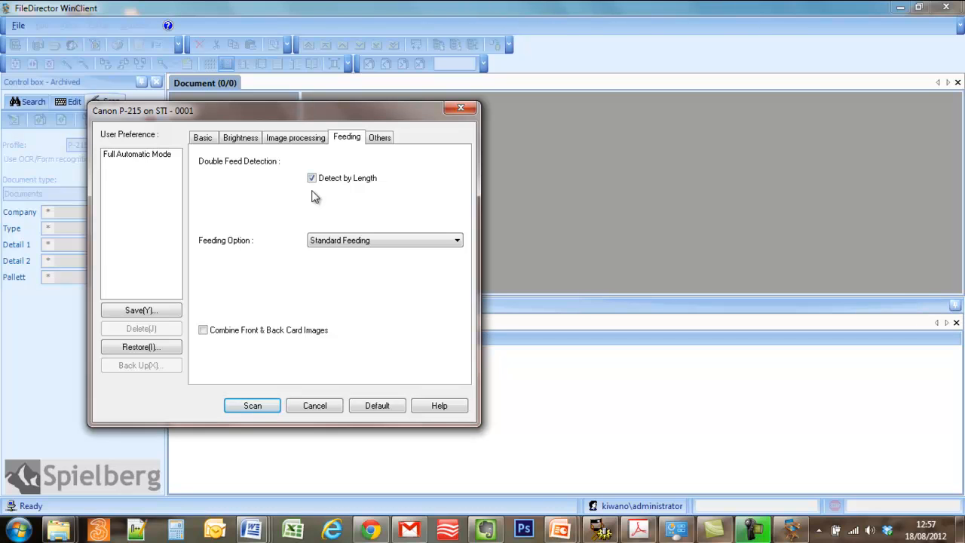
{"action": "left_click", "coordinate": [380, 136]}
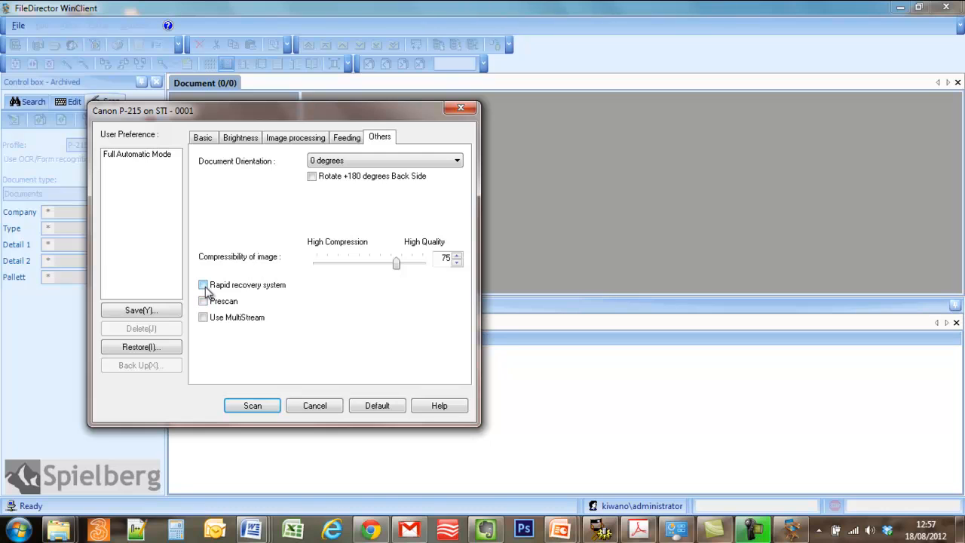
Step: Enable the rapid recovery system on the Others tab and start scanning the pages
{"action": "left_click", "coordinate": [202, 285]}
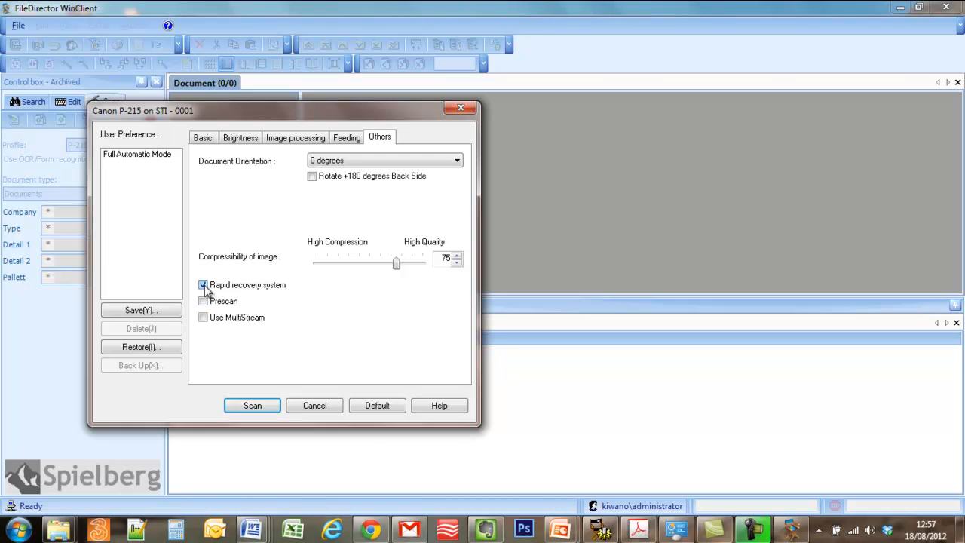
{"action": "mouse_move", "coordinate": [233, 320]}
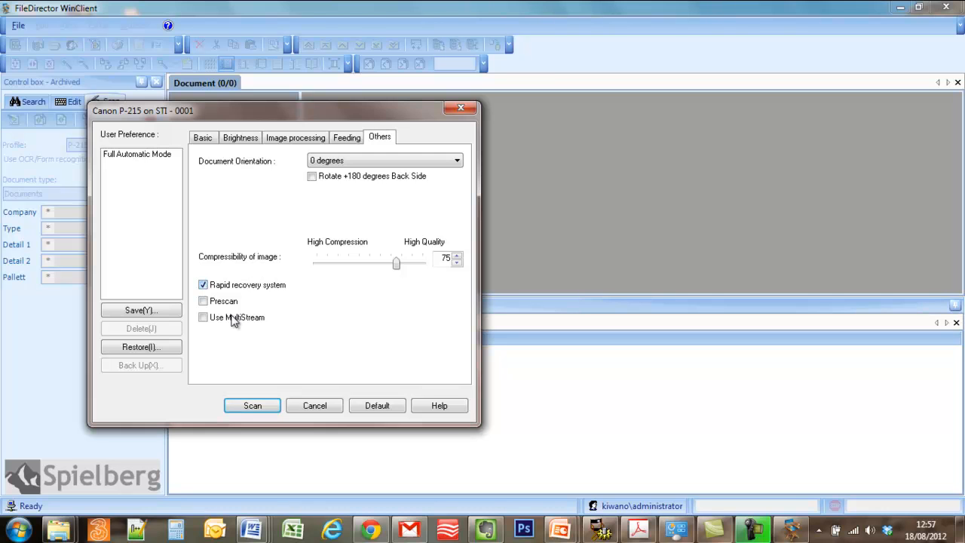
{"action": "left_click", "coordinate": [252, 406]}
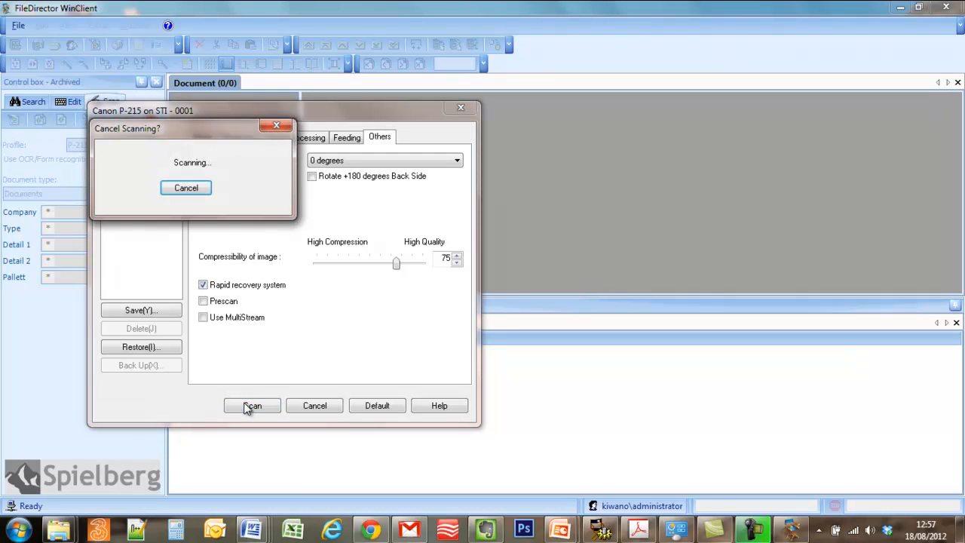
Step: Browse the newly scanned three-page document's thumbnails and switch to the Edit panel
{"action": "left_click", "coordinate": [252, 405]}
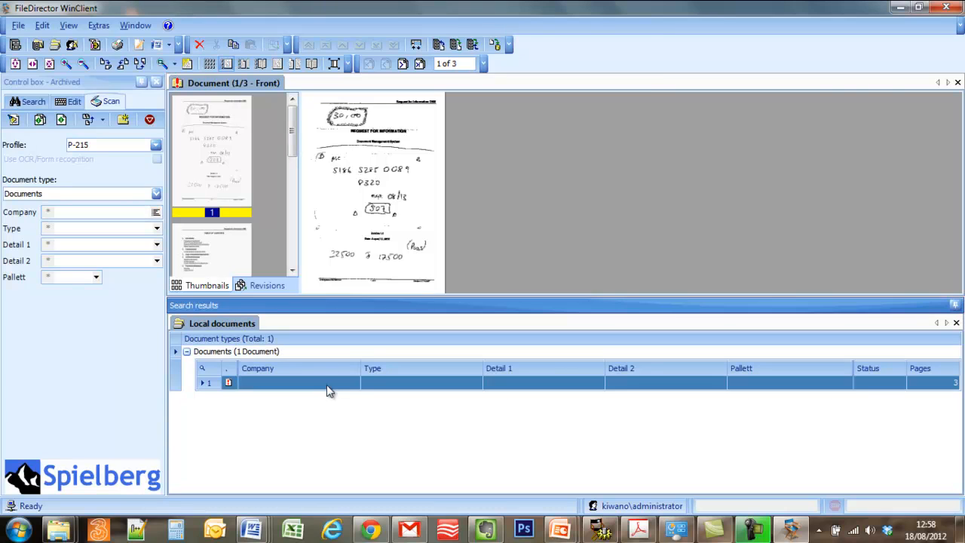
{"action": "mouse_move", "coordinate": [949, 385]}
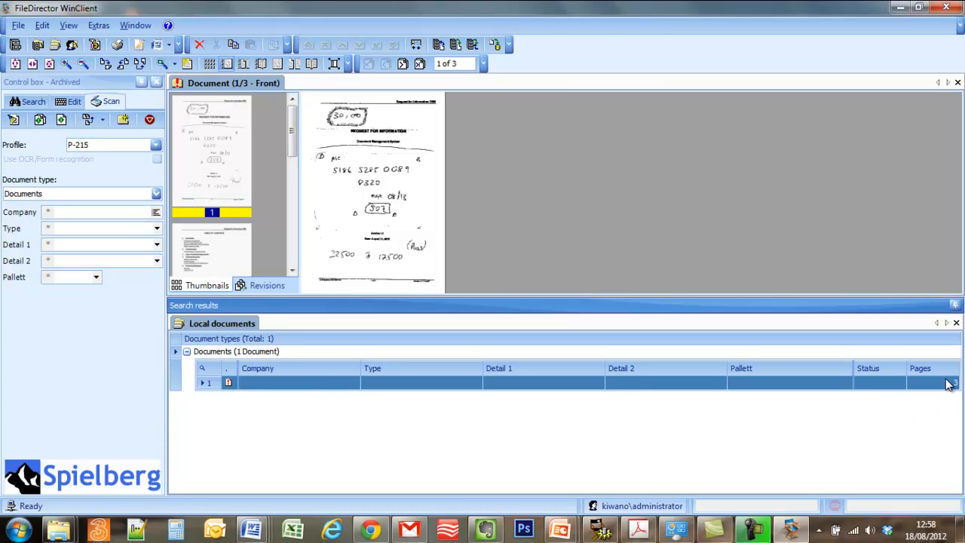
{"action": "mouse_move", "coordinate": [632, 387]}
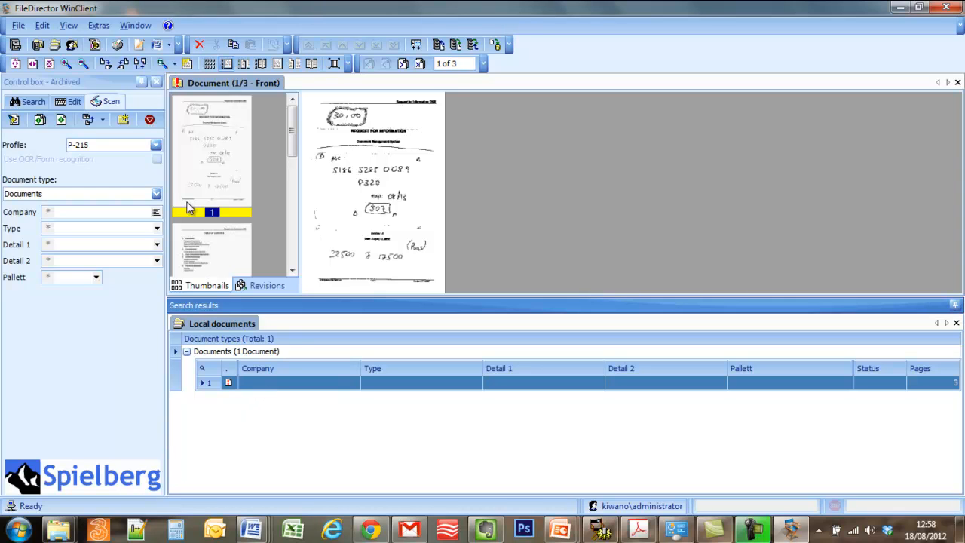
{"action": "scroll", "scroll_direction": "down", "scroll_amount": 3}
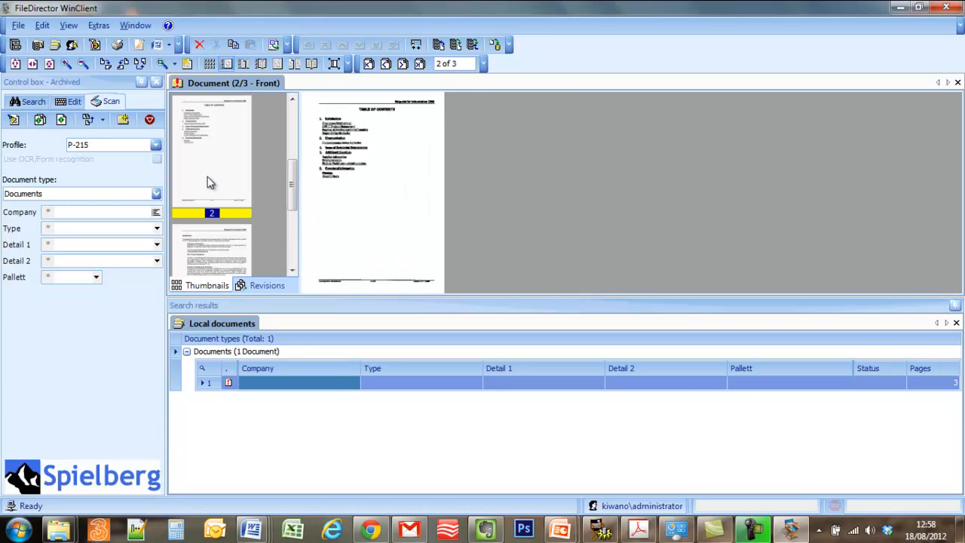
{"action": "mouse_move", "coordinate": [208, 184]}
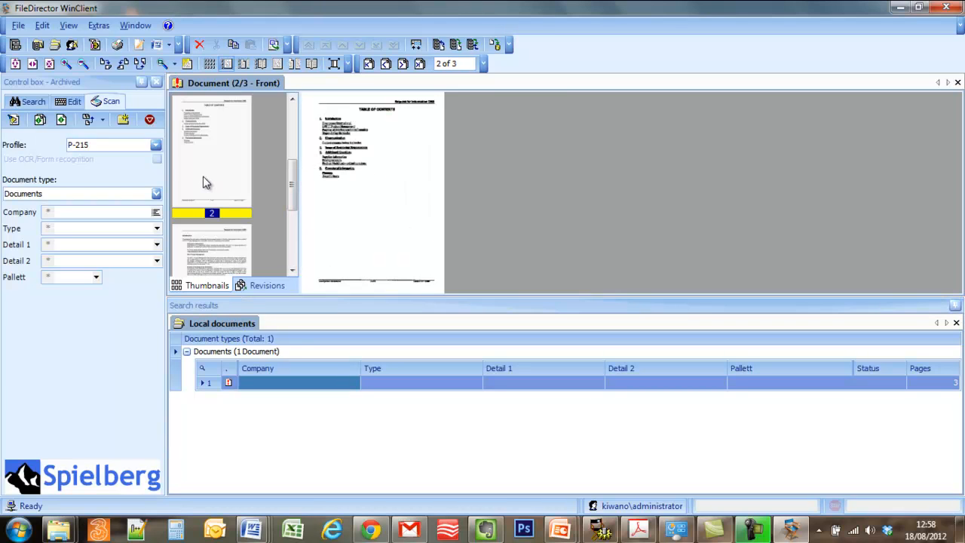
{"action": "left_click", "coordinate": [74, 102]}
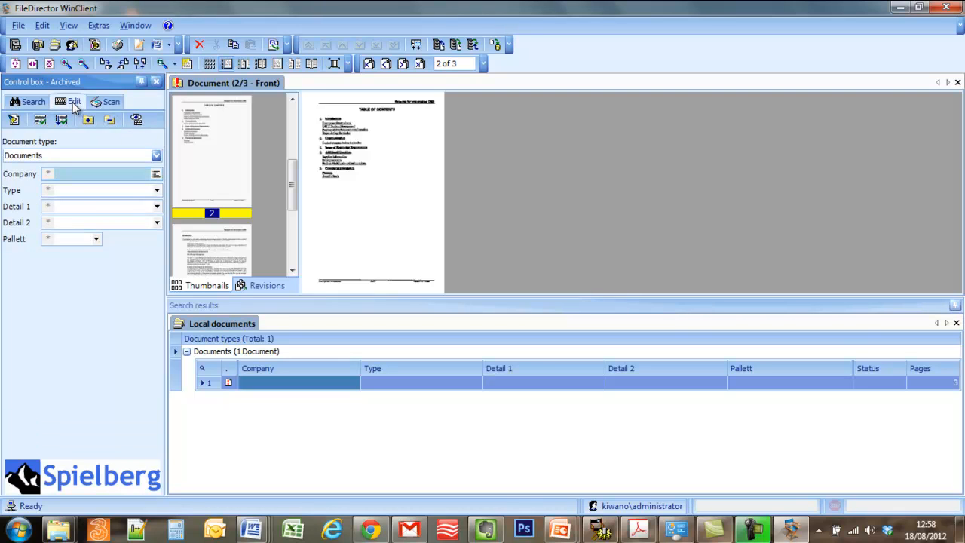
Step: Split the scanned batch into a one-page and a two-page document, enlarging the page to read it
{"action": "left_click", "coordinate": [109, 120]}
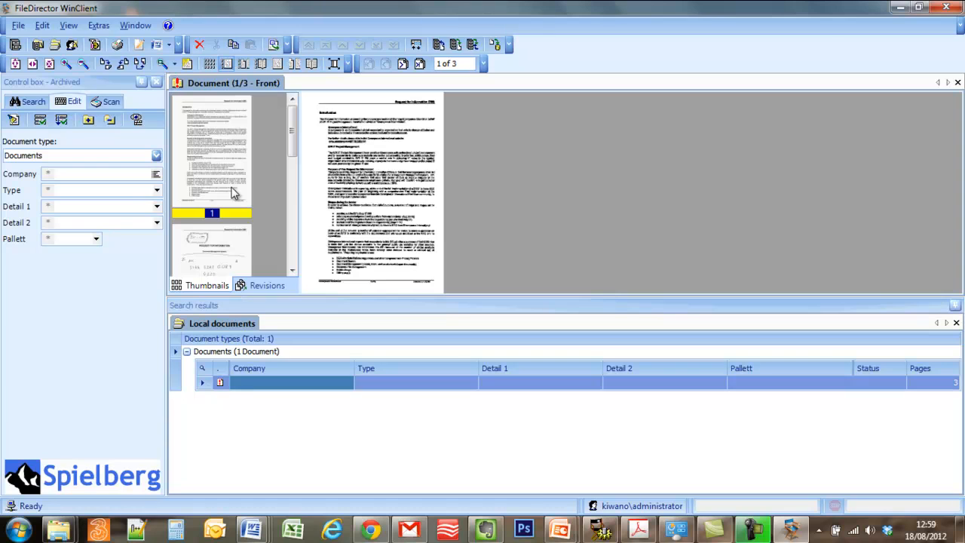
{"action": "mouse_move", "coordinate": [214, 178]}
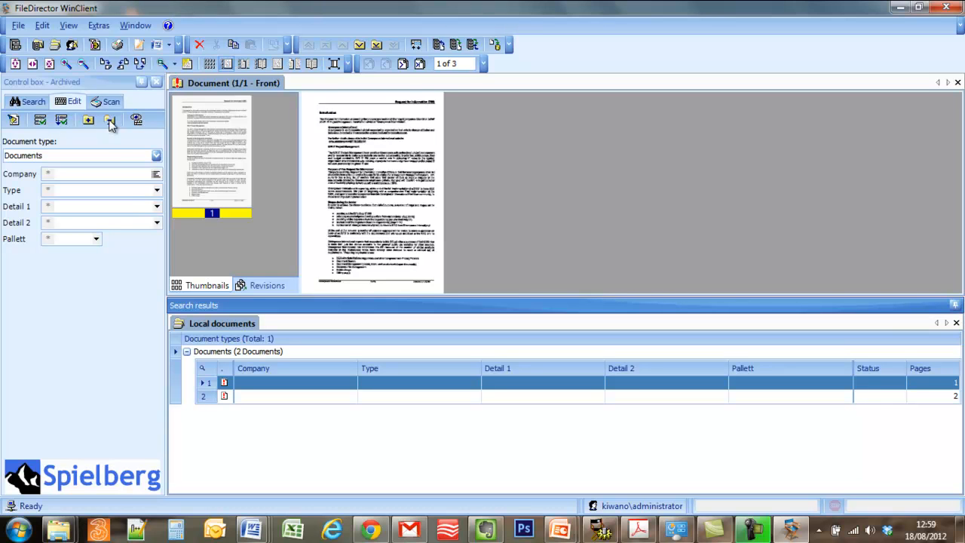
{"action": "left_click", "coordinate": [109, 120]}
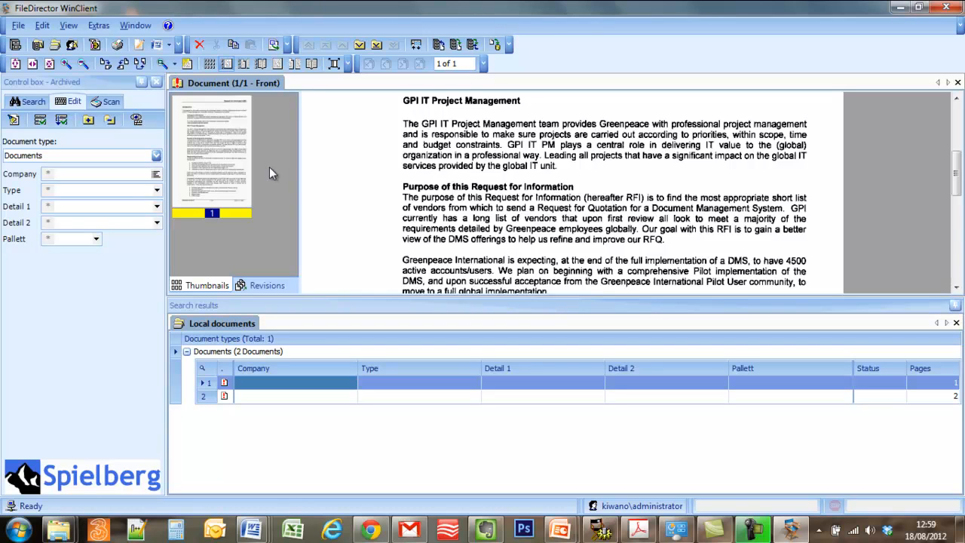
{"action": "mouse_move", "coordinate": [223, 169]}
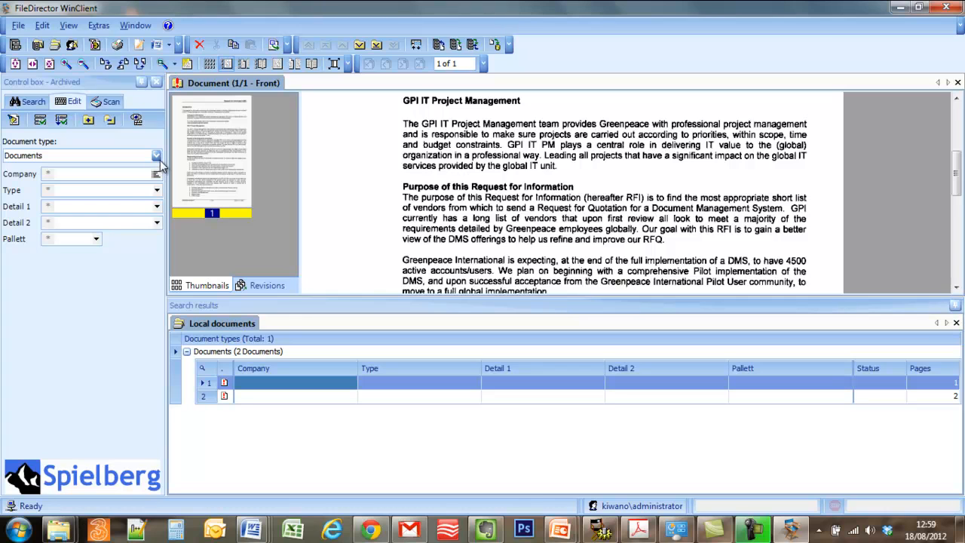
Step: File the one-page document as a Job Card with Job Number 12399, leaving the two-page document open
{"action": "left_click", "coordinate": [157, 155]}
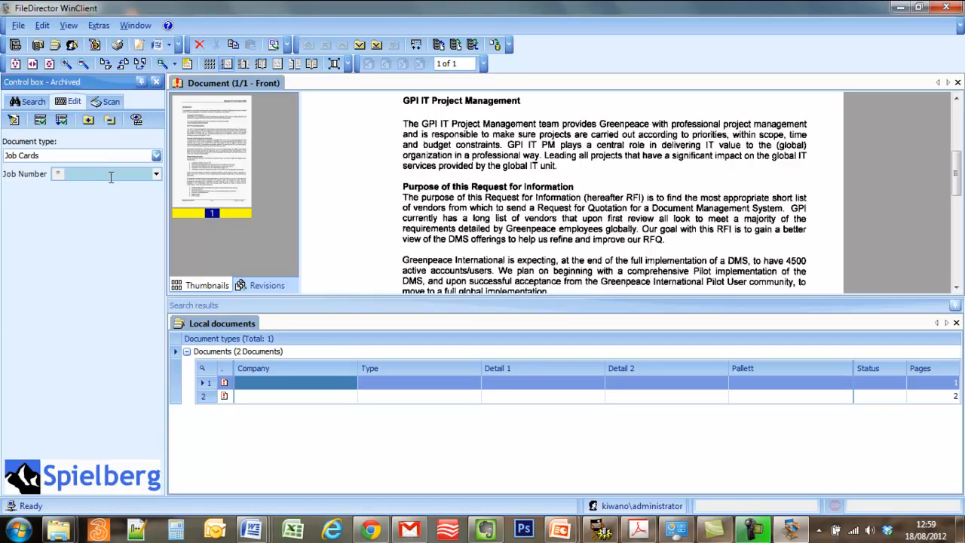
{"action": "type", "text": "12"}
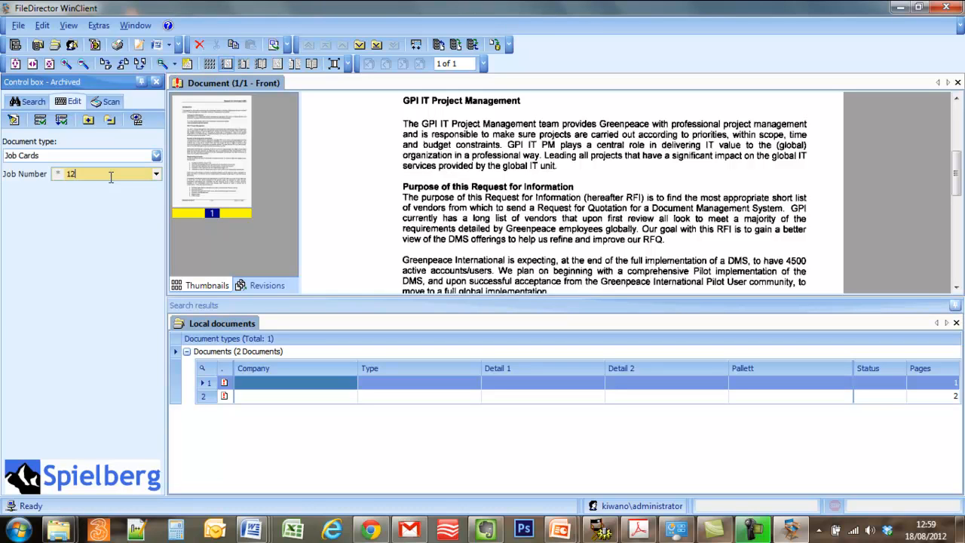
{"action": "type", "text": "399"}
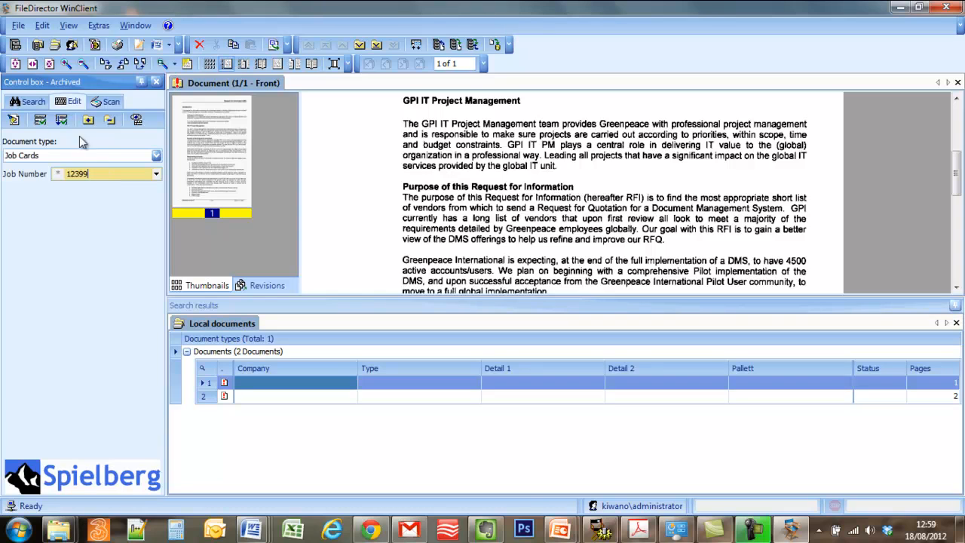
{"action": "left_click", "coordinate": [61, 121]}
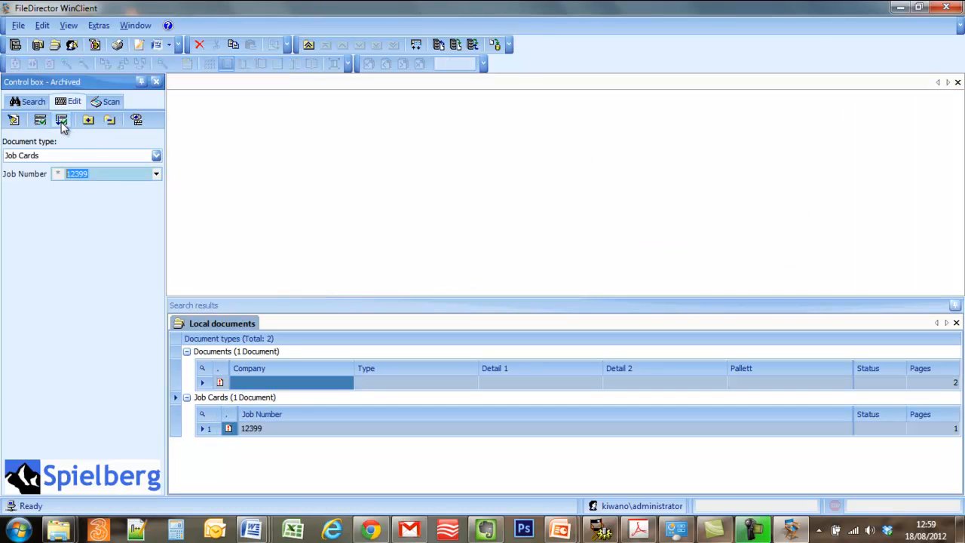
{"action": "left_click", "coordinate": [106, 174]}
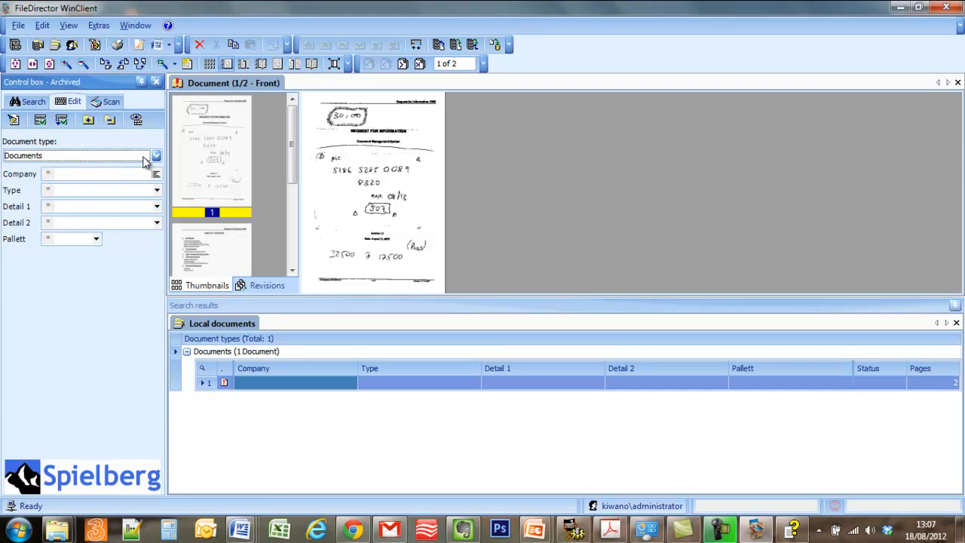
Step: Index the two-page document with company Corner (after typing XYZ Ltd) and type Card, then archive it
{"action": "left_click", "coordinate": [98, 173]}
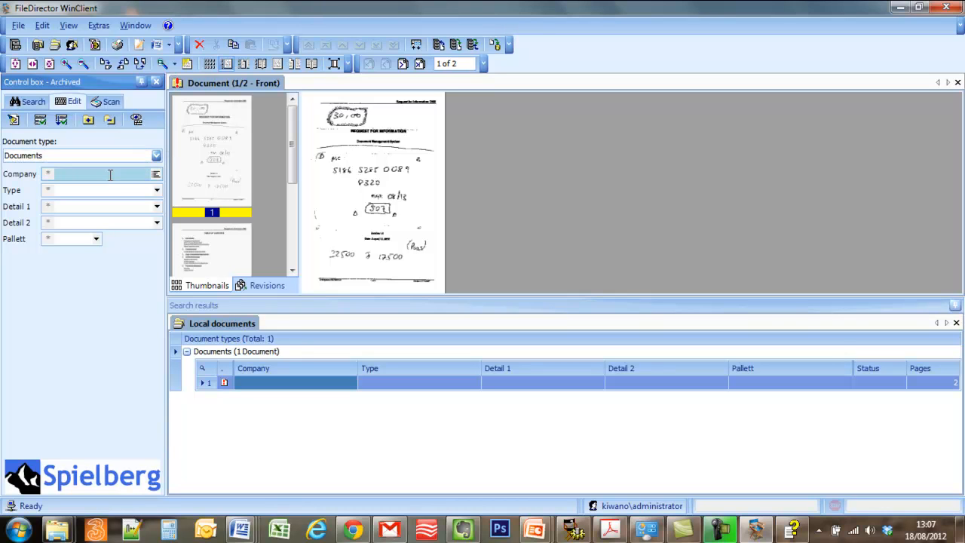
{"action": "type", "text": "XYZ Ltd"}
{"action": "left_click", "coordinate": [102, 190]}
{"action": "type", "text": "Card"}
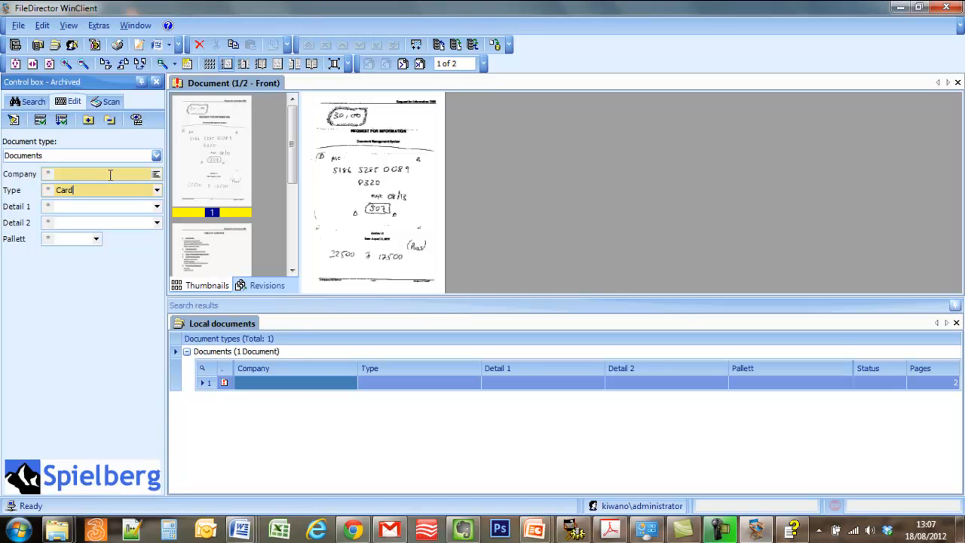
{"action": "left_click", "coordinate": [155, 173]}
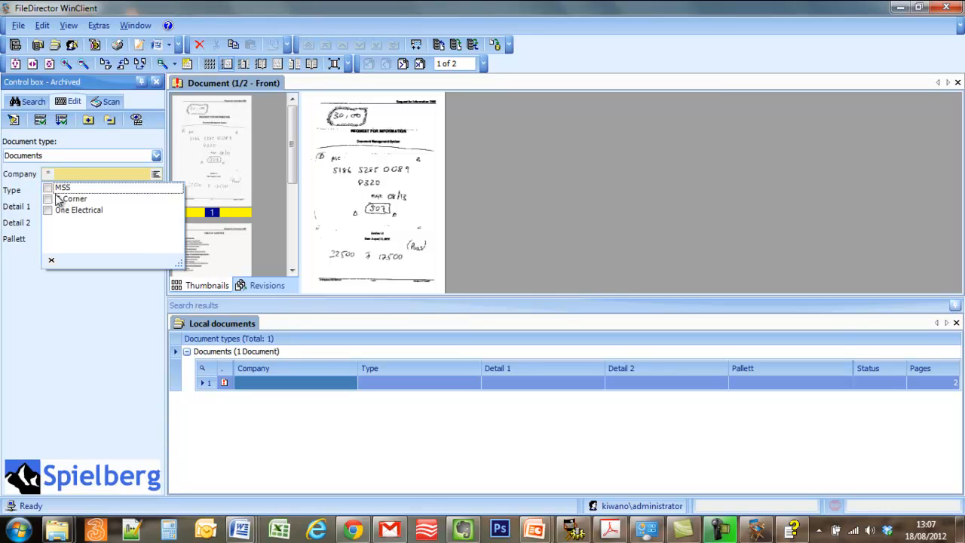
{"action": "left_click", "coordinate": [75, 199]}
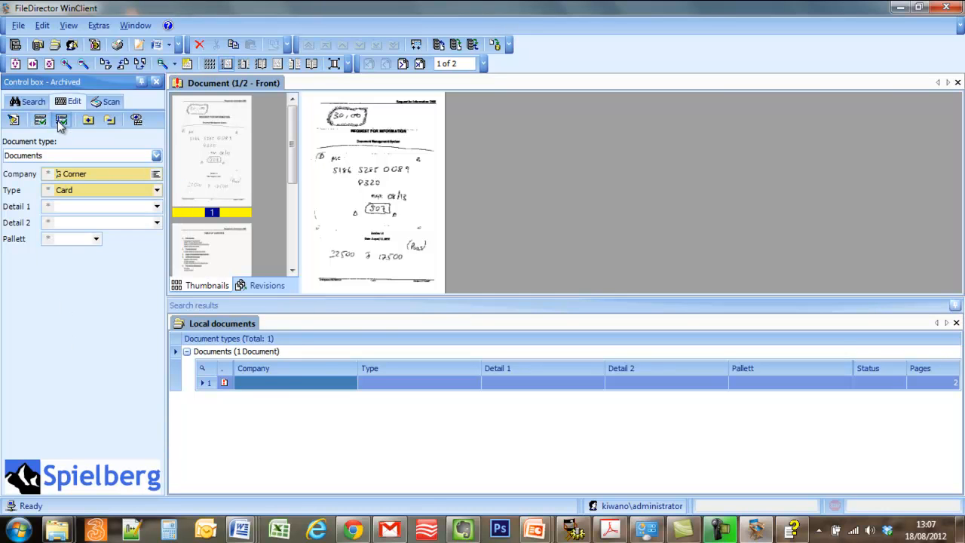
{"action": "right_click", "coordinate": [295, 384]}
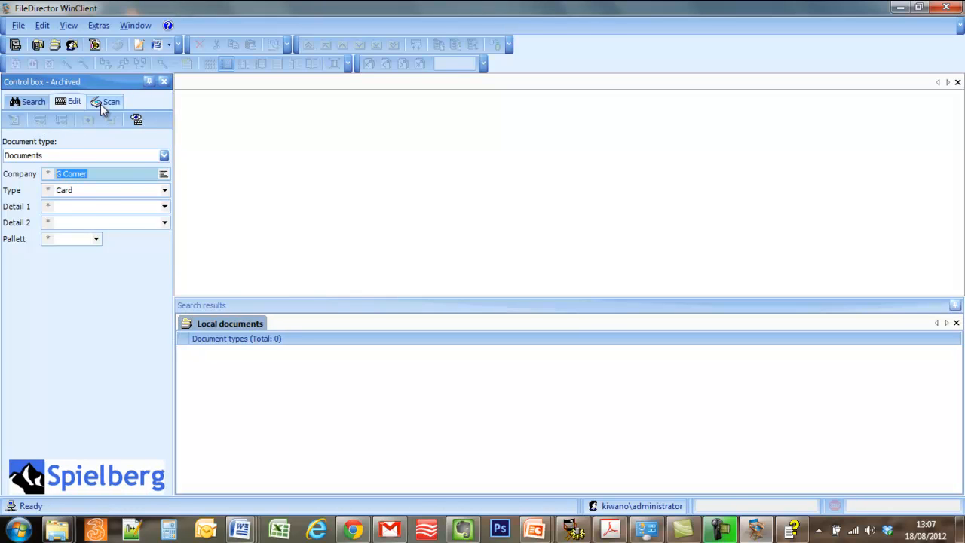
Step: Switch to the Search panel for the Documents type with all index fields blank
{"action": "left_click", "coordinate": [112, 102]}
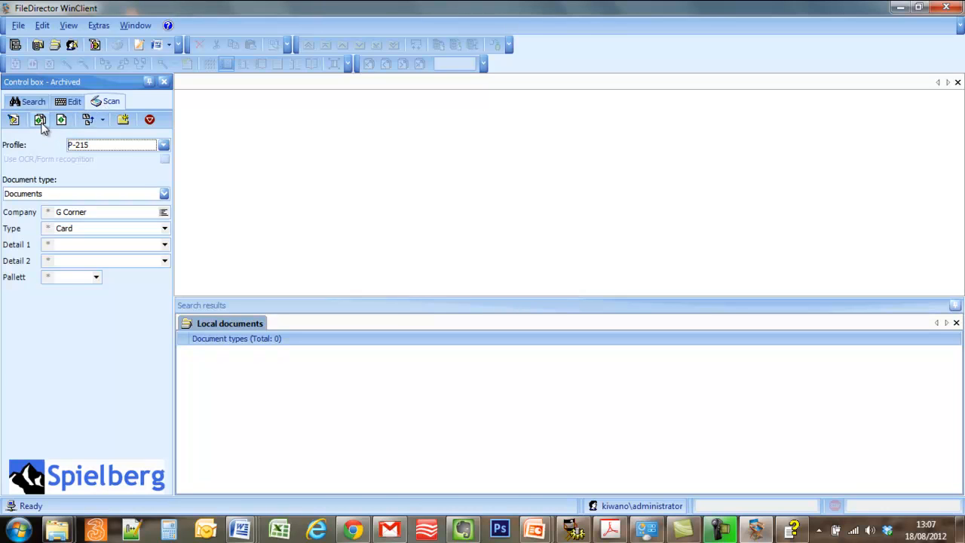
{"action": "mouse_move", "coordinate": [40, 120]}
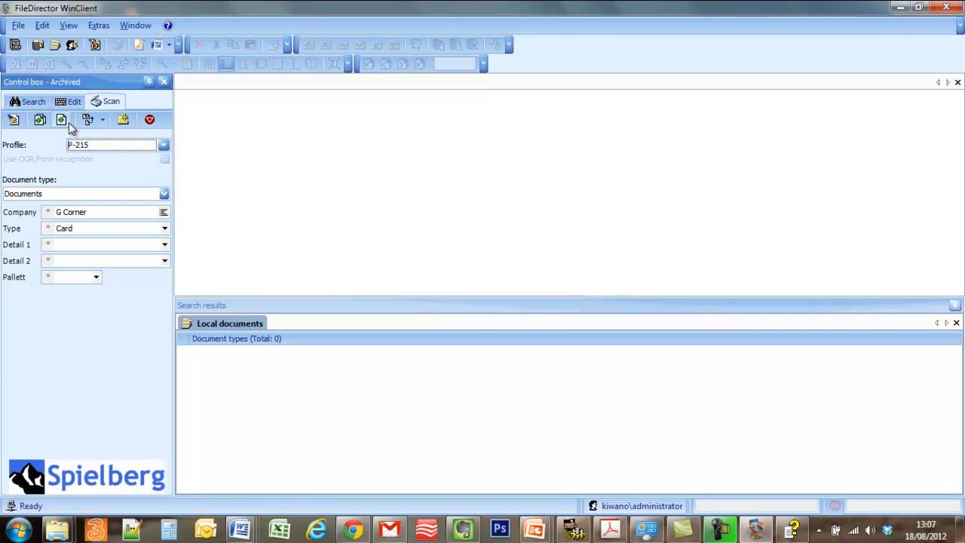
{"action": "left_click", "coordinate": [103, 120]}
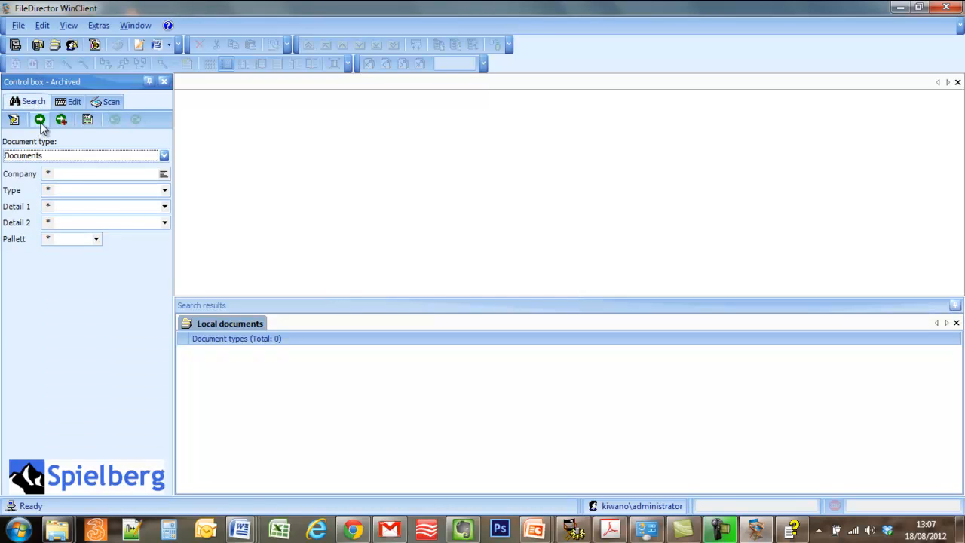
{"action": "left_click", "coordinate": [39, 119]}
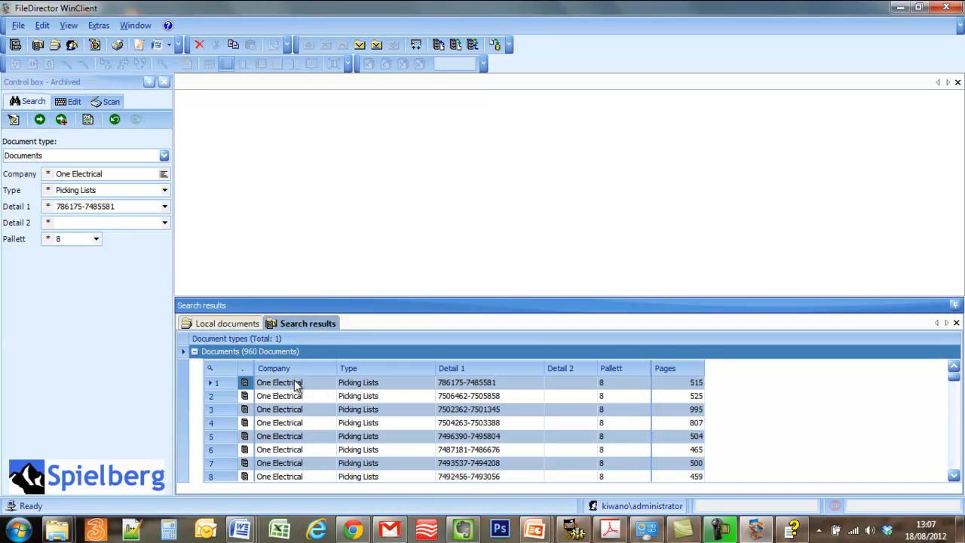
{"action": "left_click", "coordinate": [302, 383]}
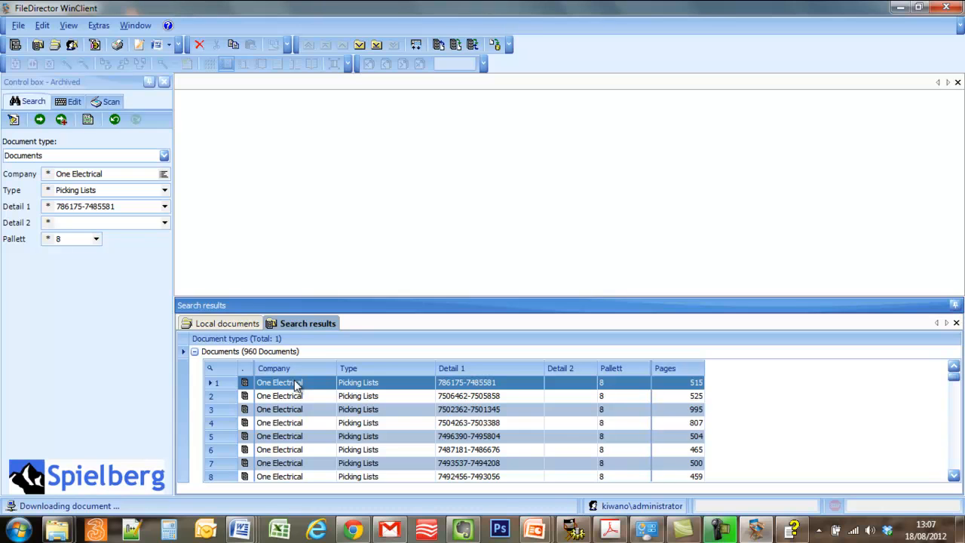
{"action": "double_click", "coordinate": [280, 383]}
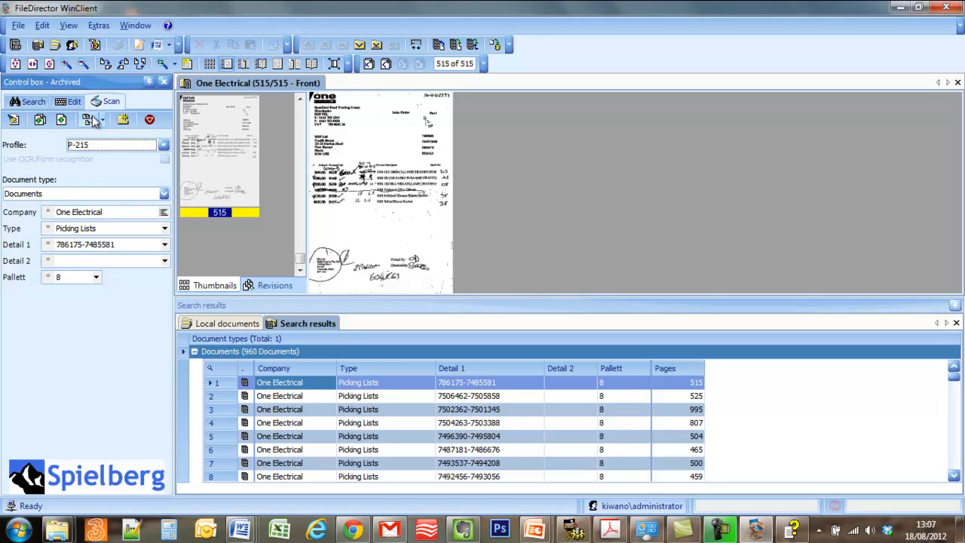
Step: Choose Append pages and scan a new page from the Canon P-215, making the picking list 516 pages
{"action": "left_click", "coordinate": [99, 121]}
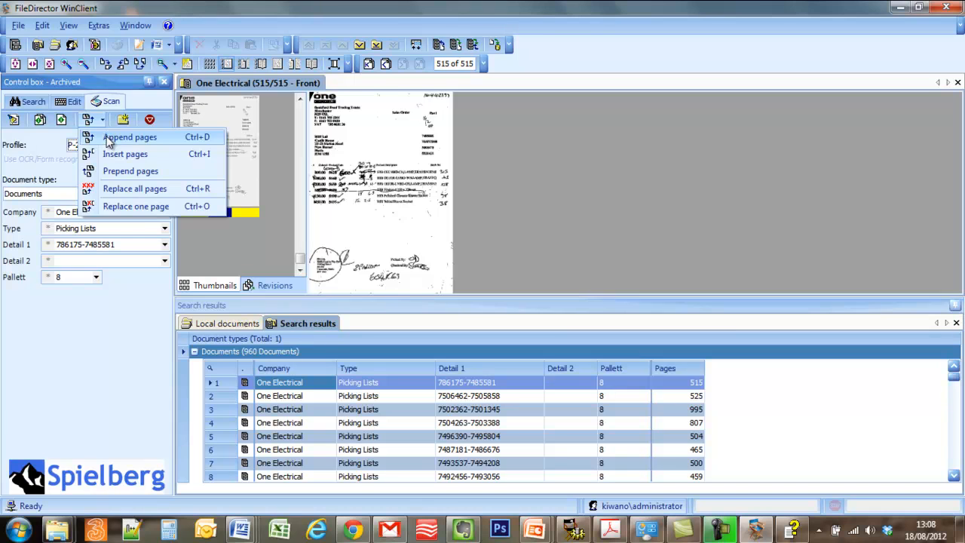
{"action": "left_click", "coordinate": [130, 136]}
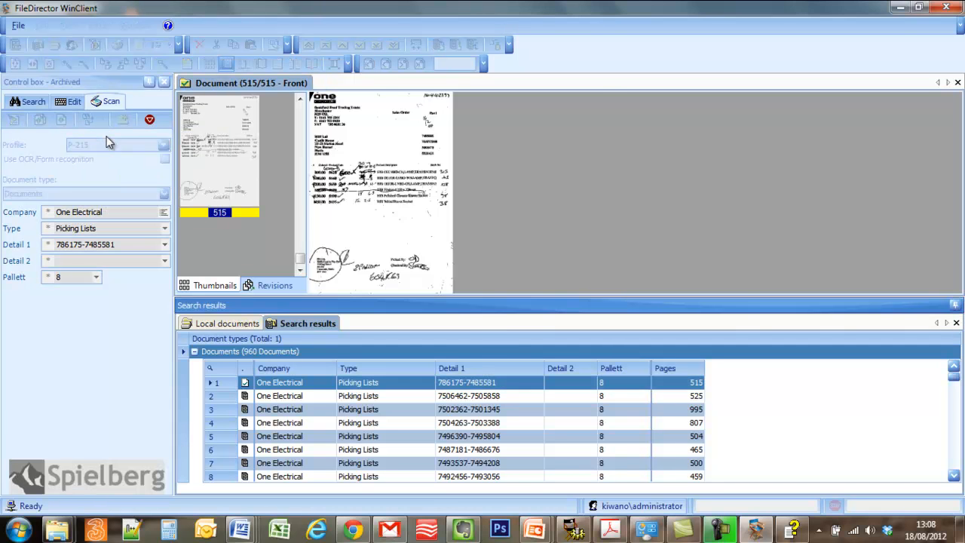
{"action": "left_click", "coordinate": [111, 101]}
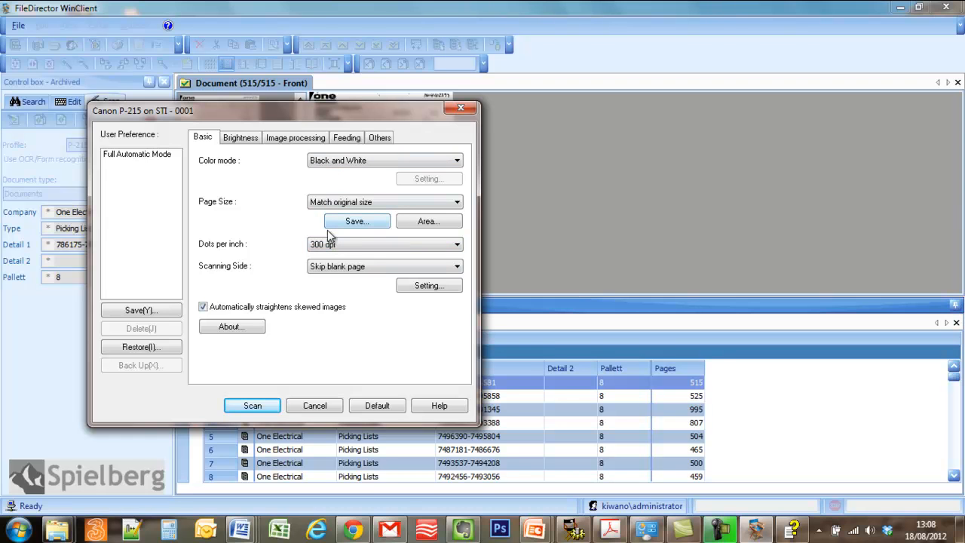
{"action": "left_click", "coordinate": [252, 406]}
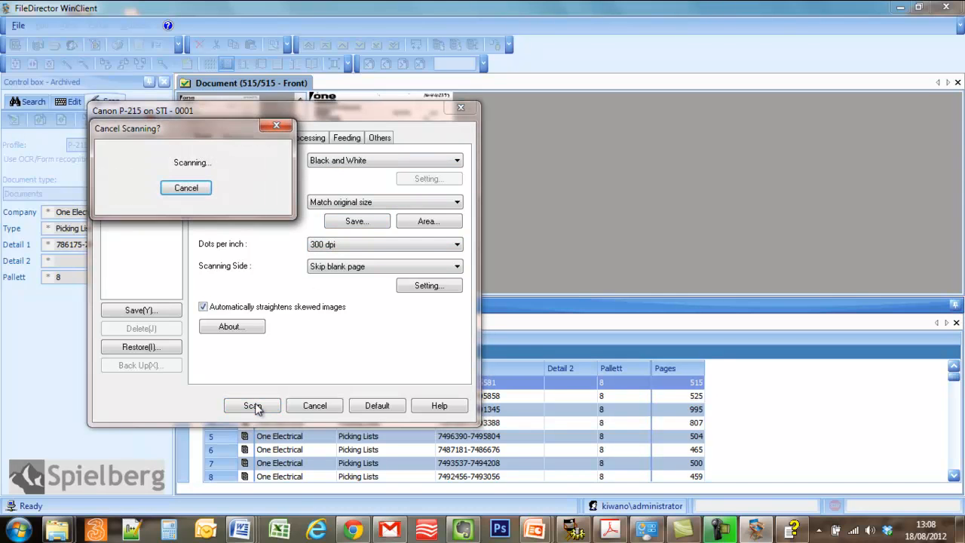
{"action": "left_click", "coordinate": [251, 406]}
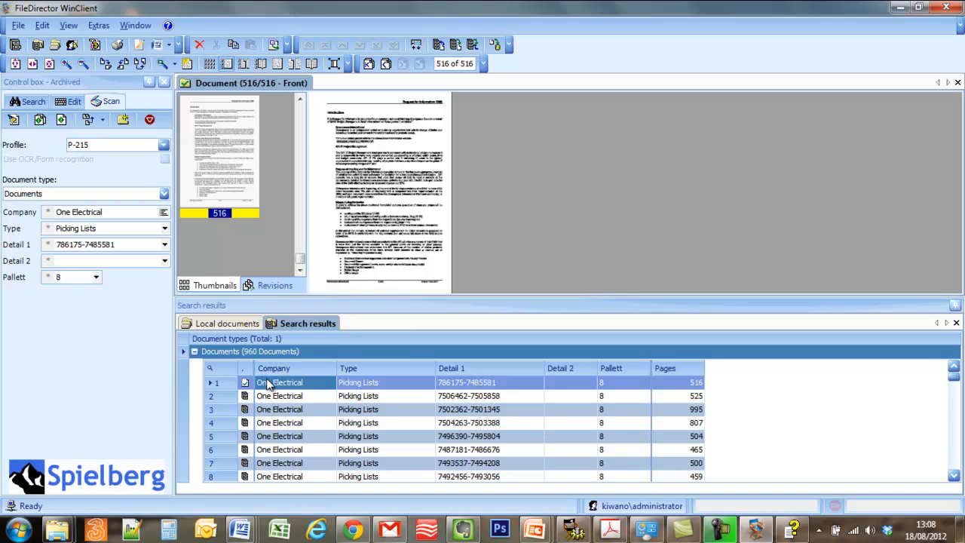
Step: Check-In / Archive the 516-page picking list and show its Revisions details at revision 3
{"action": "right_click", "coordinate": [279, 383]}
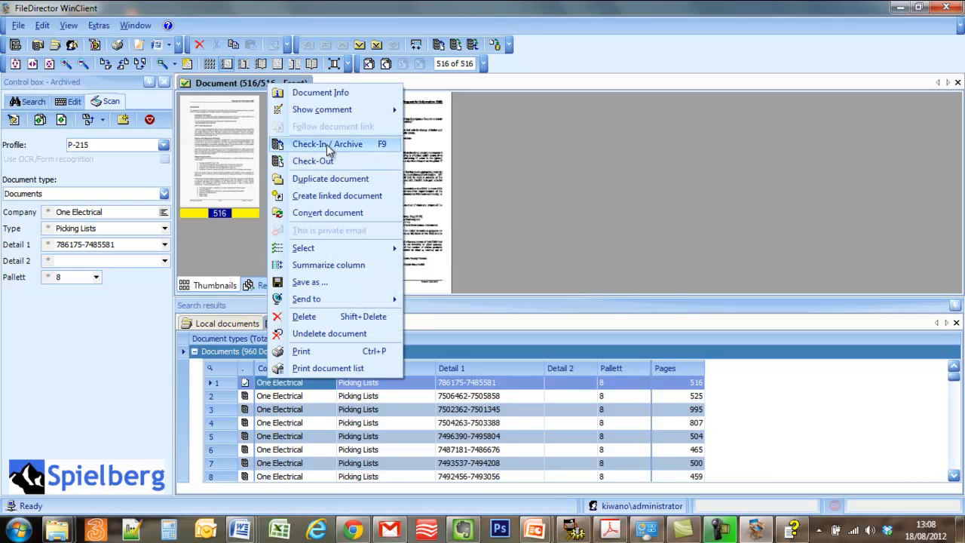
{"action": "left_click", "coordinate": [327, 145]}
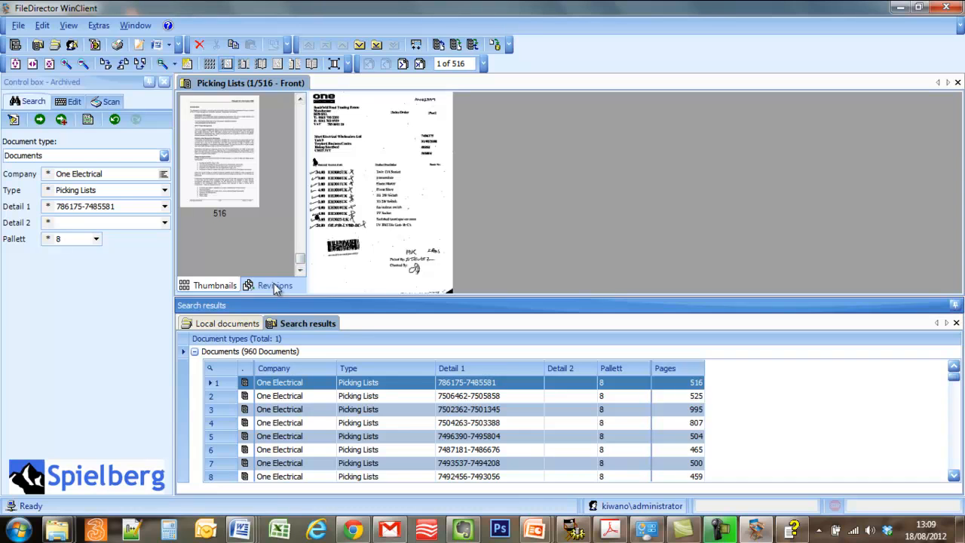
{"action": "left_click", "coordinate": [275, 285]}
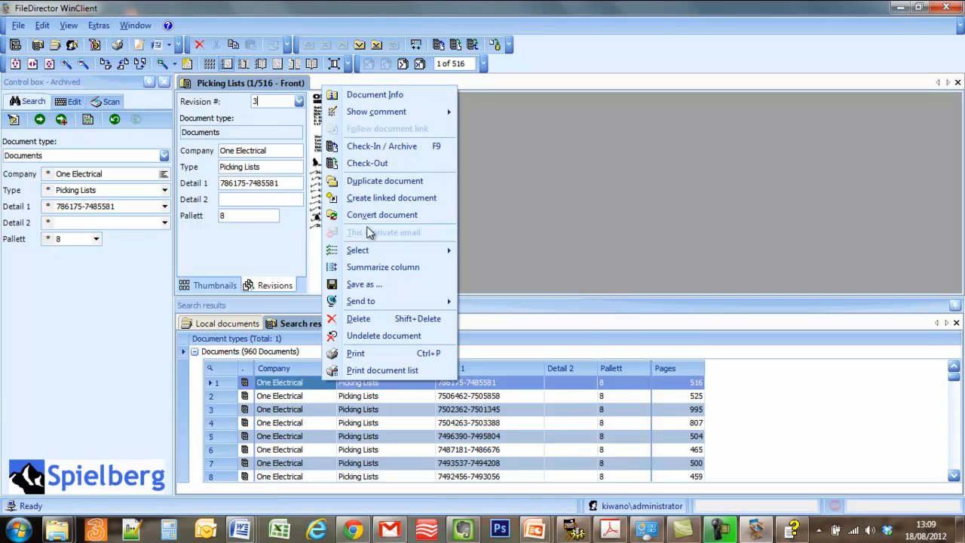
{"action": "left_click", "coordinate": [374, 93]}
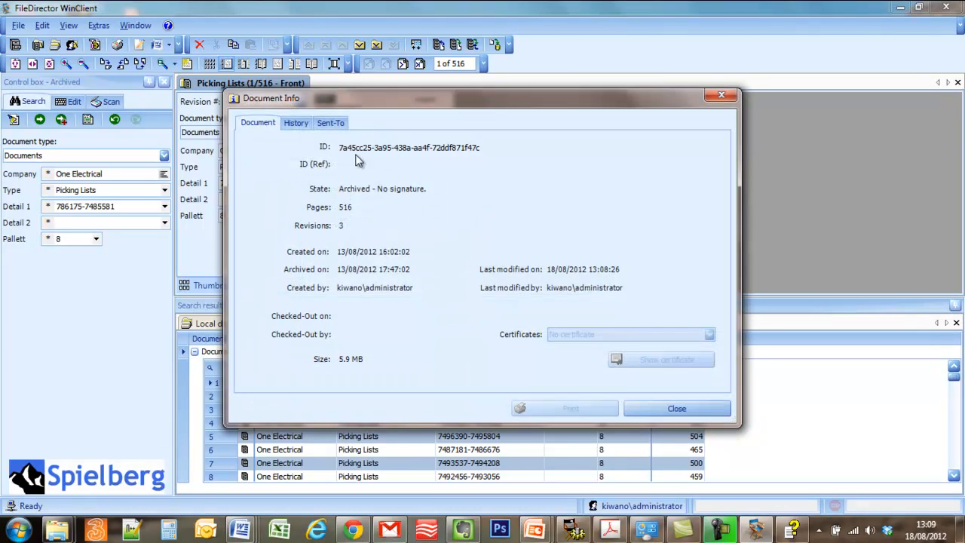
{"action": "left_click", "coordinate": [296, 122]}
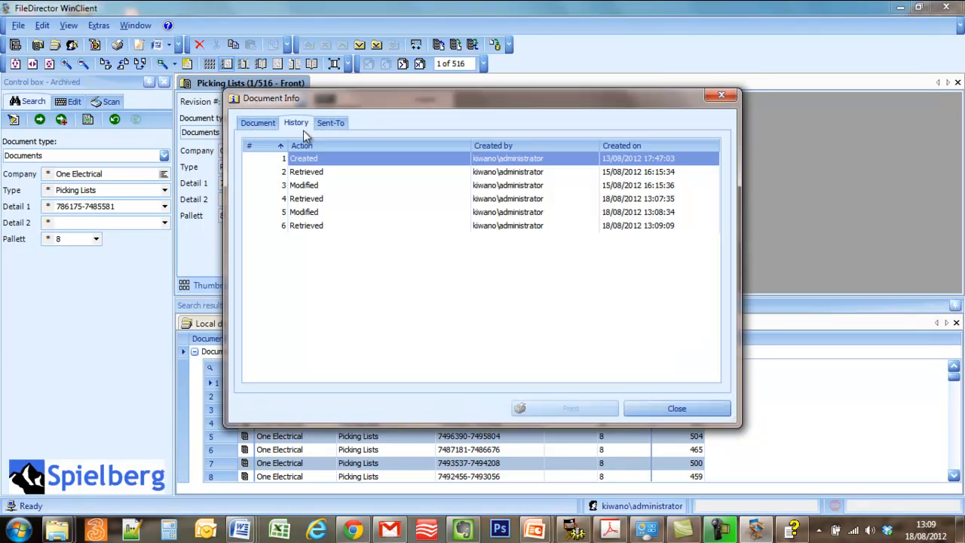
{"action": "mouse_move", "coordinate": [305, 223]}
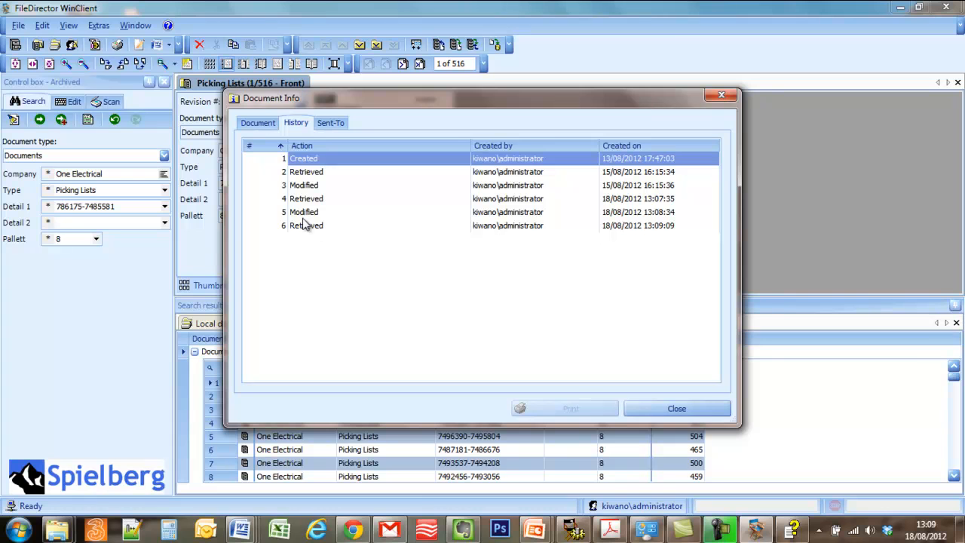
{"action": "mouse_move", "coordinate": [661, 224]}
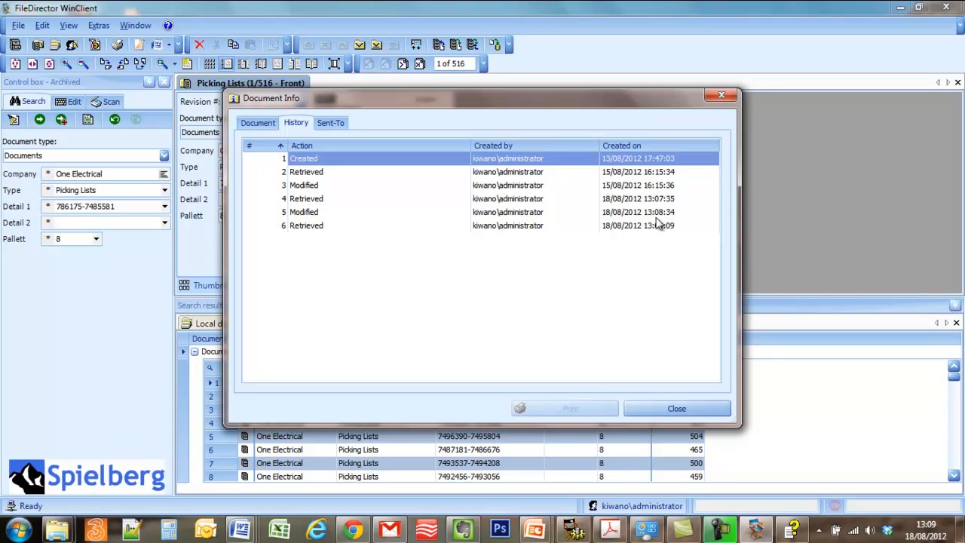
{"action": "mouse_move", "coordinate": [693, 386]}
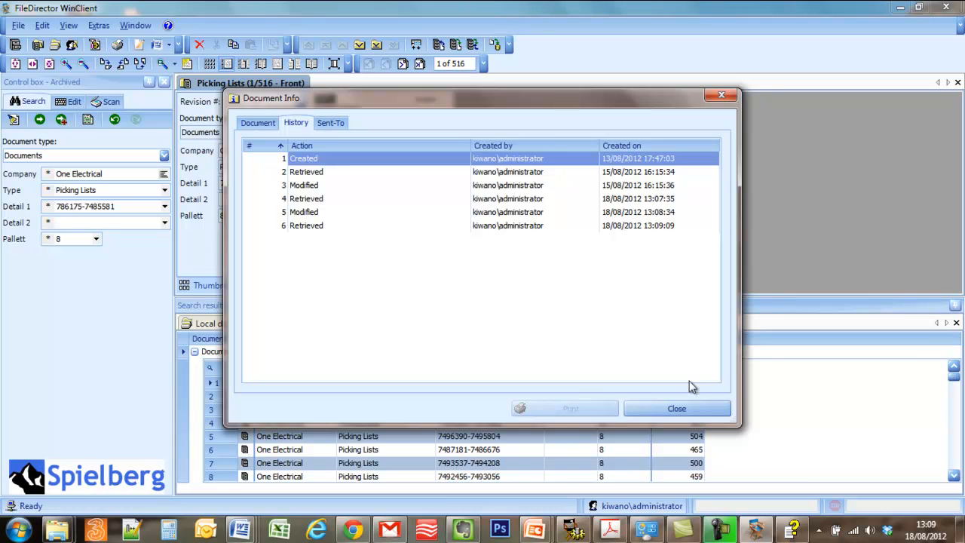
{"action": "left_click", "coordinate": [675, 408]}
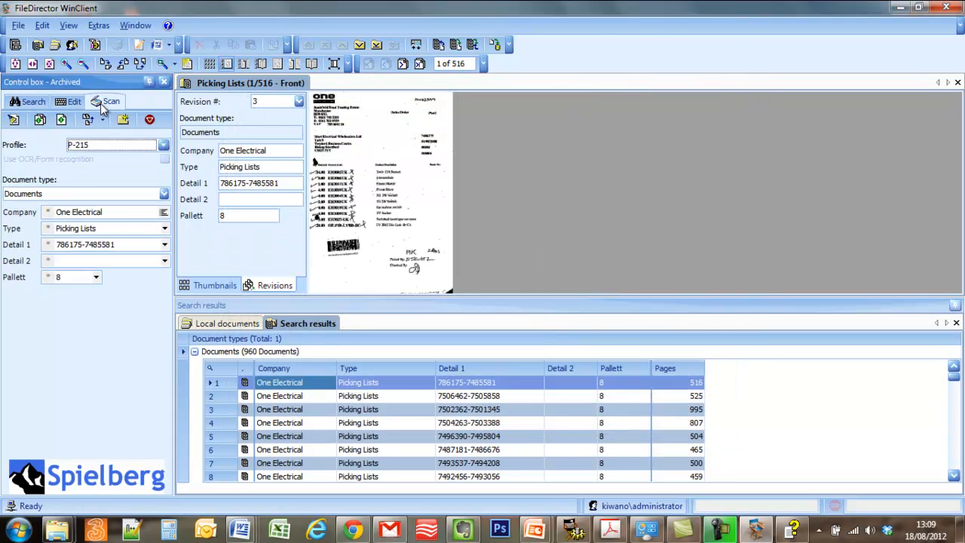
Step: Dismiss the page-insert options and view the picking list's first page showing the 2G 2W Switch text
{"action": "left_click", "coordinate": [102, 119]}
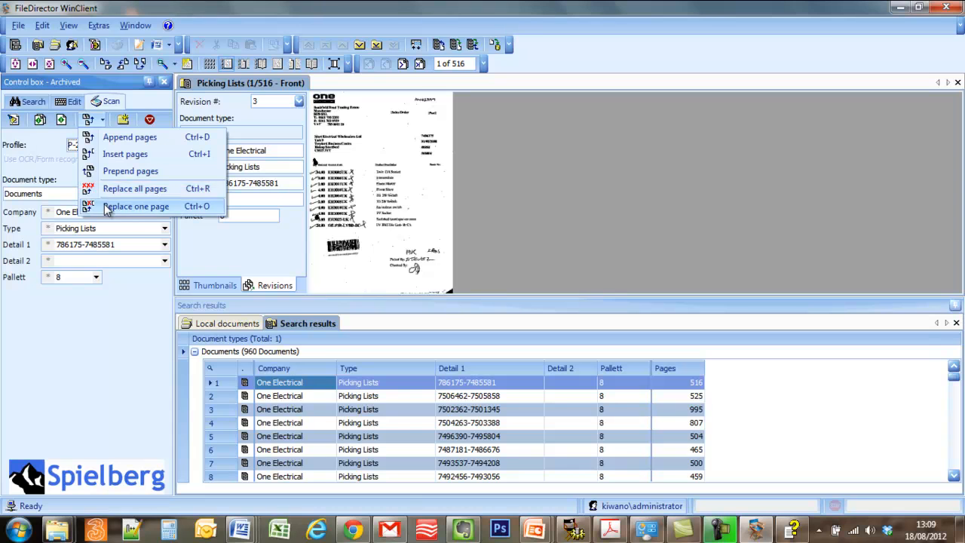
{"action": "mouse_move", "coordinate": [113, 206]}
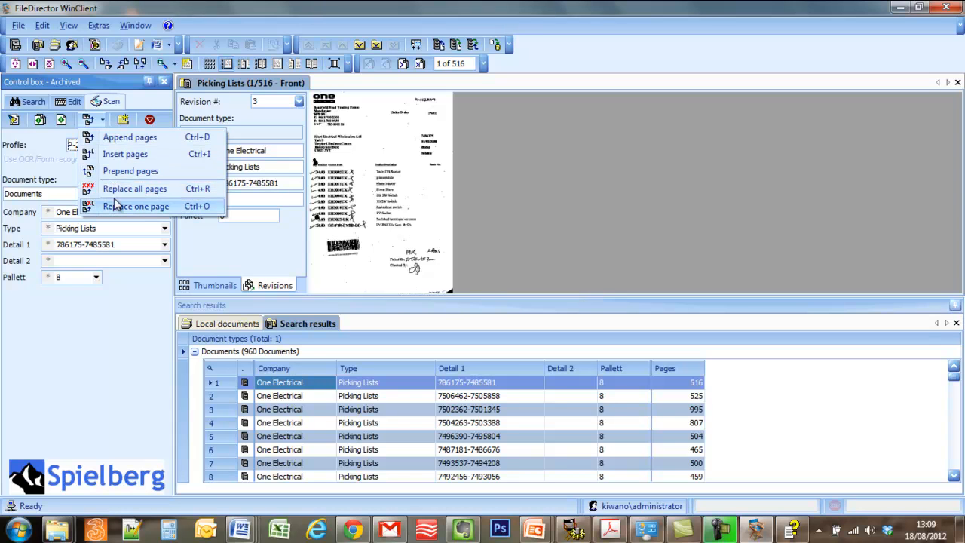
{"action": "mouse_move", "coordinate": [130, 137]}
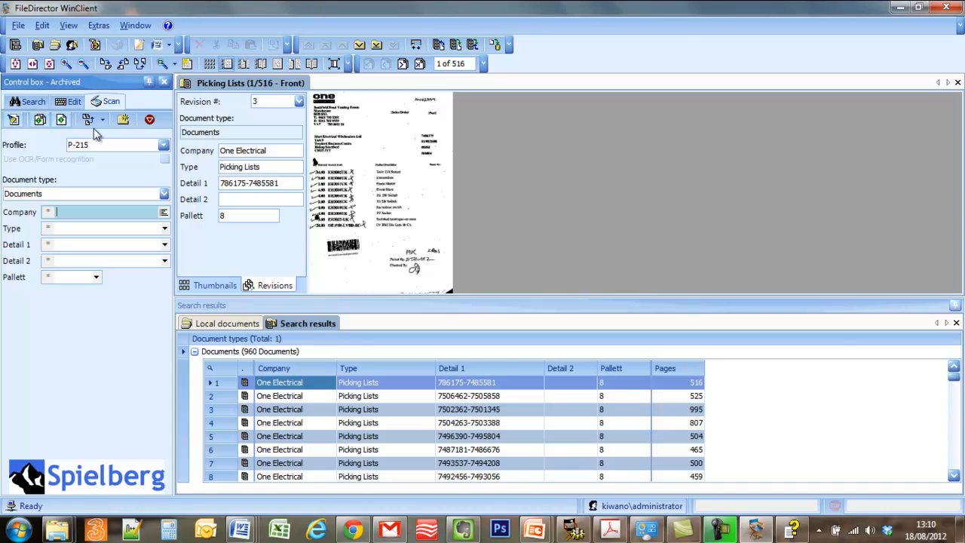
{"action": "left_click", "coordinate": [214, 285]}
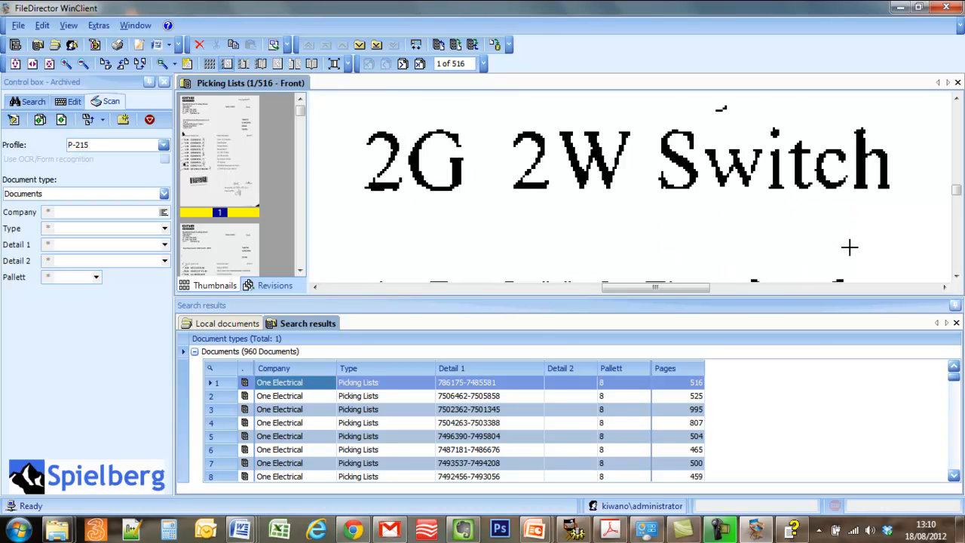
{"action": "mouse_move", "coordinate": [398, 114]}
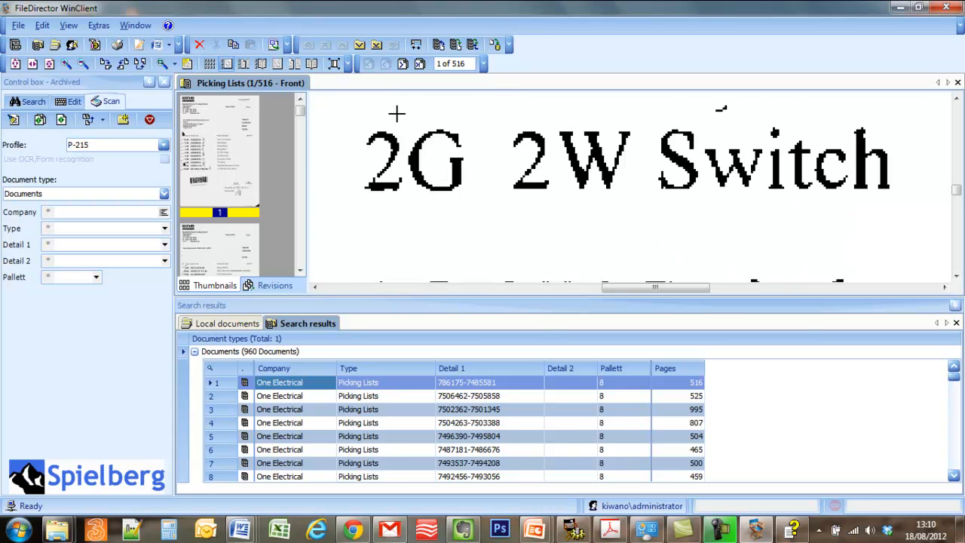